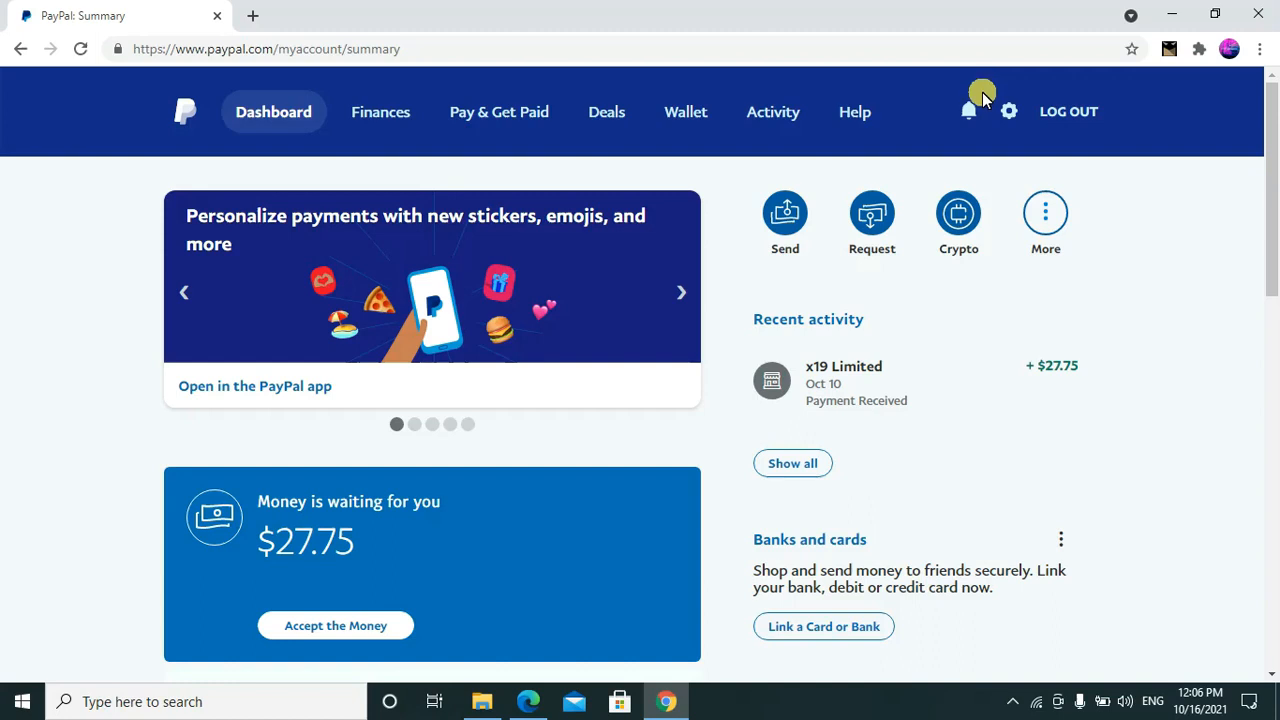
pyautogui.moveTo(1022, 188)
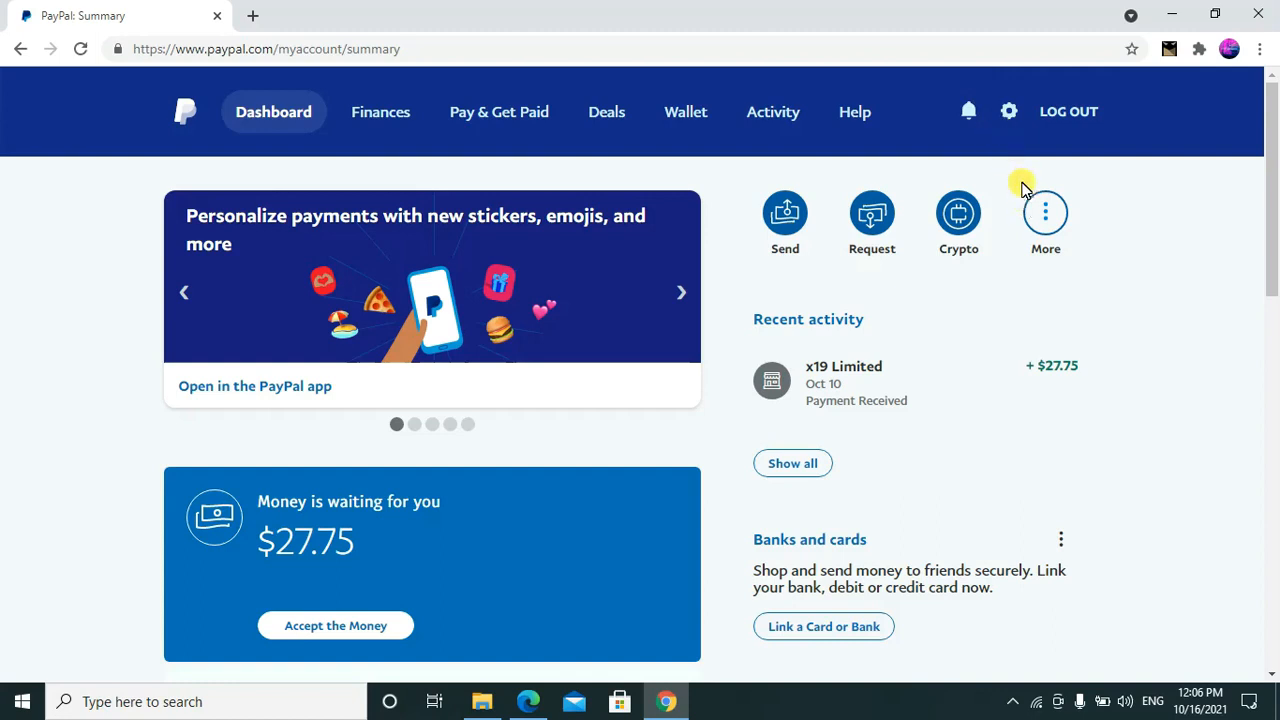
pyautogui.moveTo(996, 293)
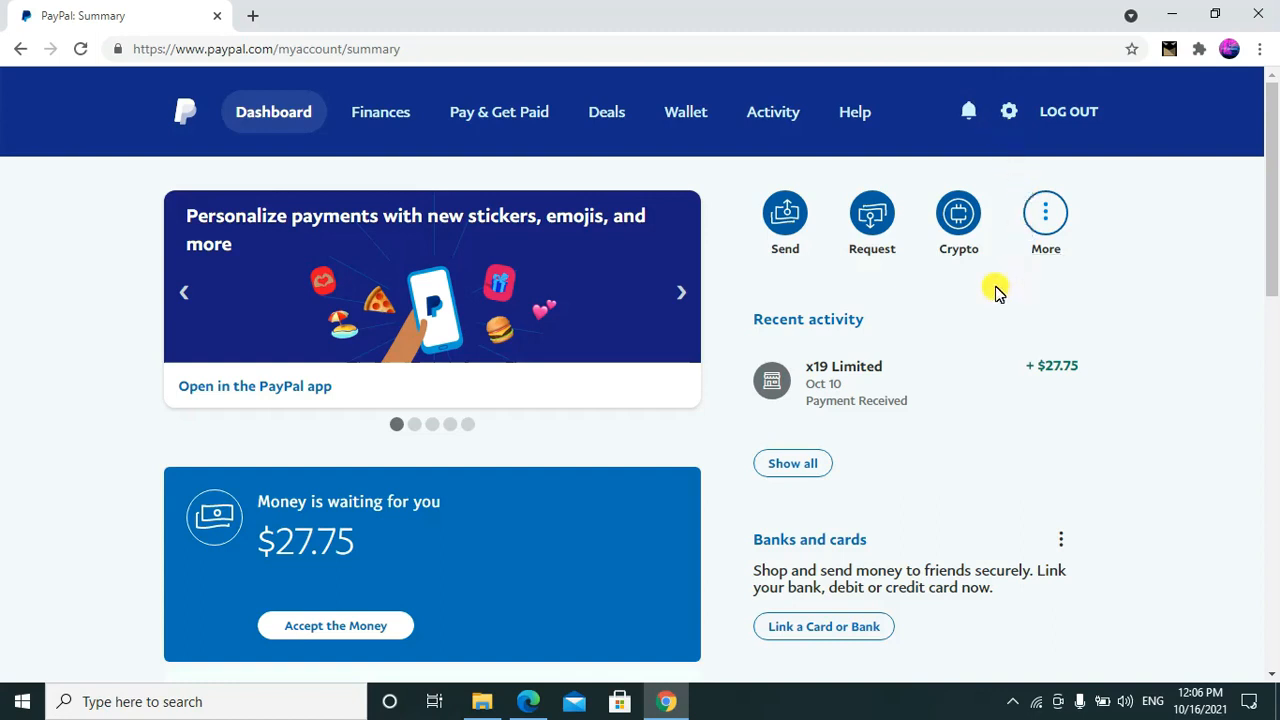
pyautogui.moveTo(568, 183)
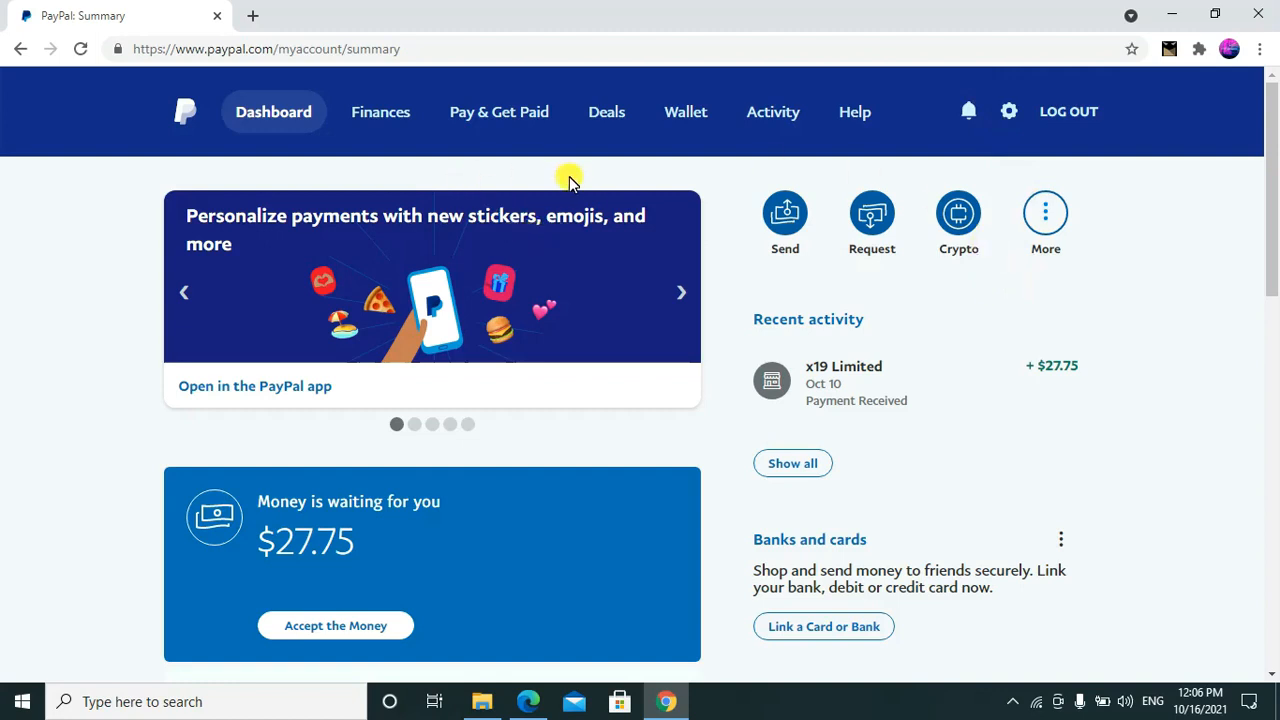
# Scroll through the PayPal account dashboard
pyautogui.scroll(-3)
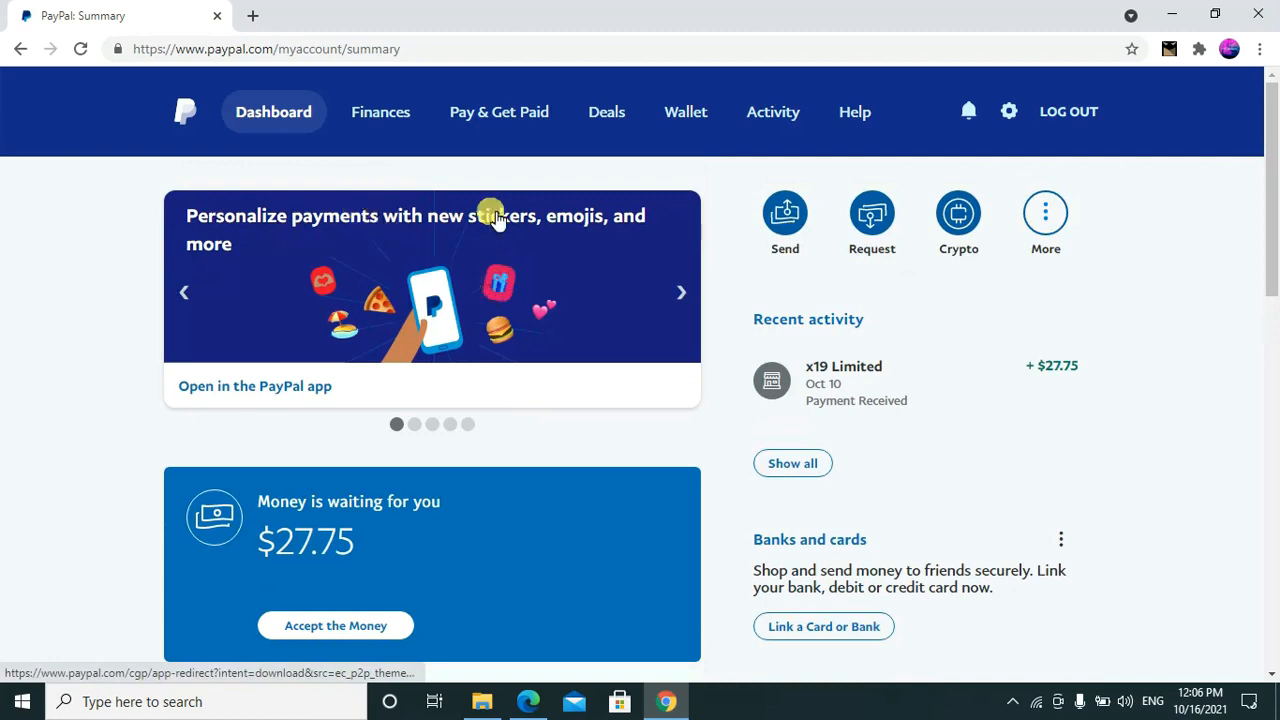
pyautogui.moveTo(590, 328)
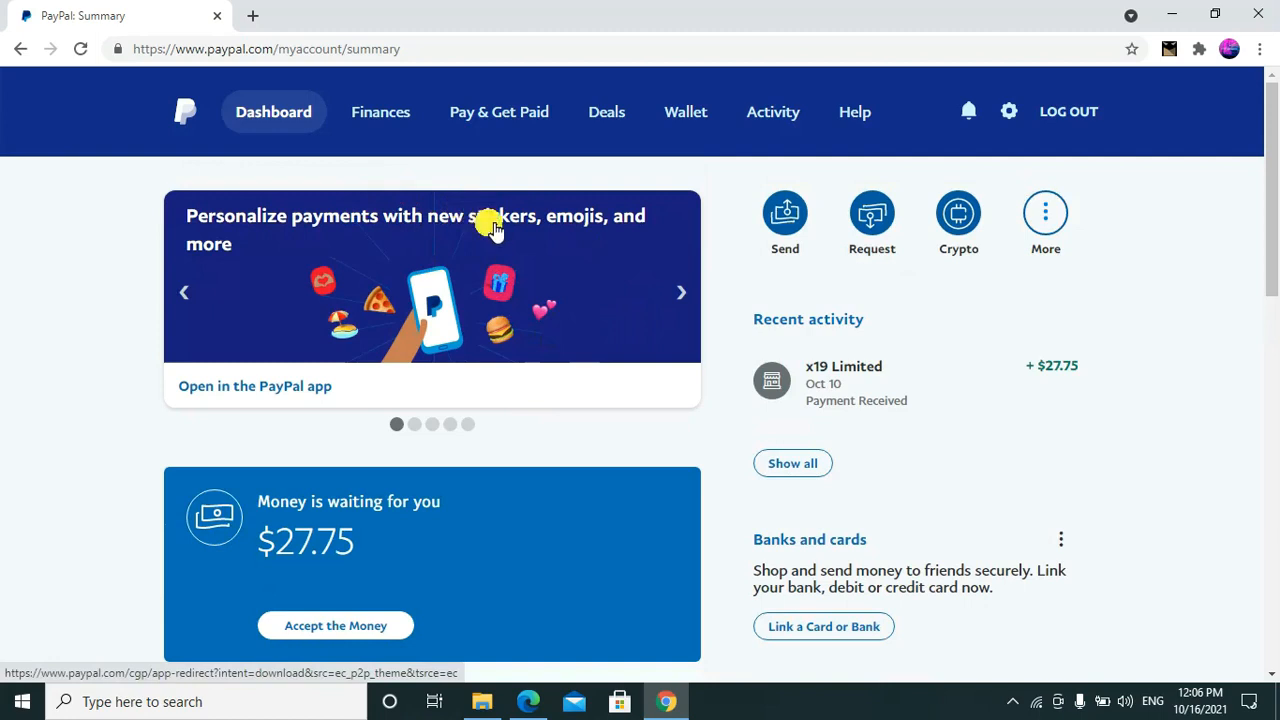
pyautogui.scroll(-3)
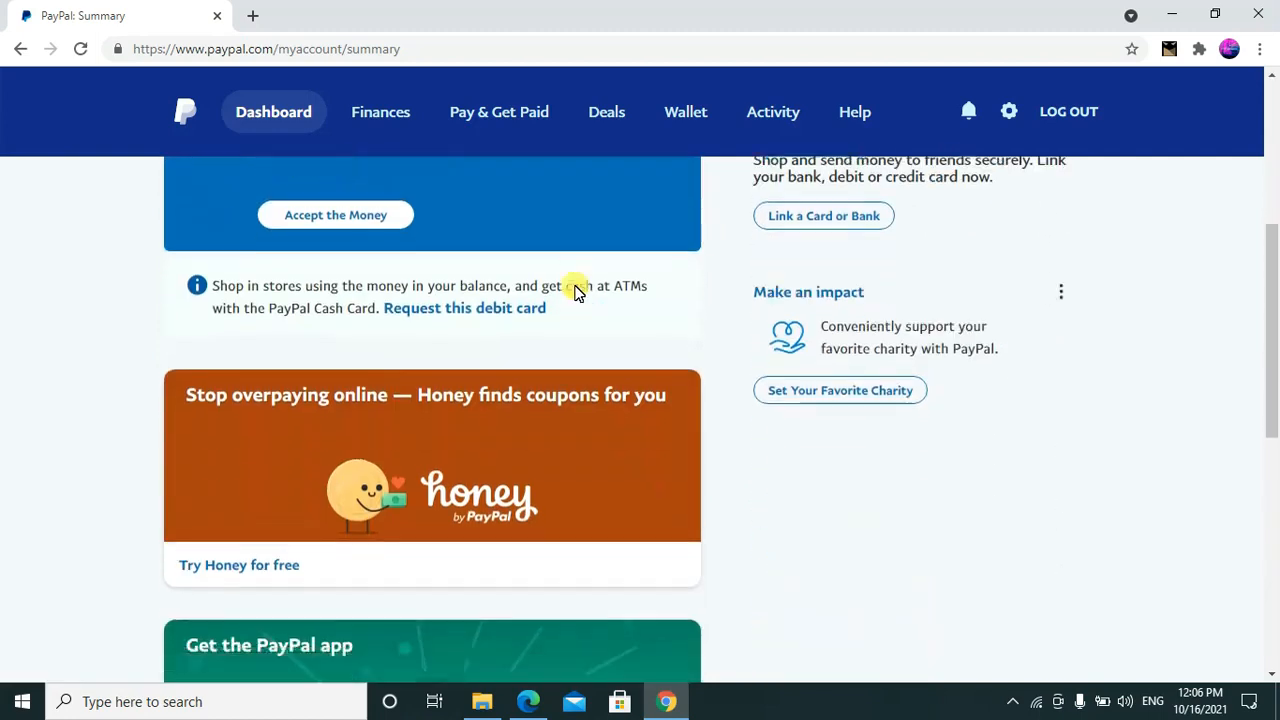
pyautogui.scroll(-3)
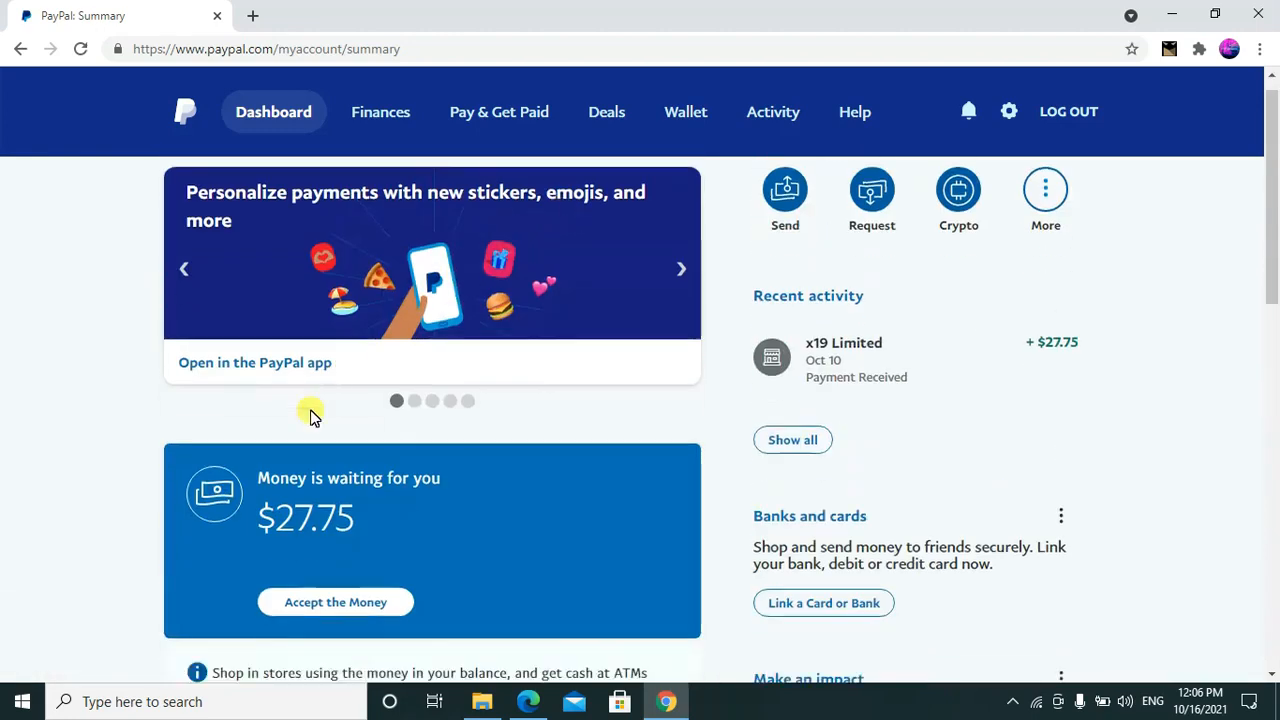
pyautogui.scroll(-3)
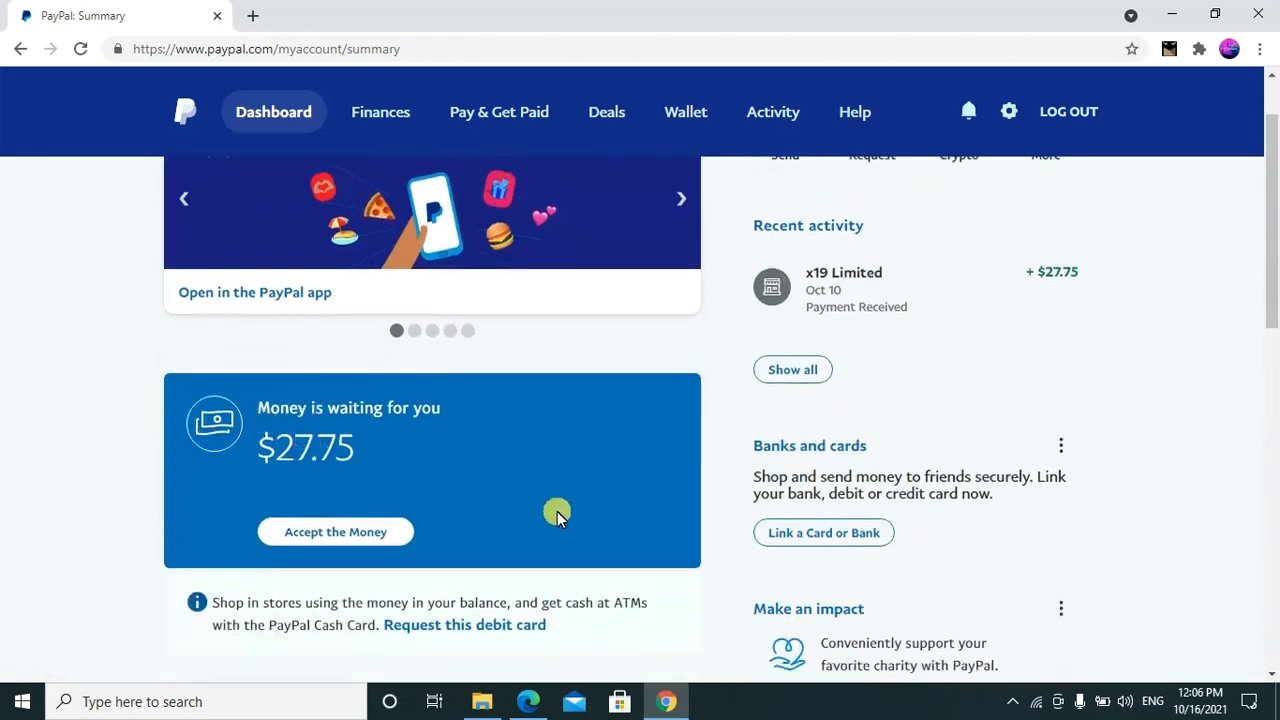
pyautogui.scroll(3)
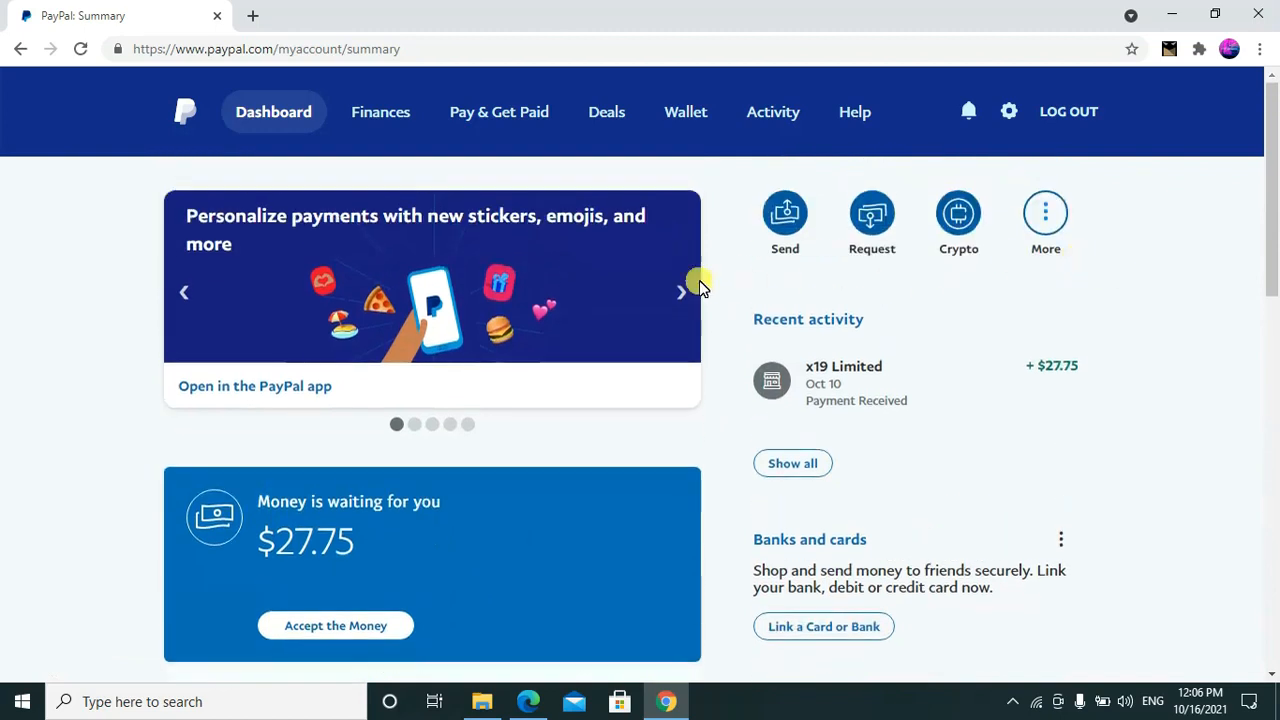
pyautogui.moveTo(705, 258)
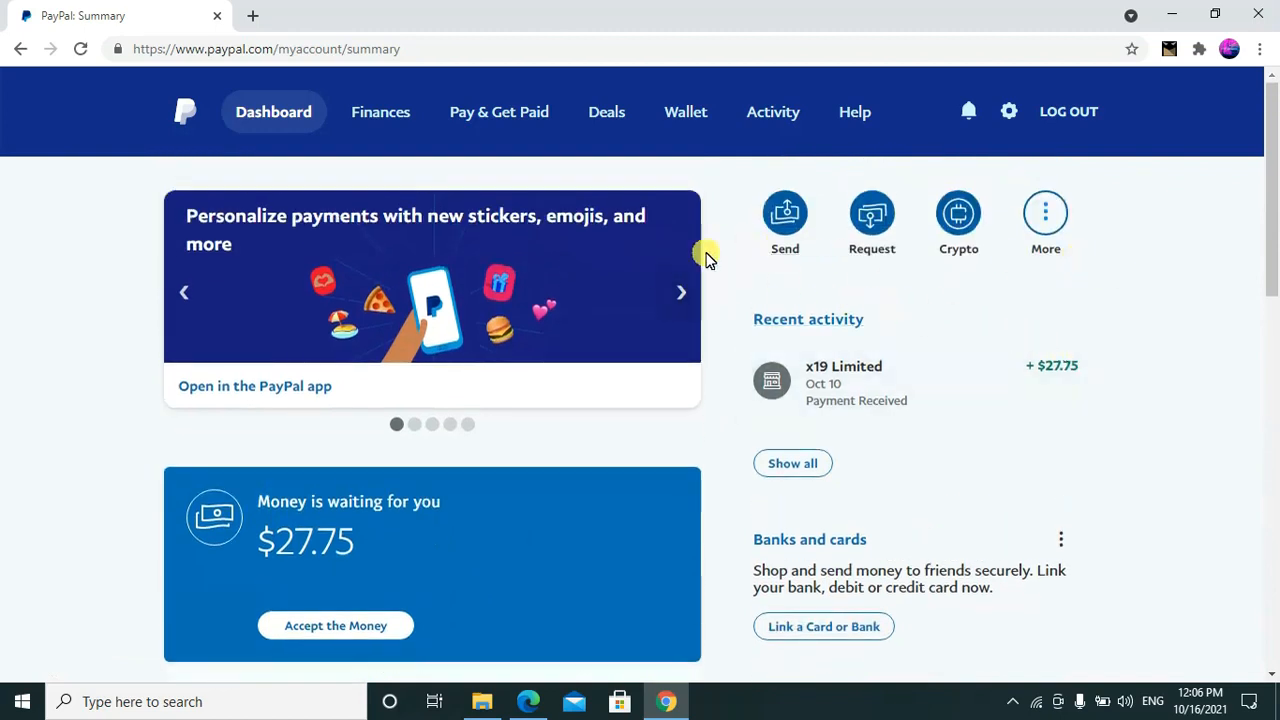
pyautogui.moveTo(380, 111)
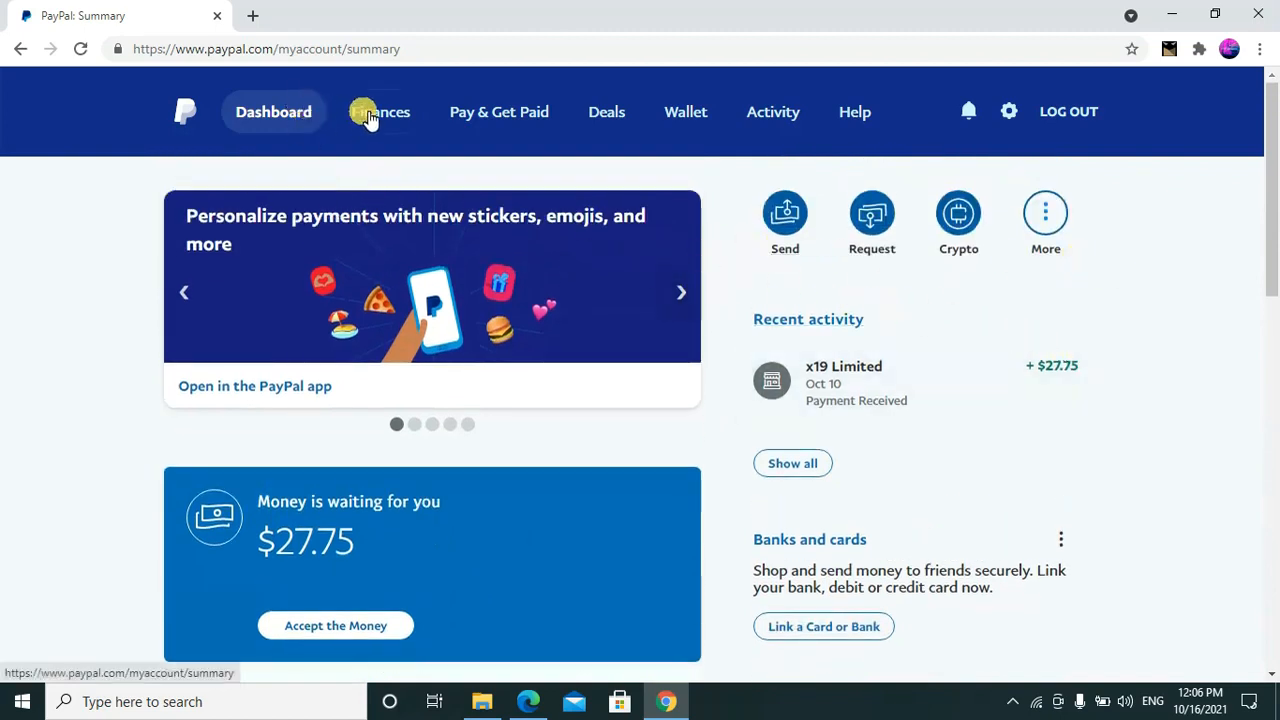
# Open Finances > Crypto and browse Bitcoin, Ethereum and Bitcoin Cash price changes
pyautogui.click(380, 111)
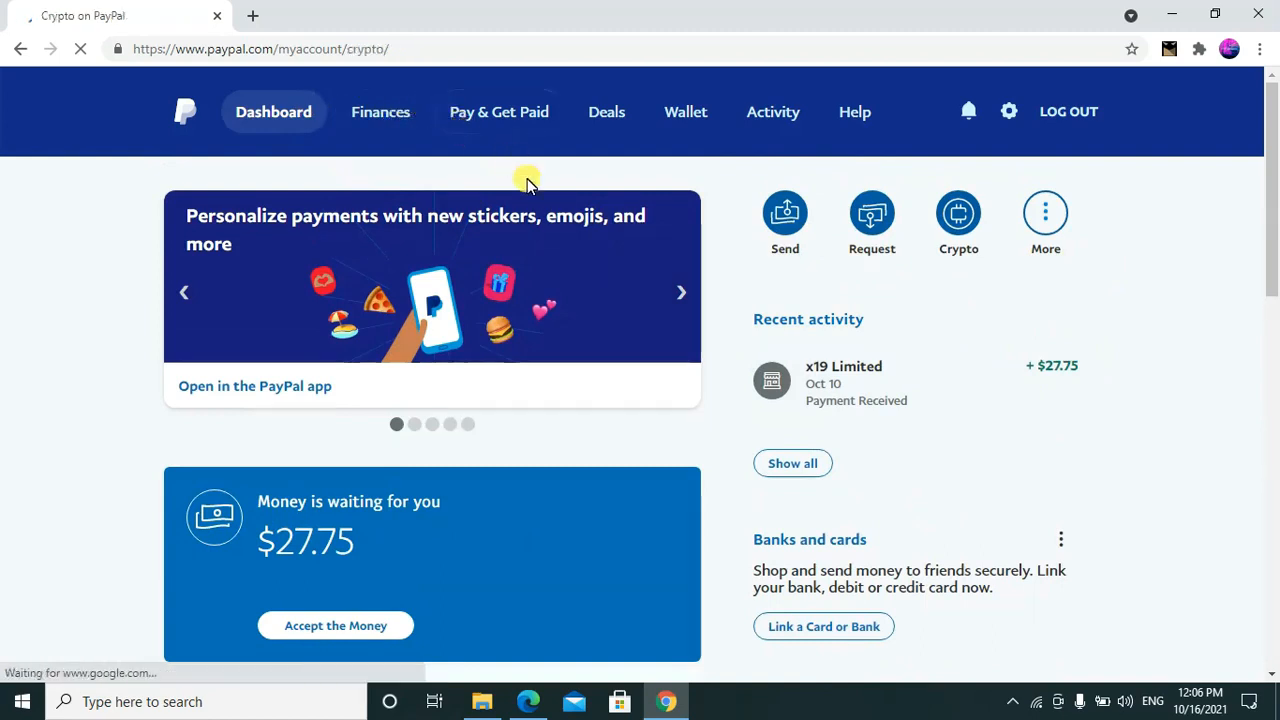
pyautogui.click(378, 111)
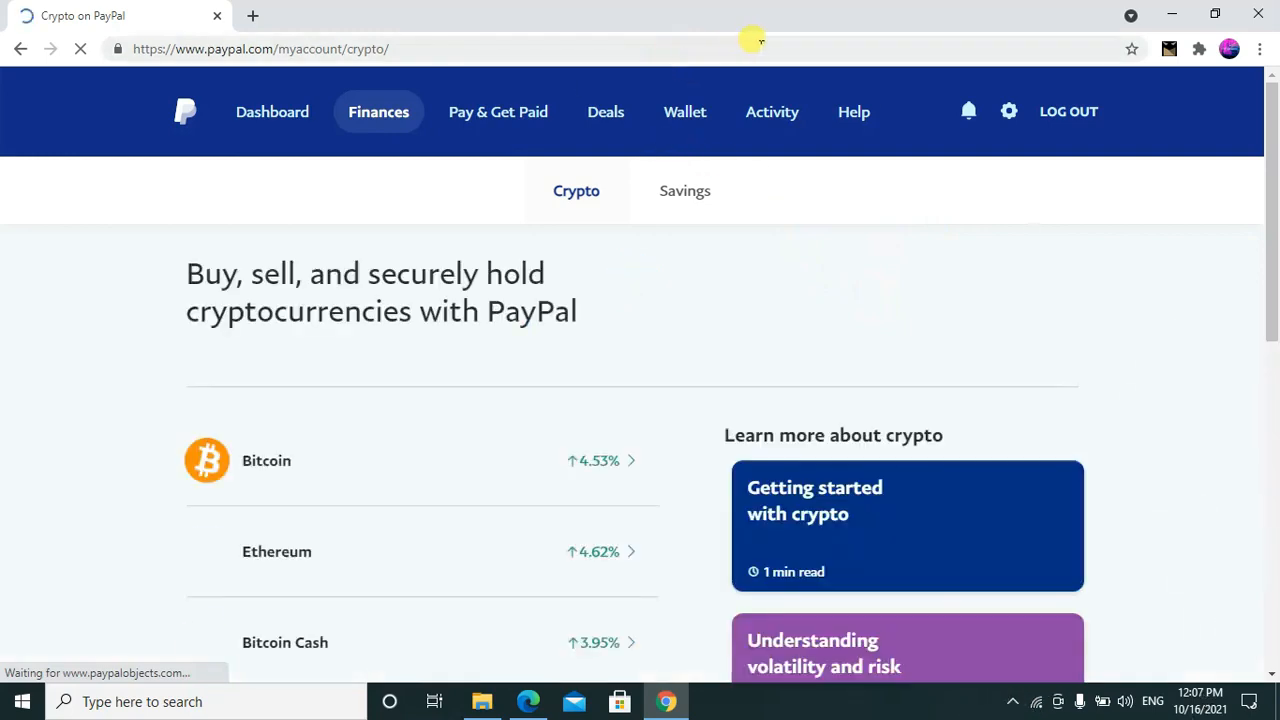
pyautogui.scroll(-3)
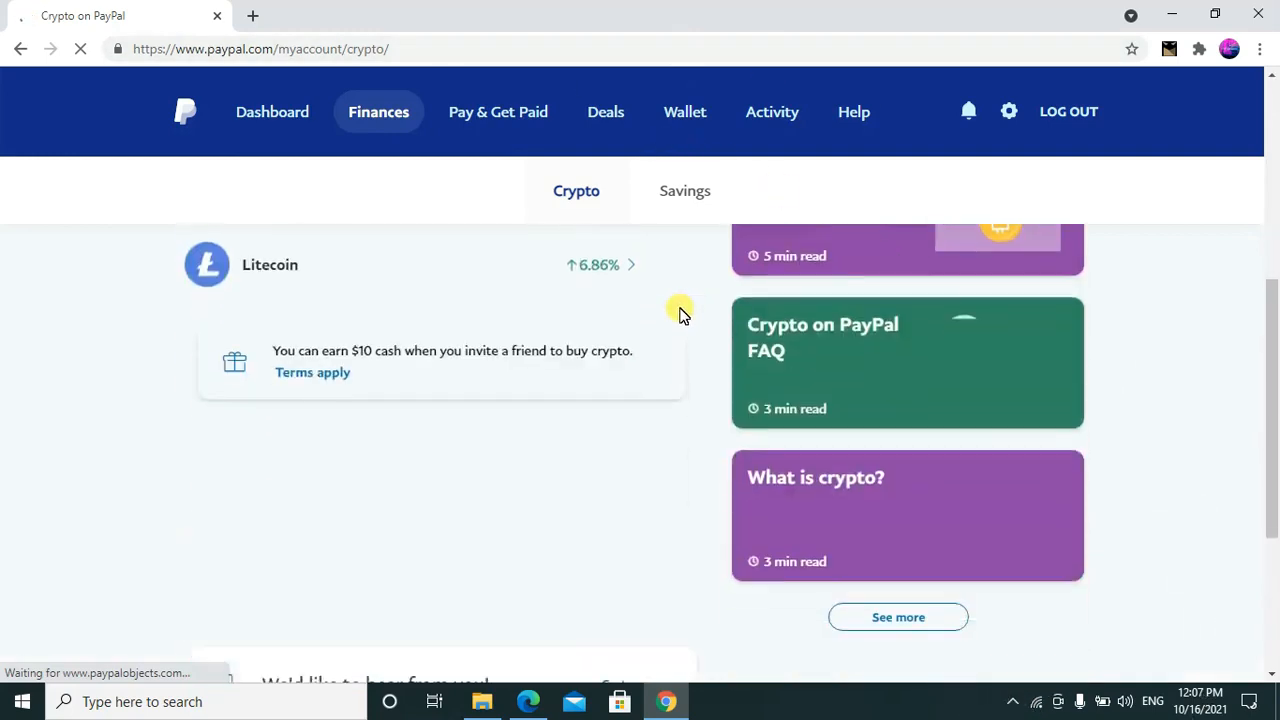
pyautogui.scroll(-3)
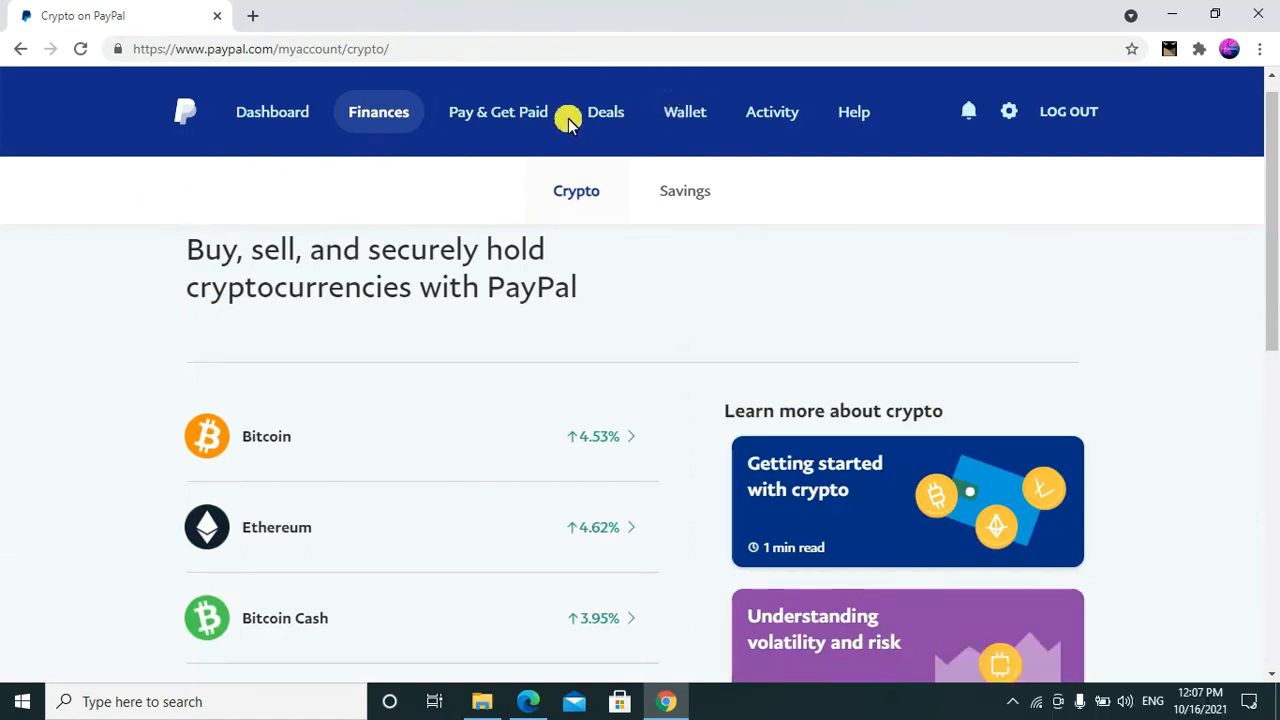
pyautogui.moveTo(767, 84)
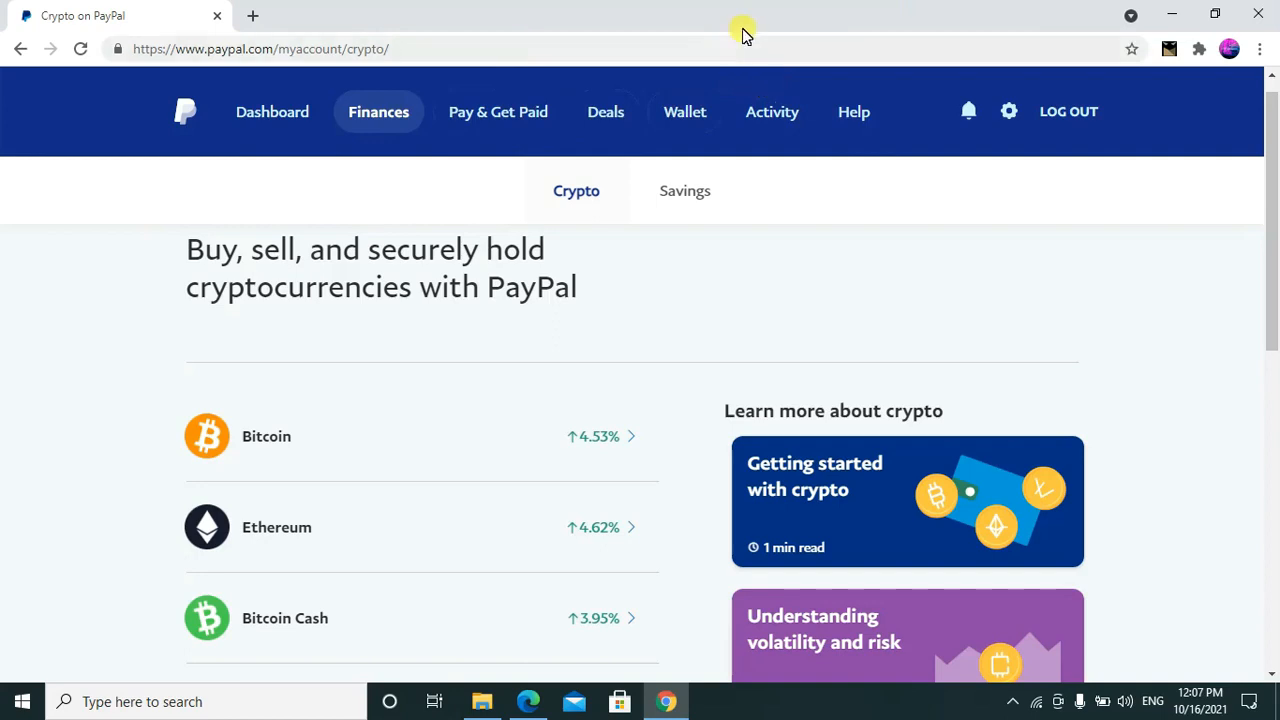
pyautogui.moveTo(768, 38)
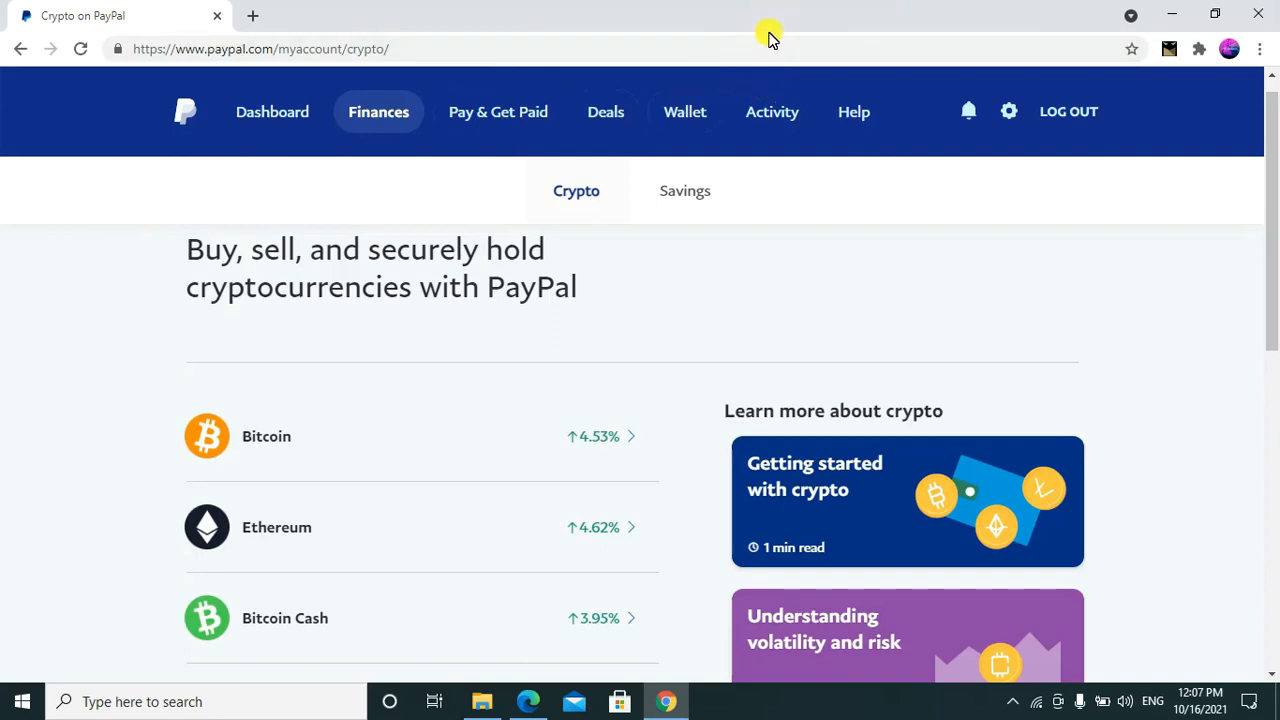
pyautogui.scroll(-3)
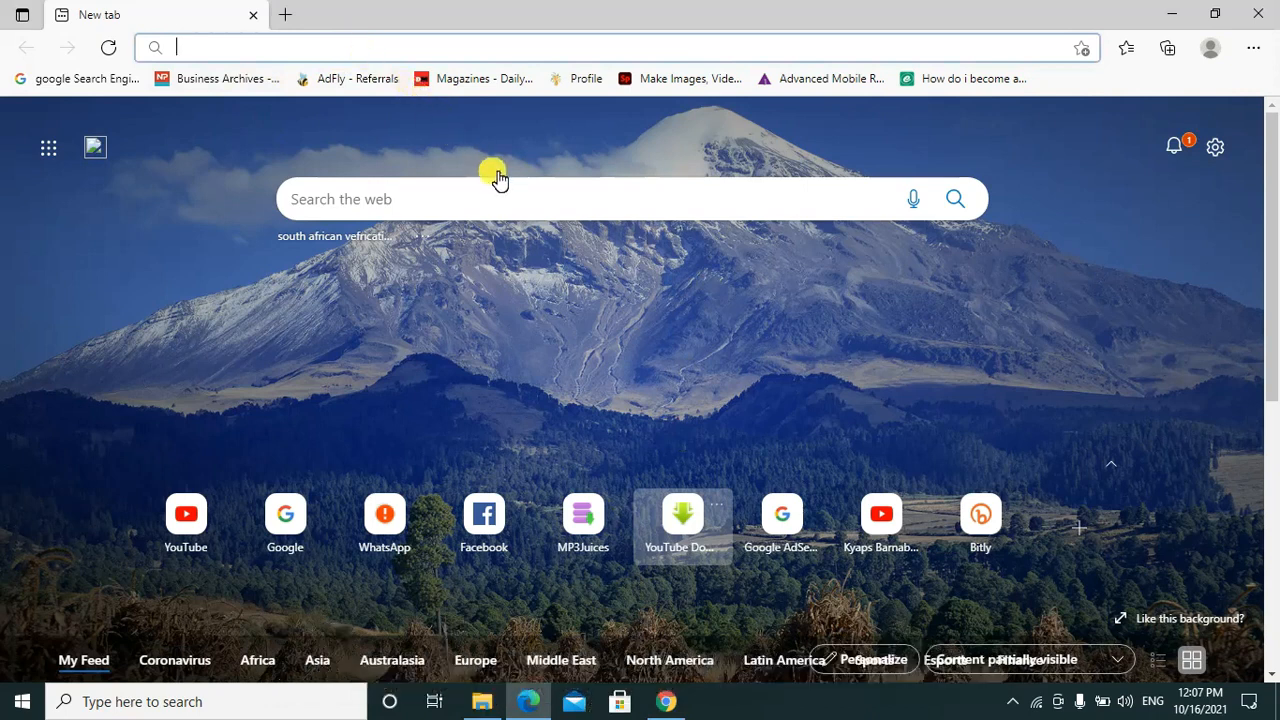
pyautogui.moveTo(495, 178)
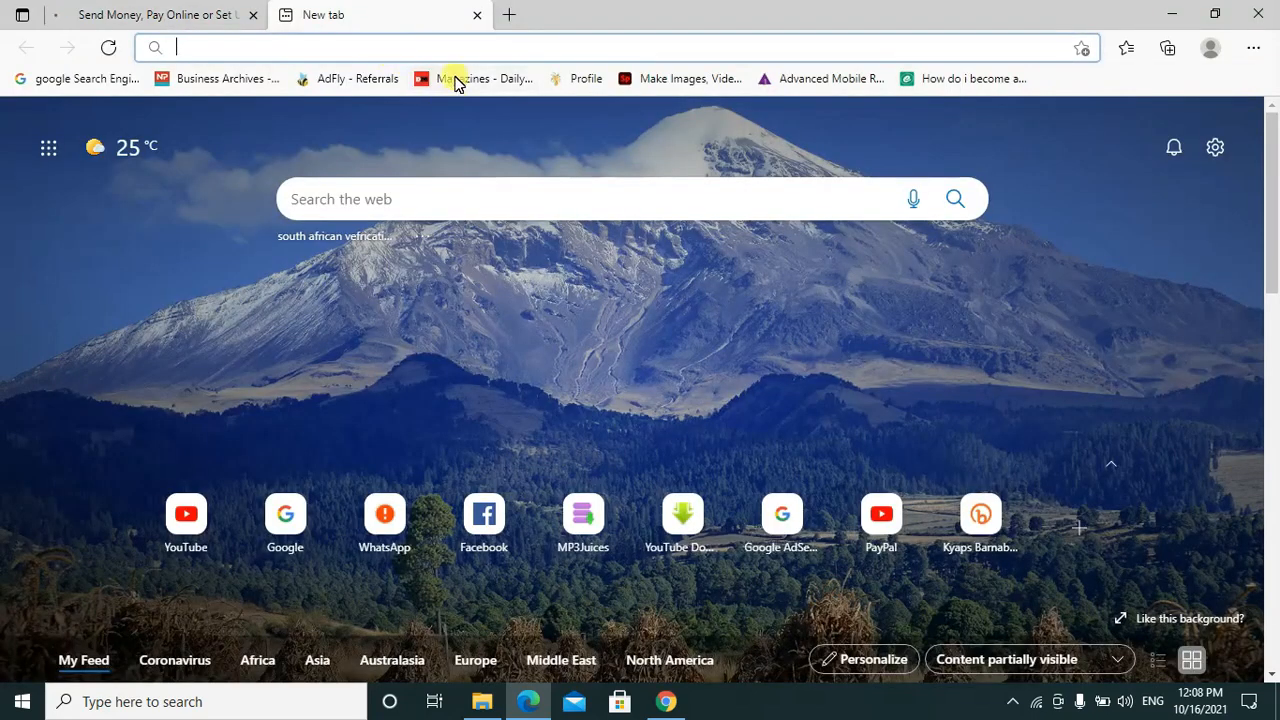
# Enter 'google' into the new Edge tab's address bar
pyautogui.write('g')
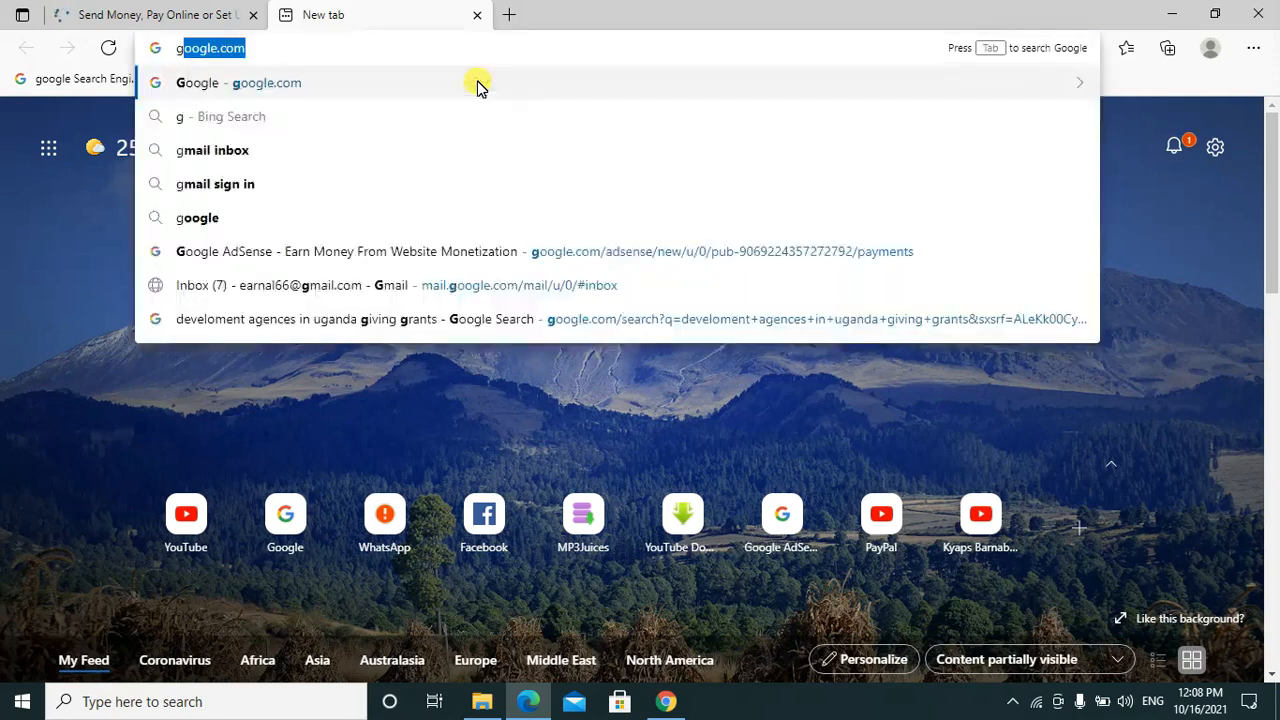
pyautogui.write('oogle')
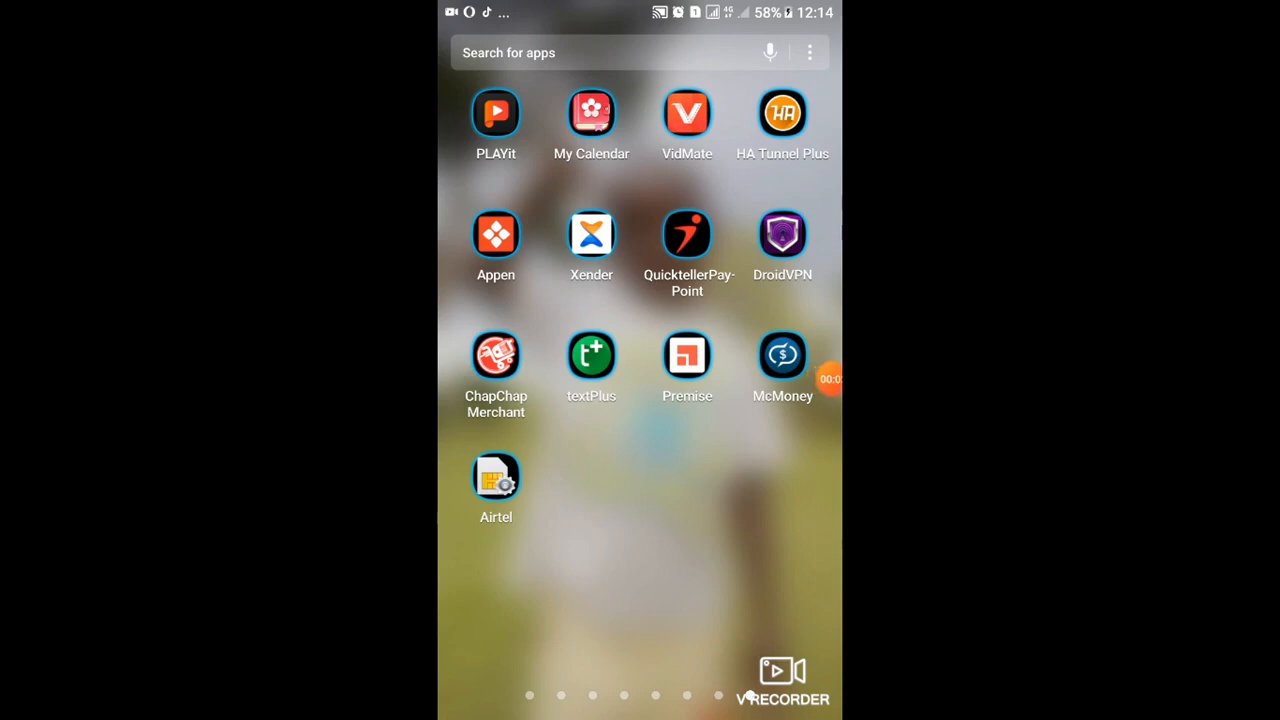
pyautogui.click(591, 355)
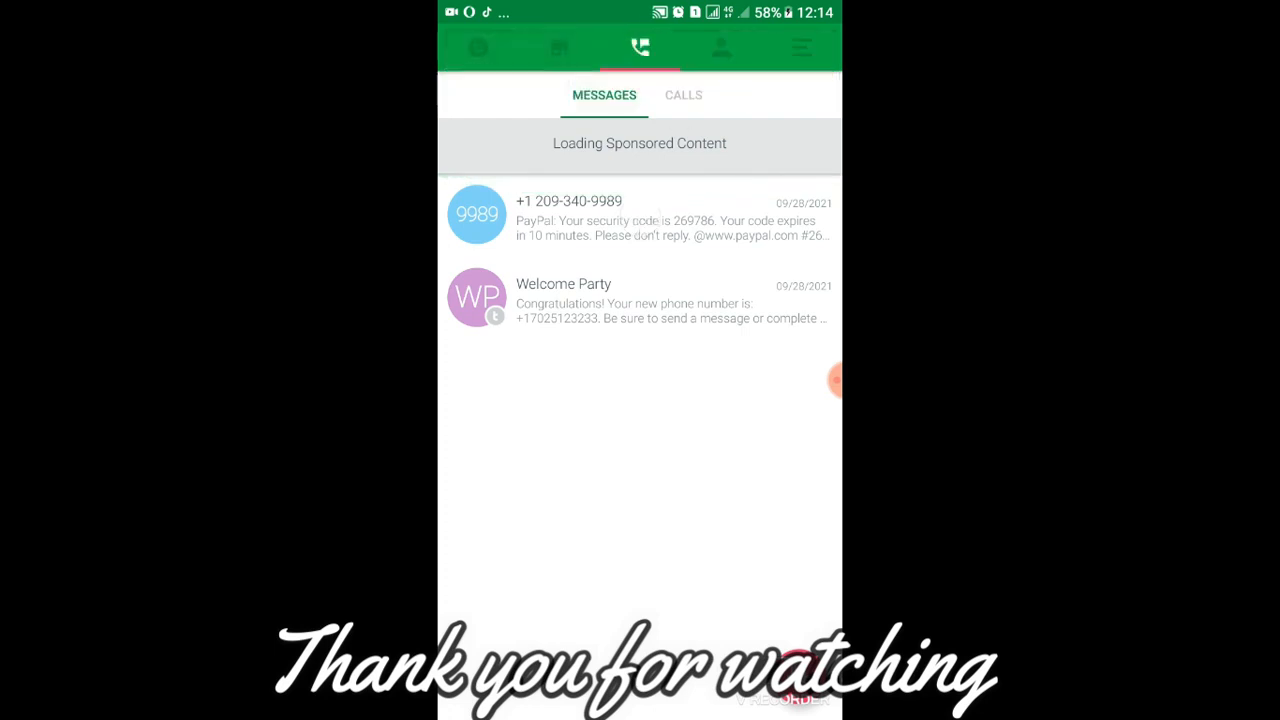
pyautogui.click(478, 47)
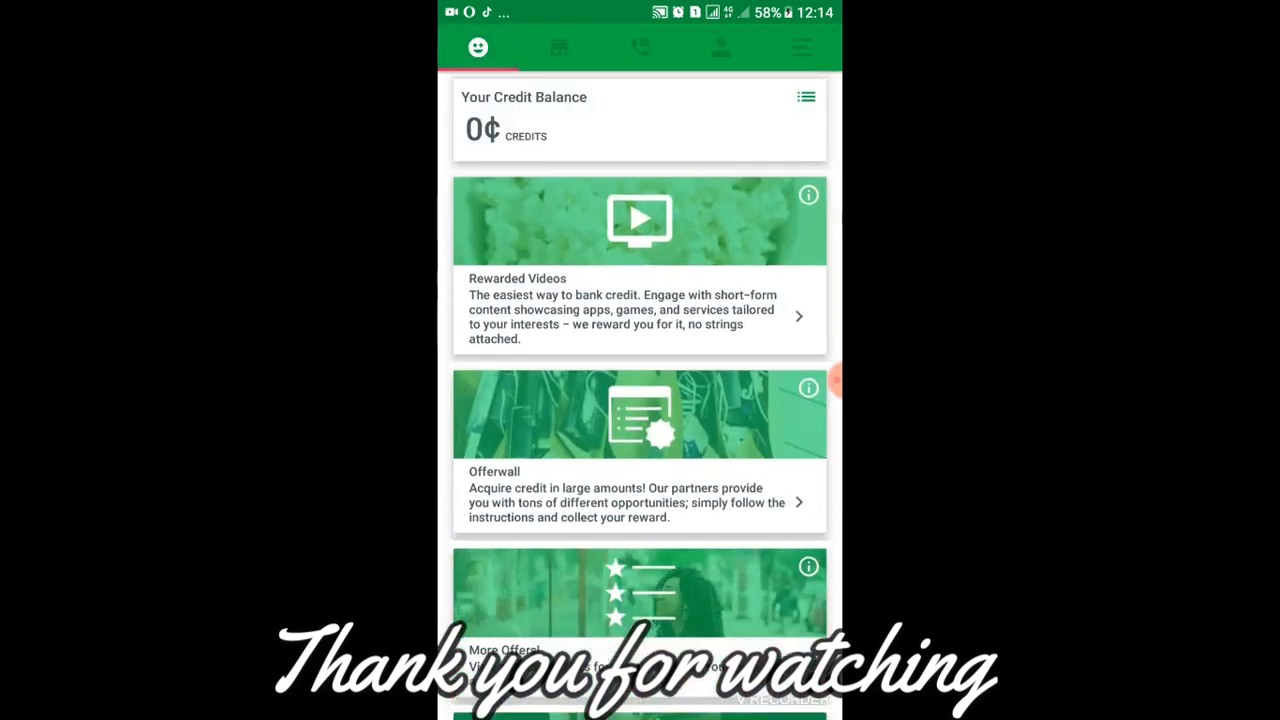
pyautogui.click(639, 47)
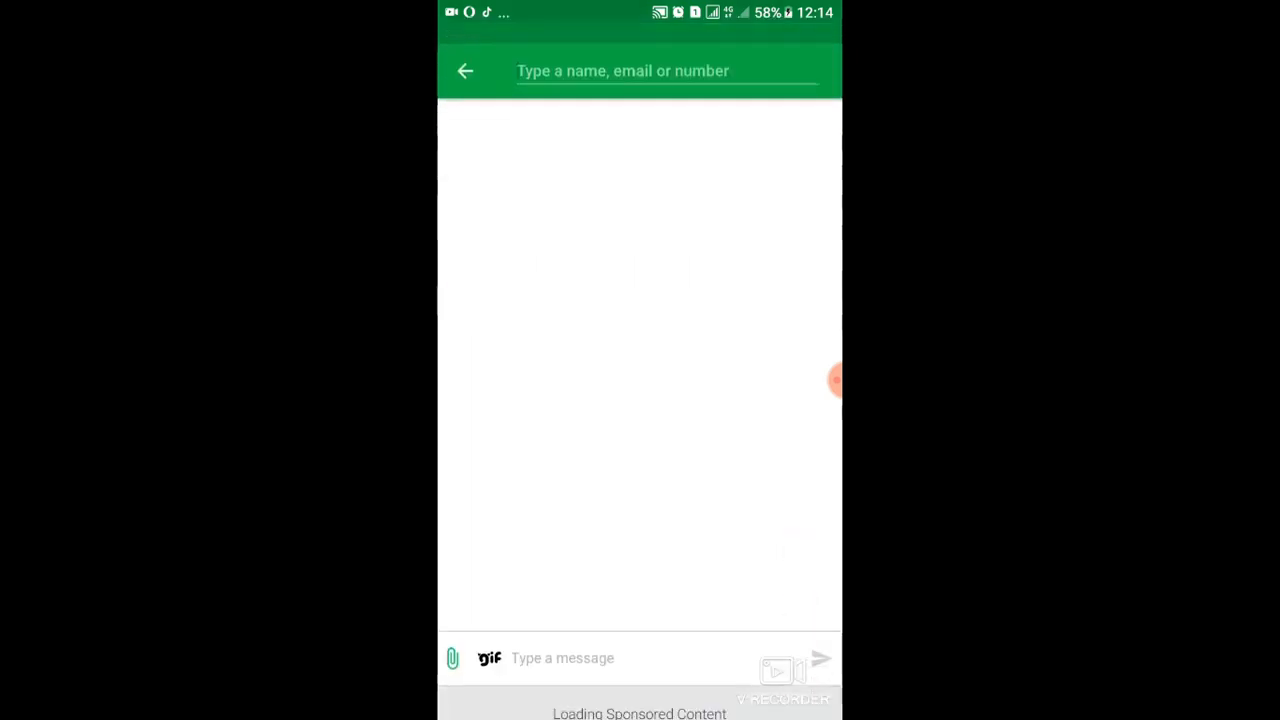
pyautogui.click(665, 71)
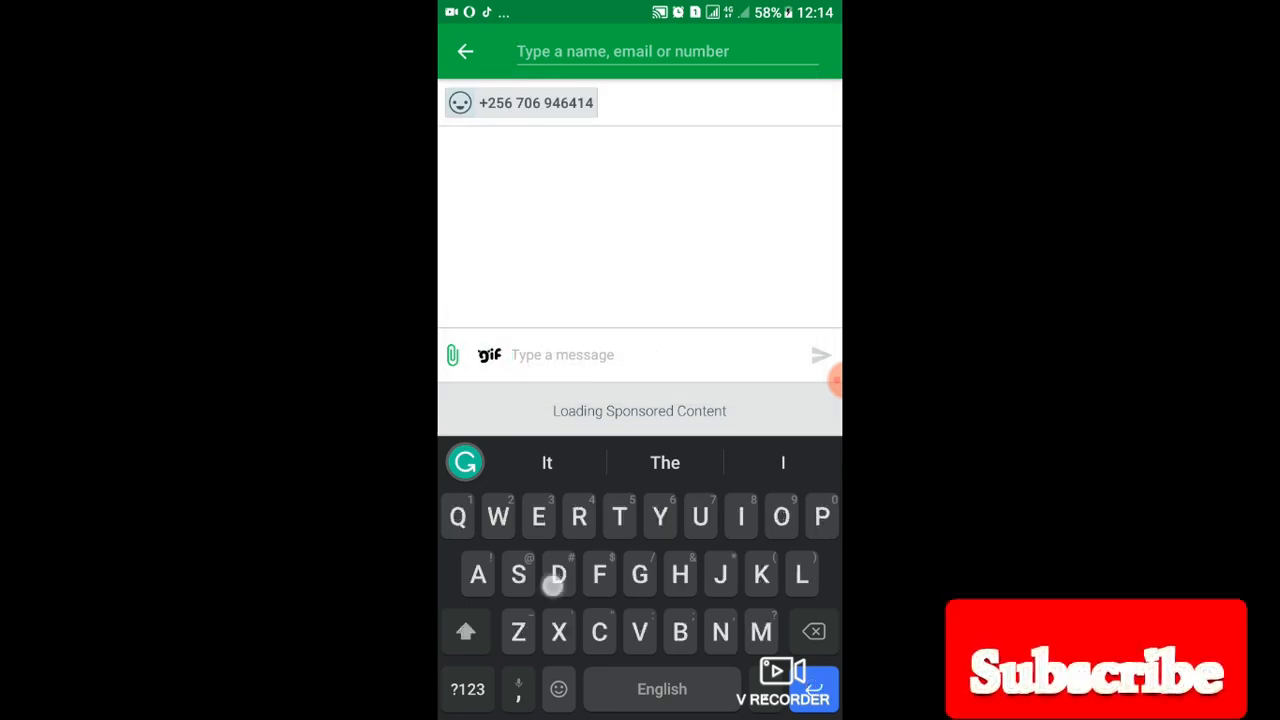
pyautogui.write('Dfghhjj')
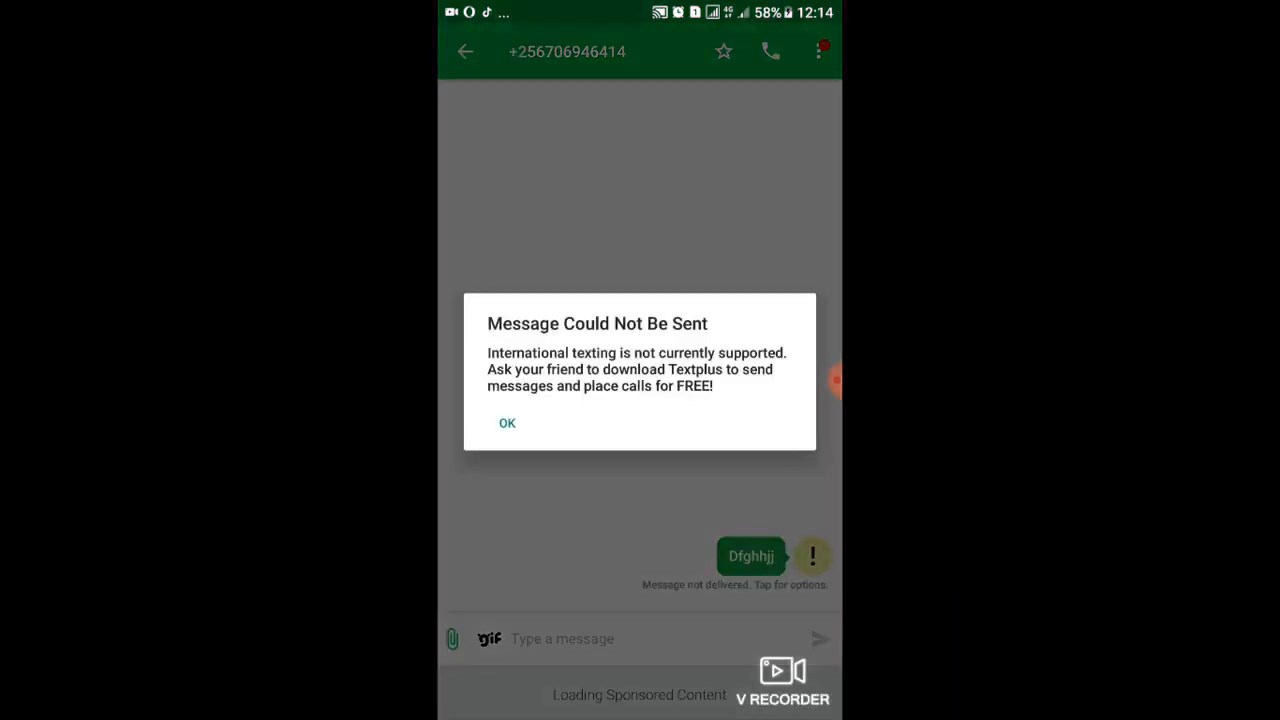
# Dismiss the failure notice and ad offer, view the contact profile, then go home
pyautogui.click(507, 422)
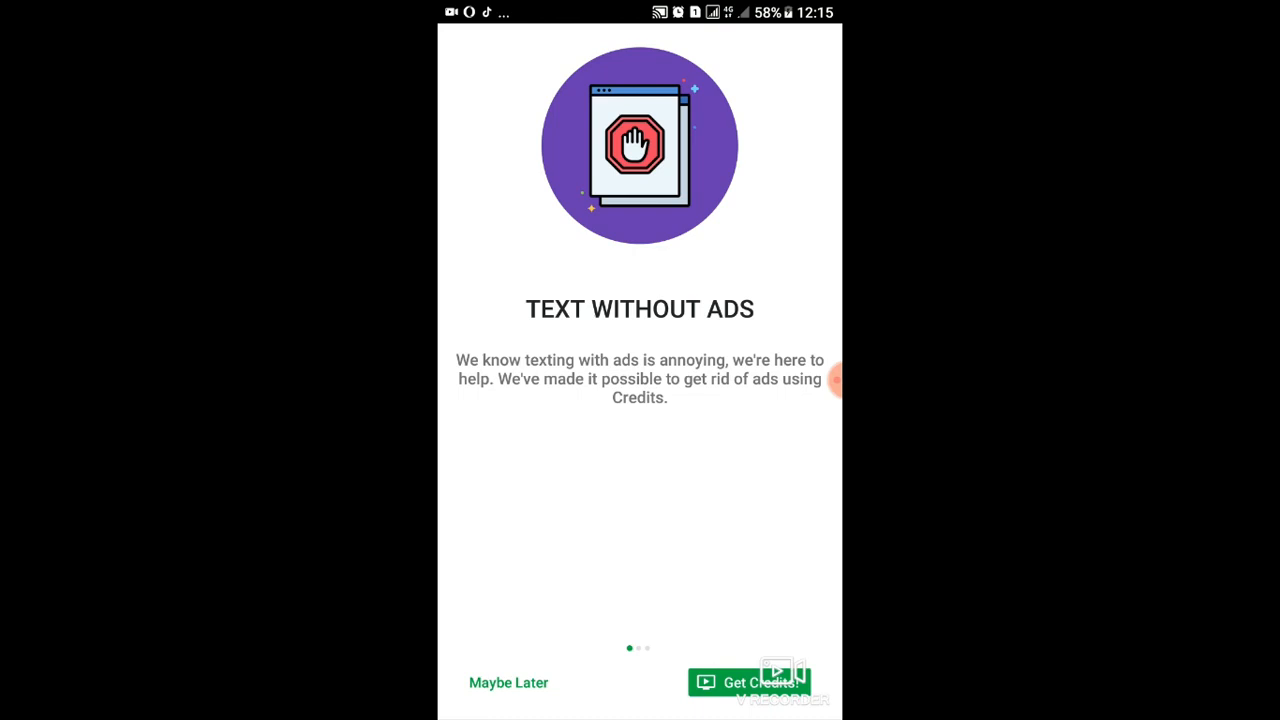
pyautogui.click(508, 682)
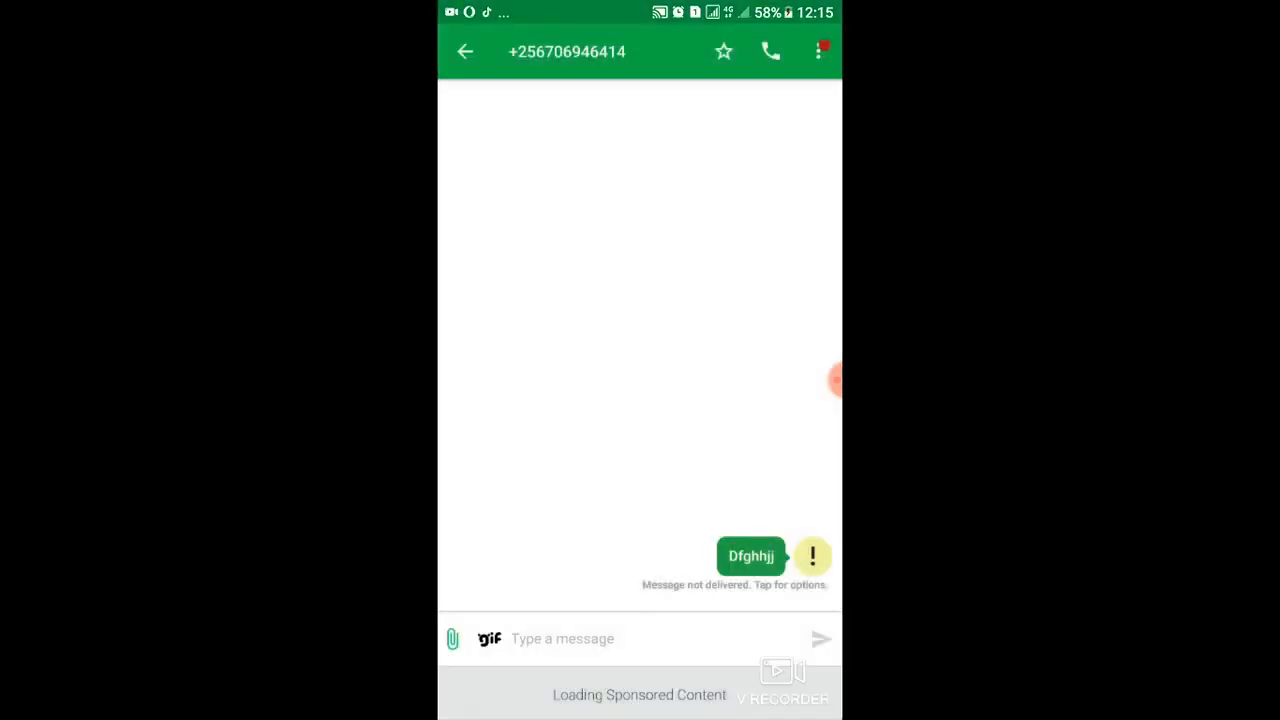
pyautogui.click(819, 51)
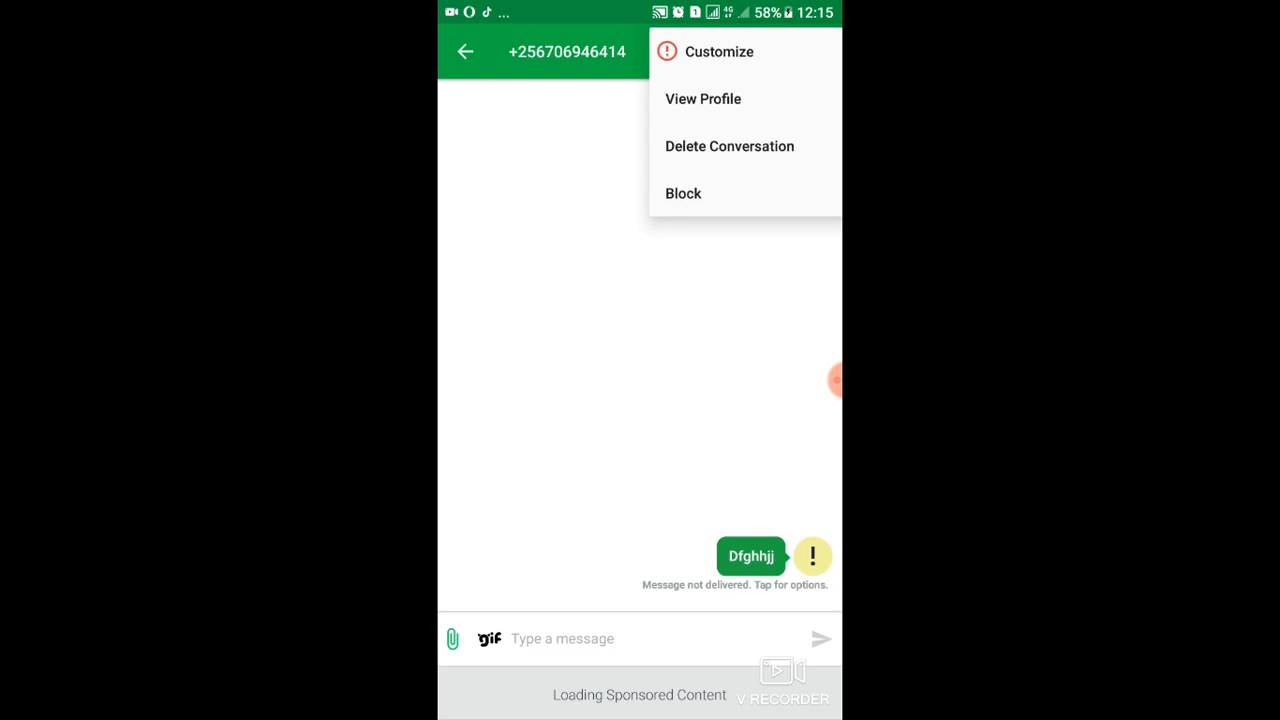
pyautogui.click(703, 98)
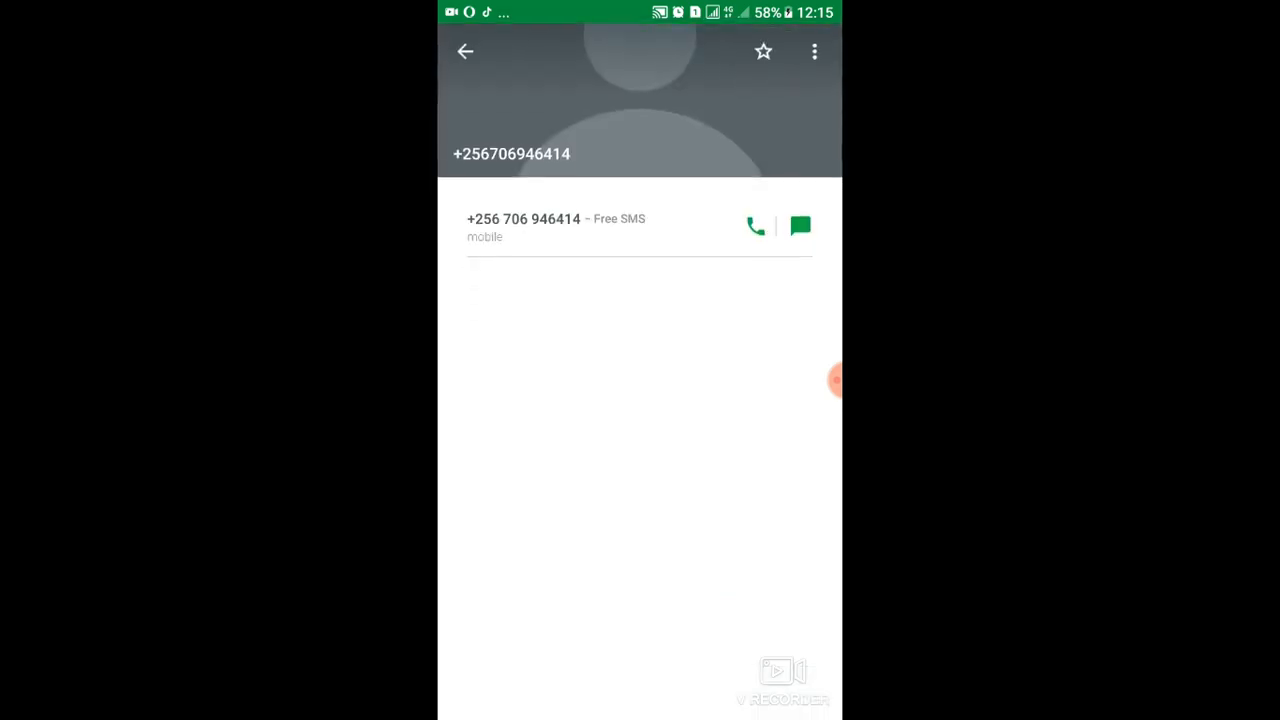
pyautogui.click(799, 225)
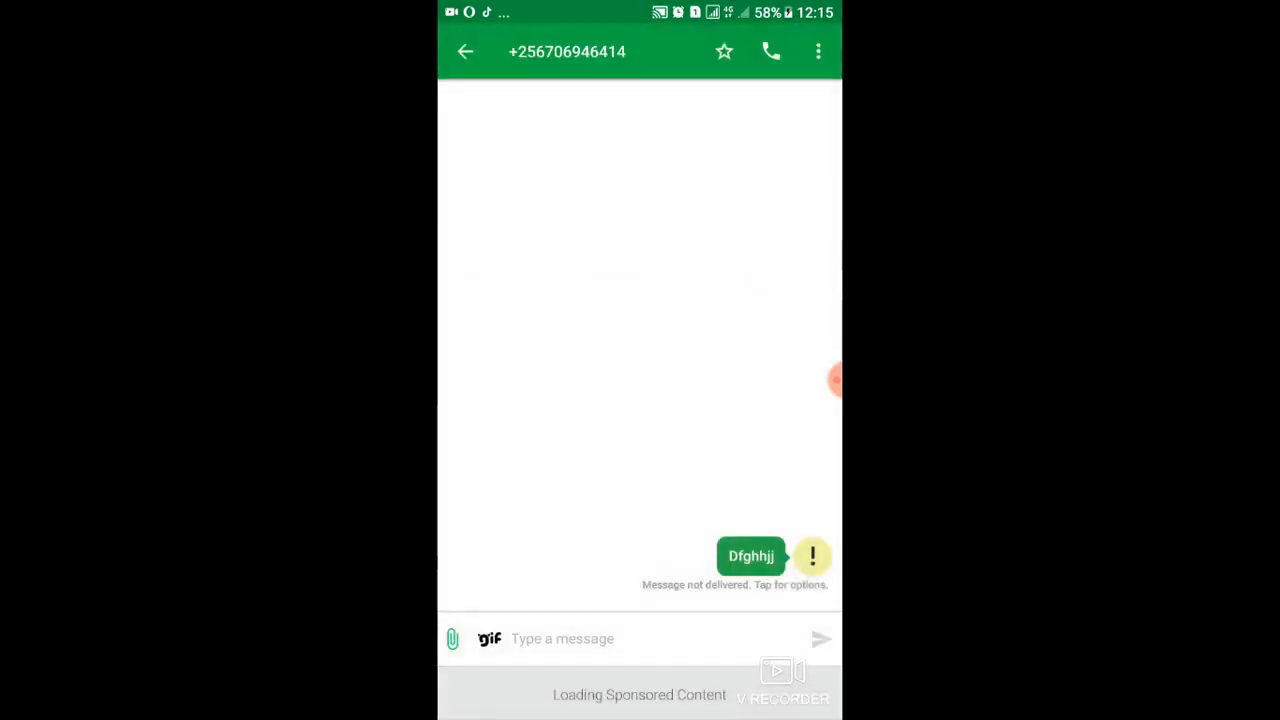
pyautogui.click(465, 51)
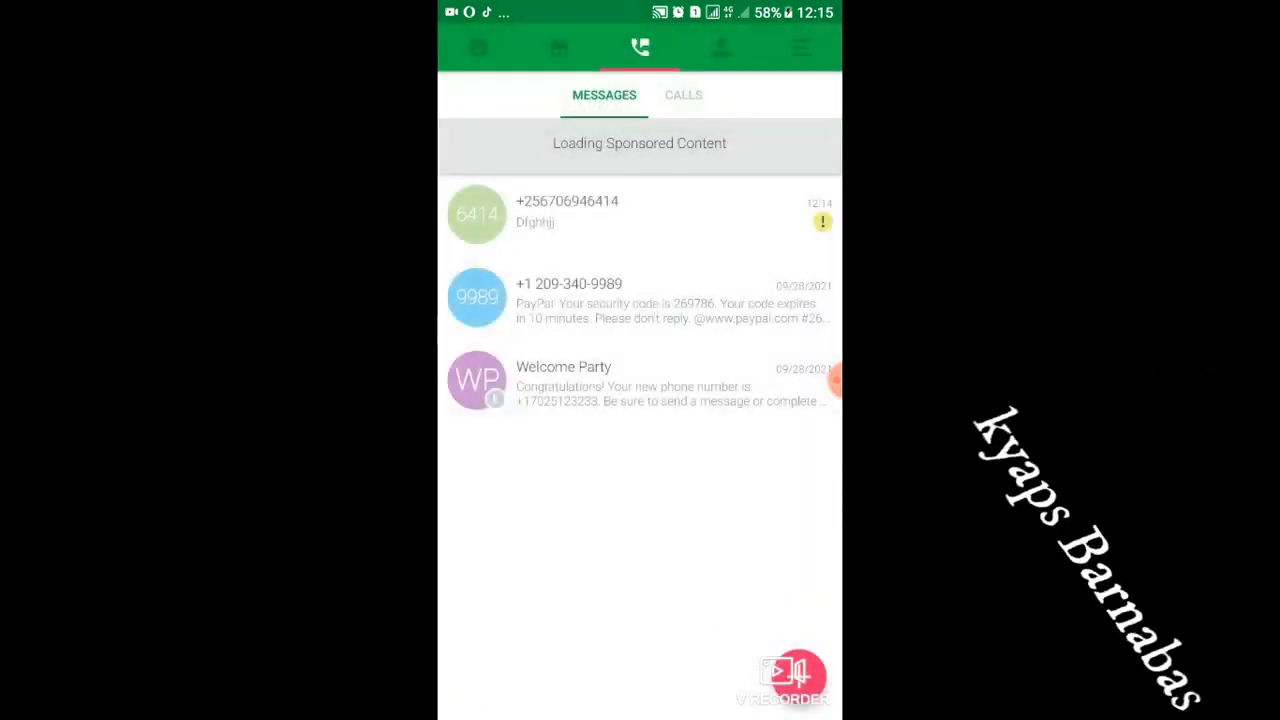
pyautogui.click(478, 47)
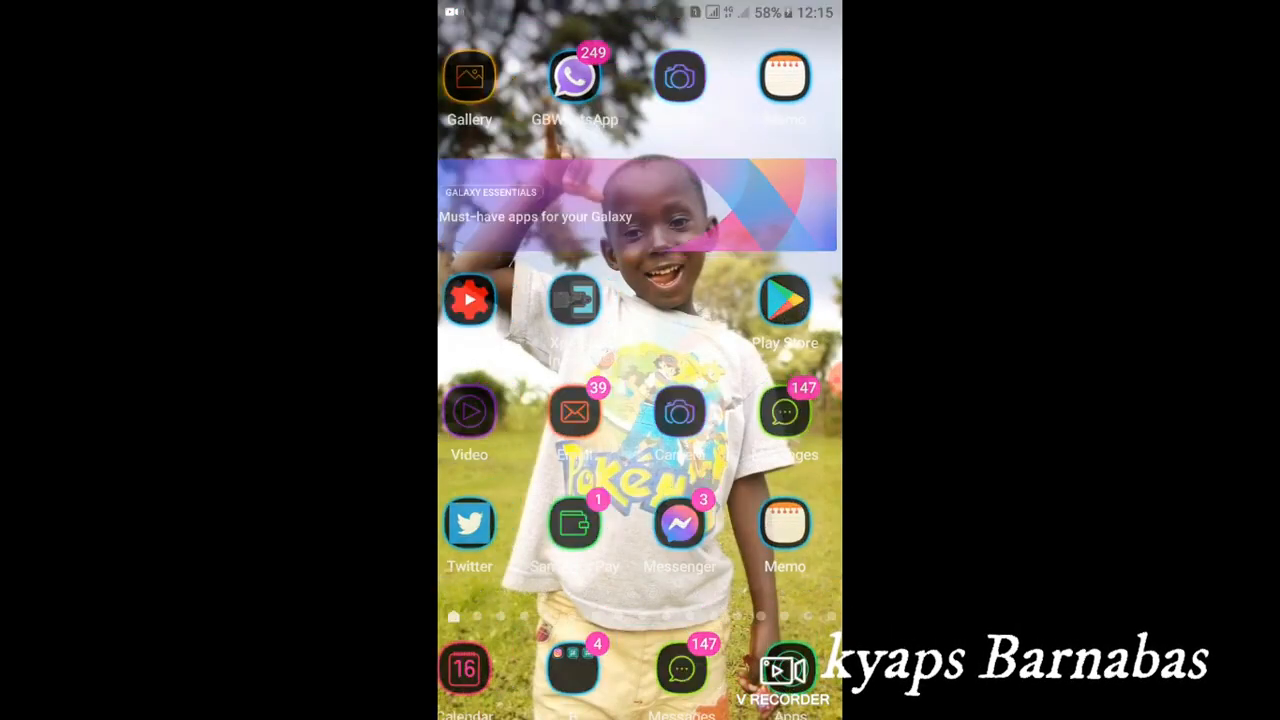
# Reopen textPlus from the Play Store's 'text' search suggestion
pyautogui.click(785, 300)
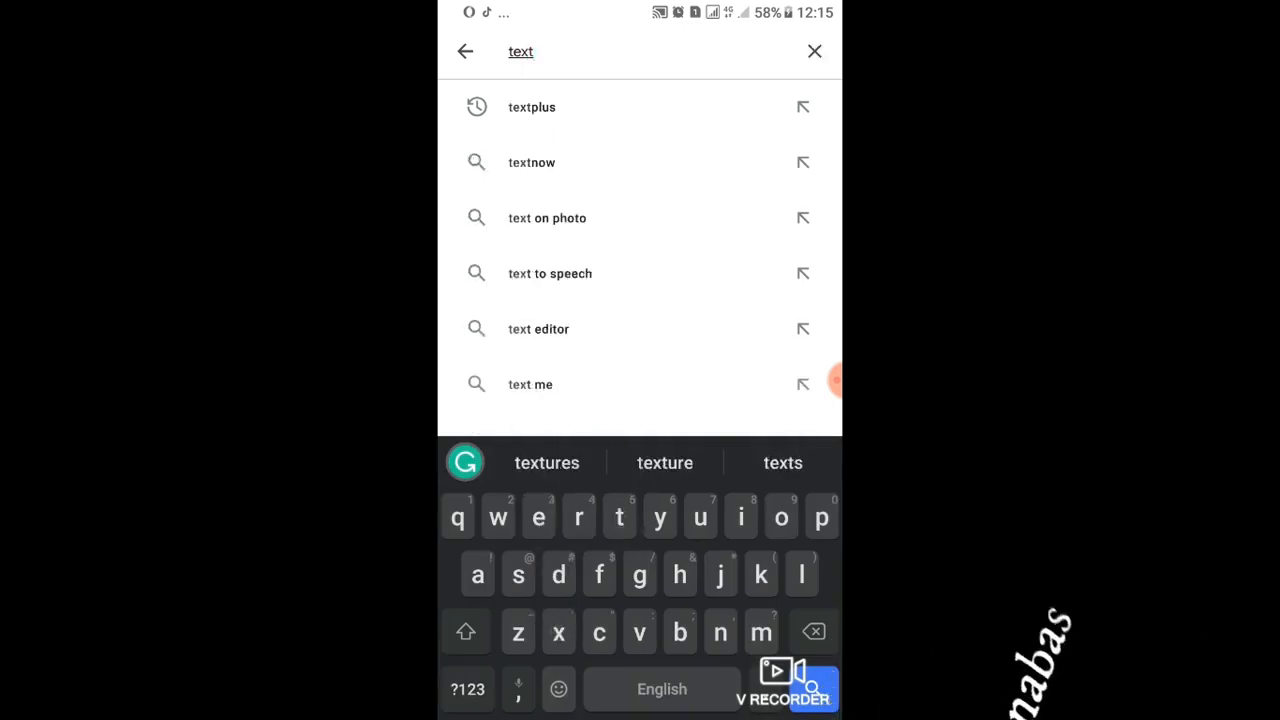
pyautogui.click(531, 107)
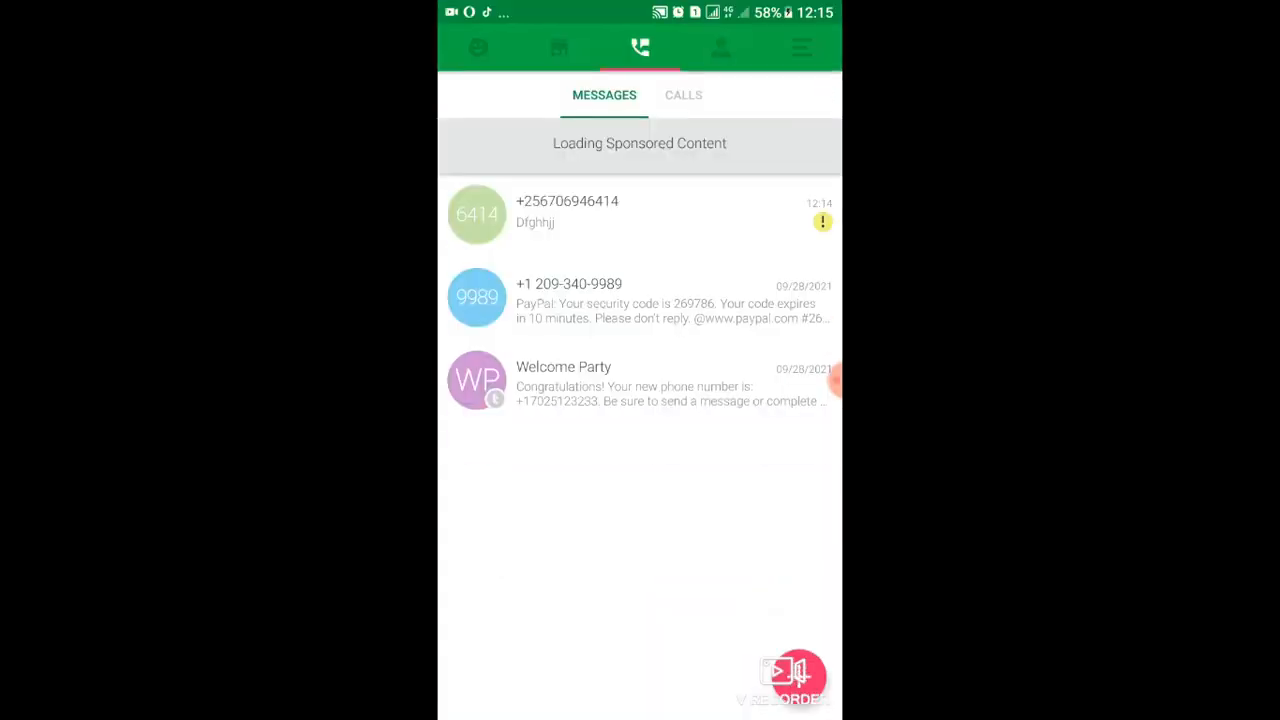
pyautogui.click(559, 47)
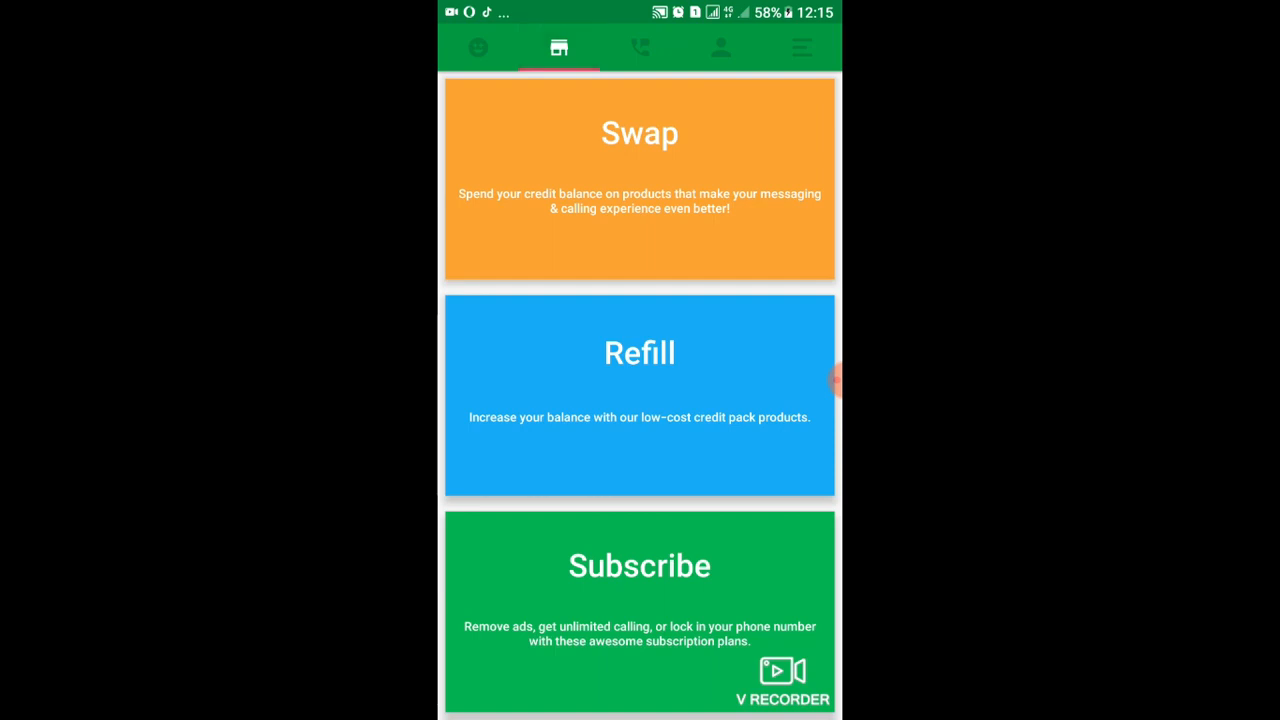
pyautogui.click(721, 47)
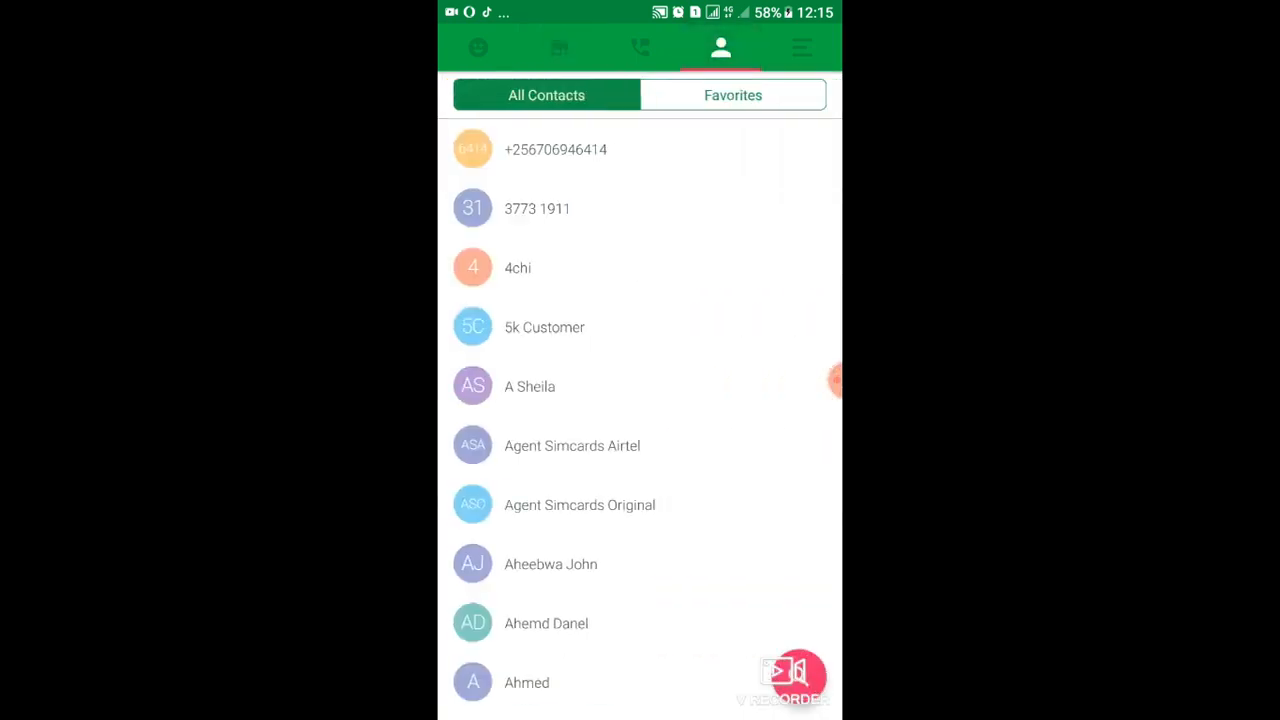
pyautogui.click(555, 149)
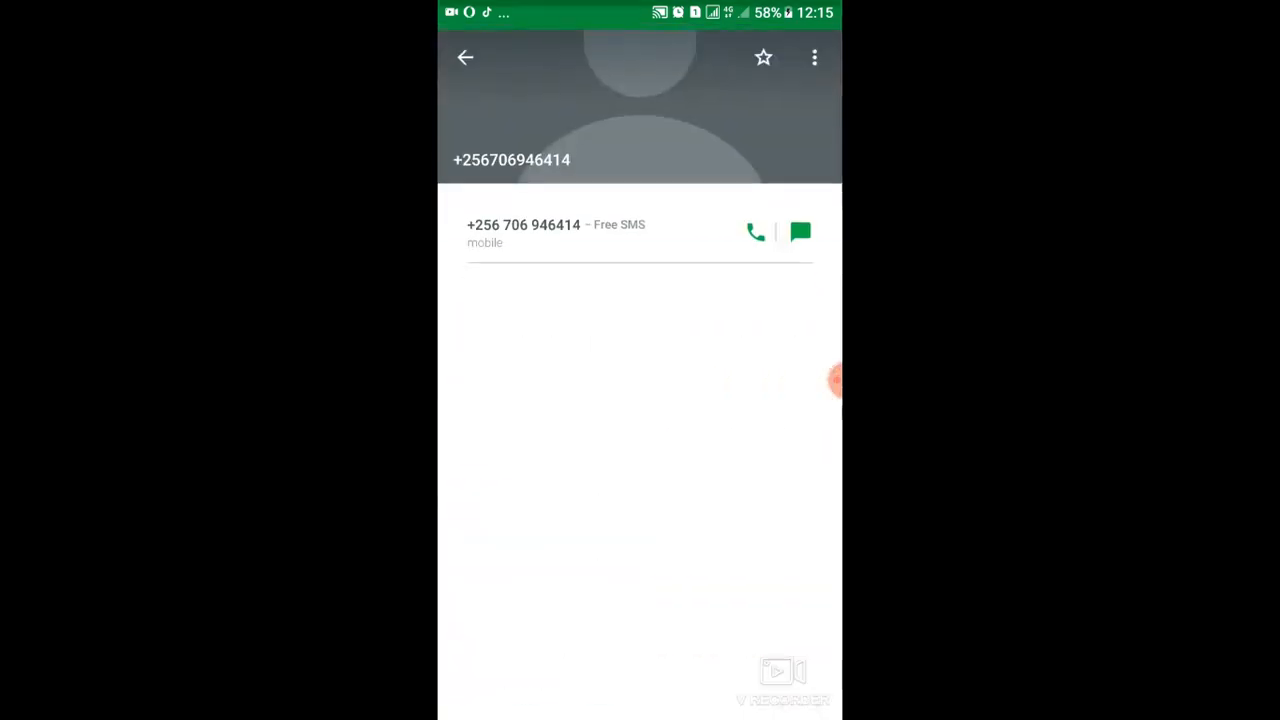
pyautogui.click(755, 232)
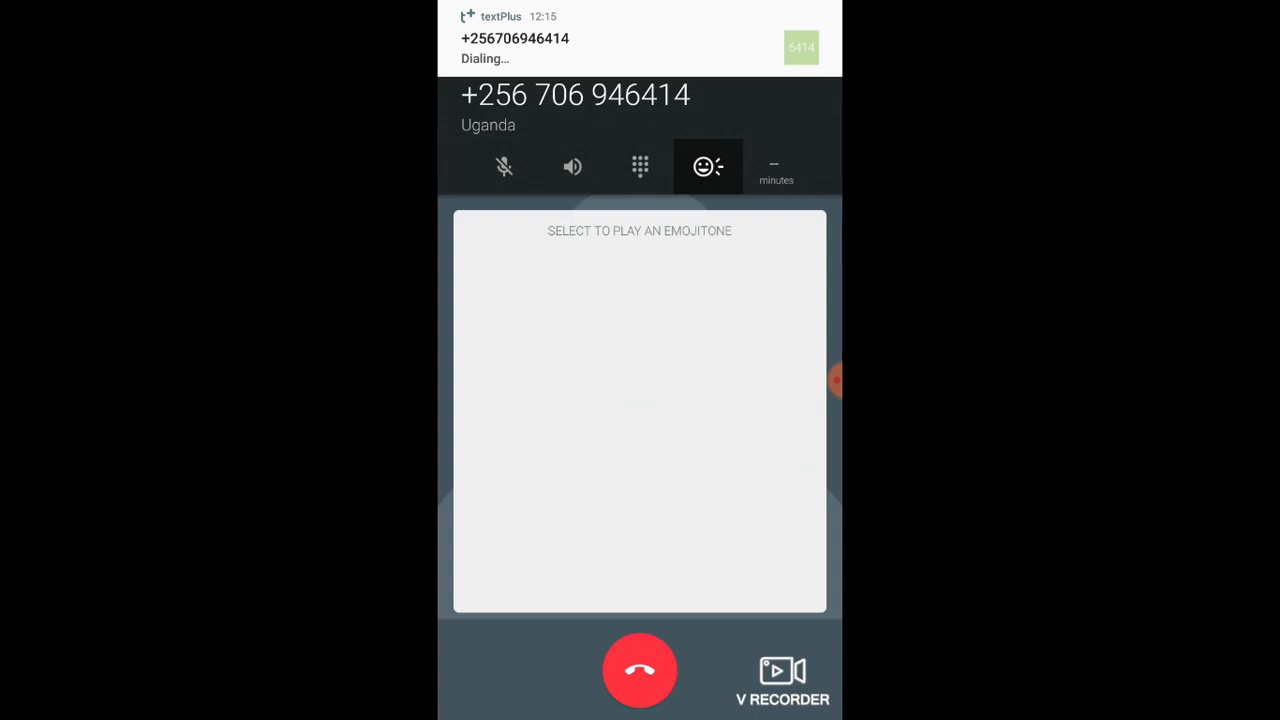
pyautogui.click(573, 166)
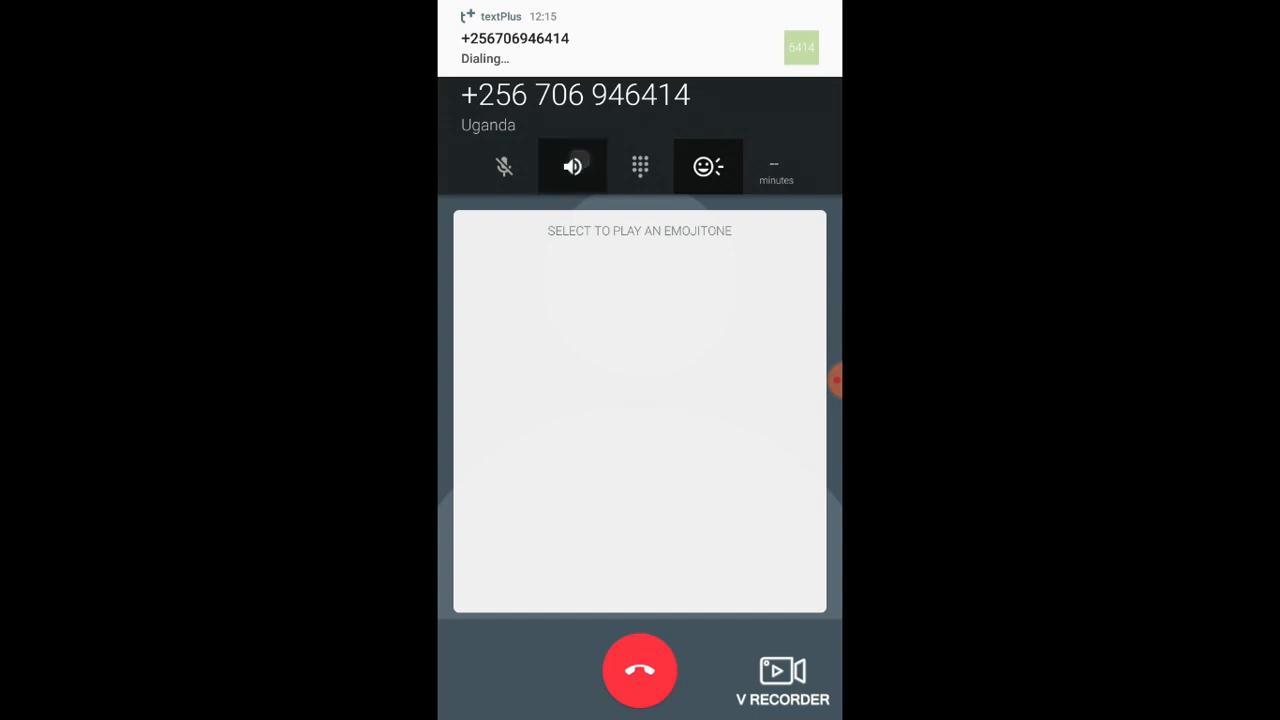
pyautogui.click(572, 166)
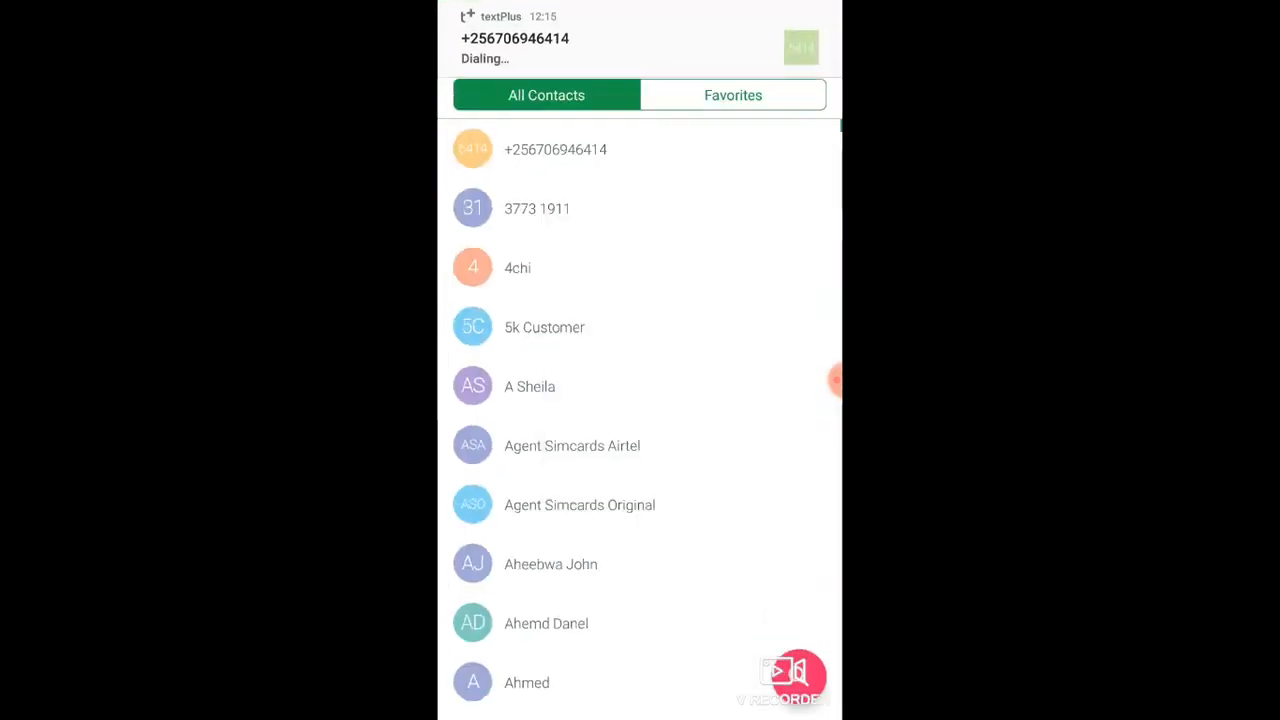
pyautogui.click(733, 95)
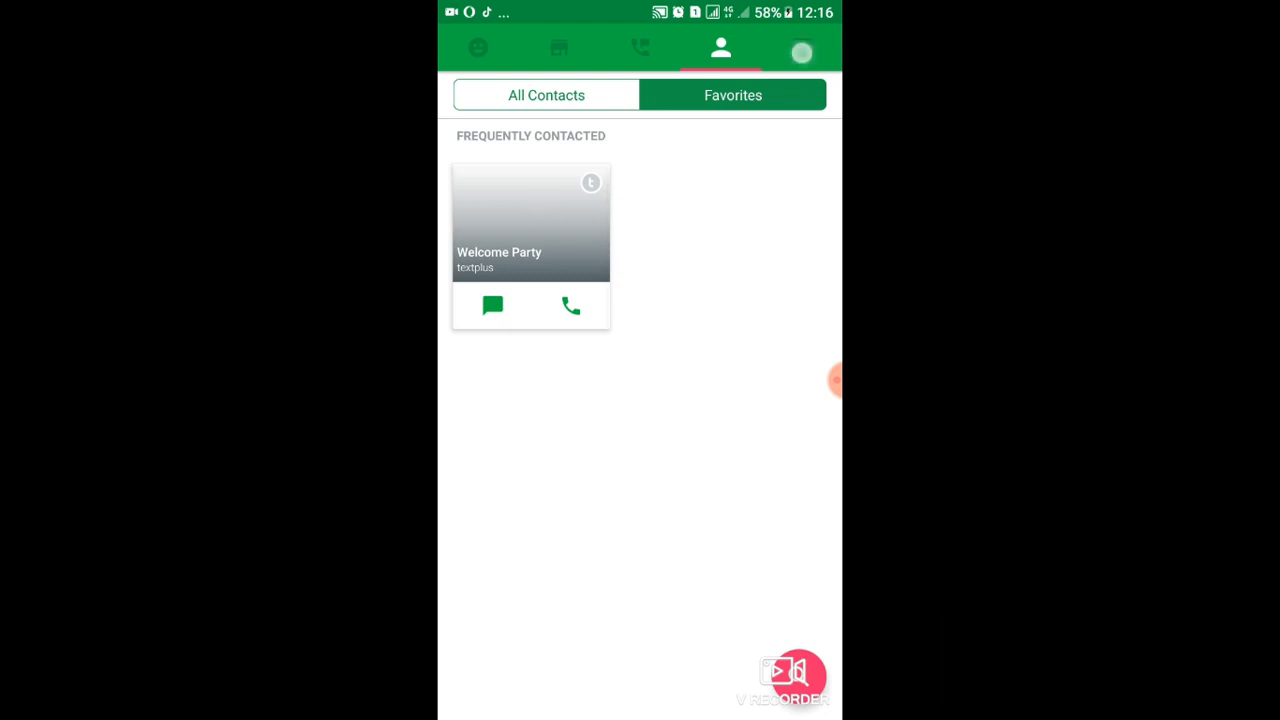
pyautogui.click(801, 47)
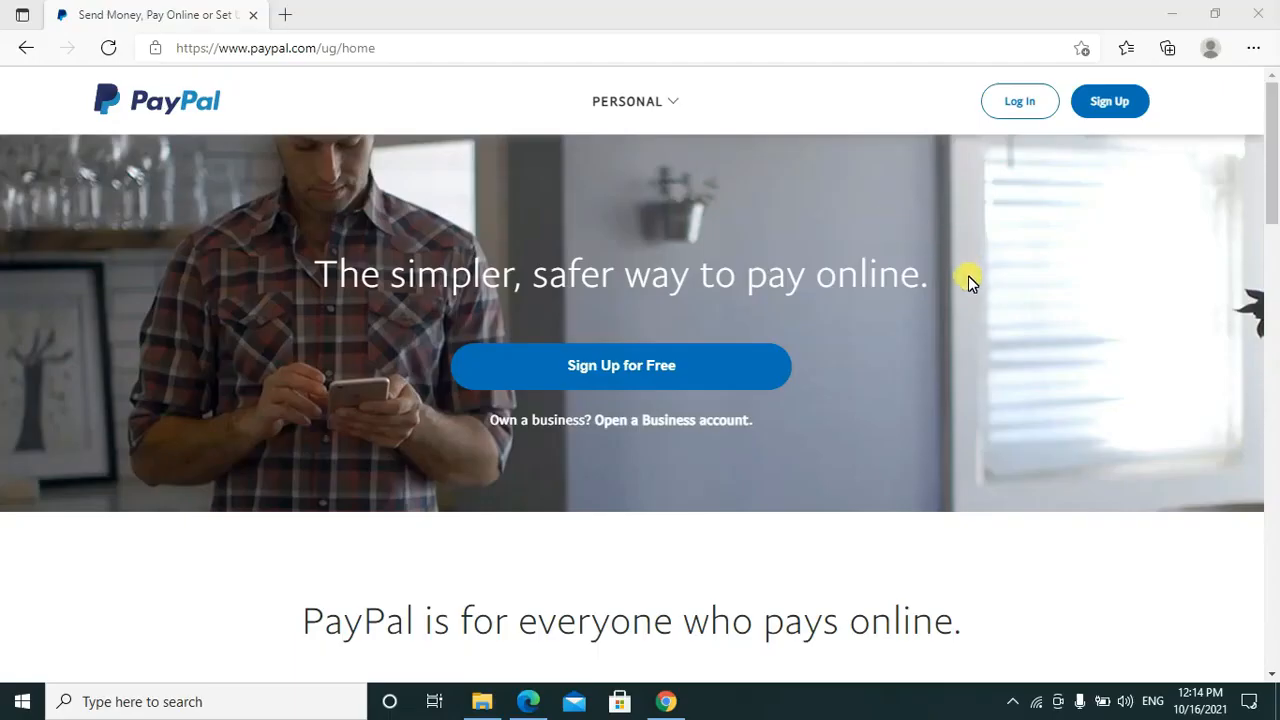
pyautogui.moveTo(950, 355)
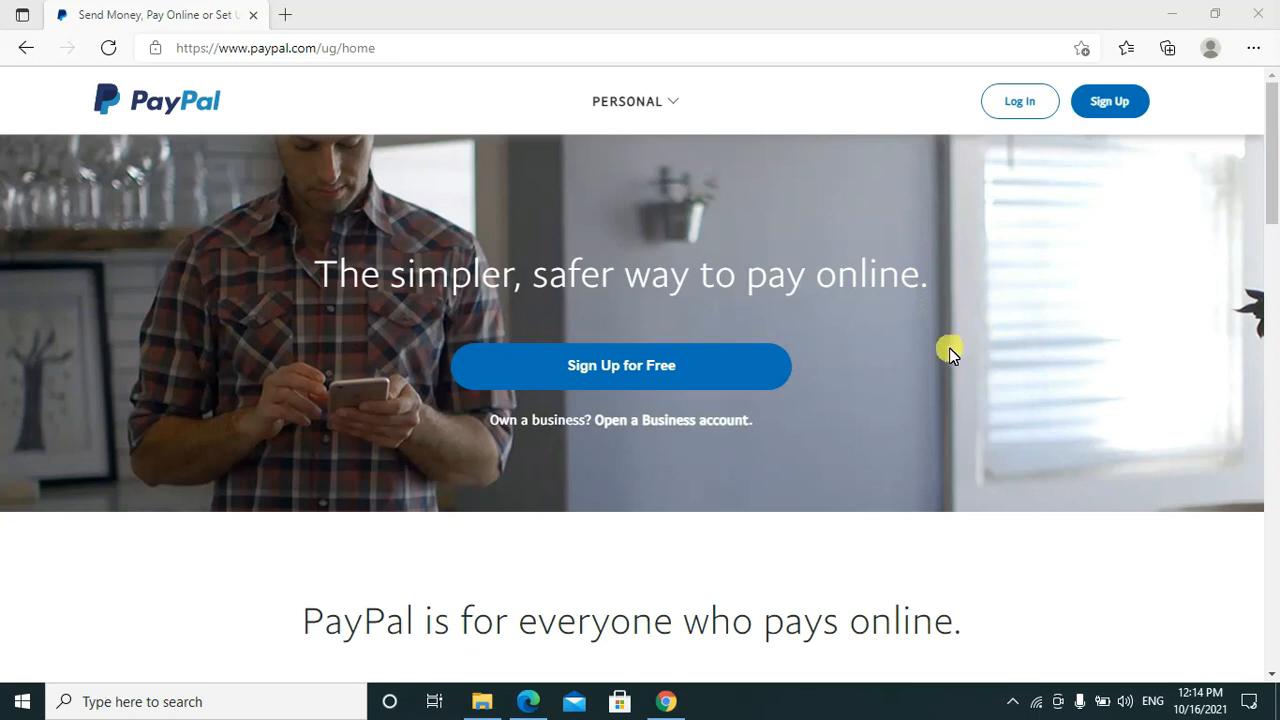
pyautogui.moveTo(463, 323)
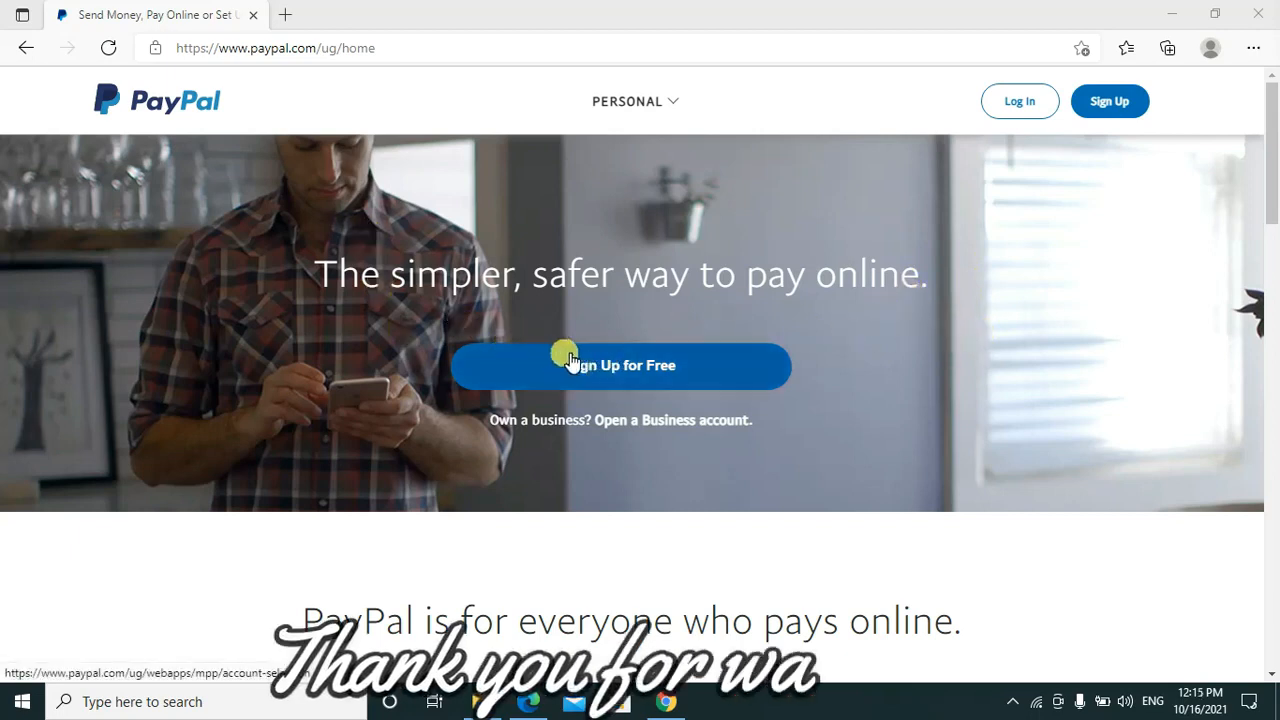
# Start PayPal's free signup and try continuing, triggering the 'Phone number is required' error
pyautogui.click(620, 365)
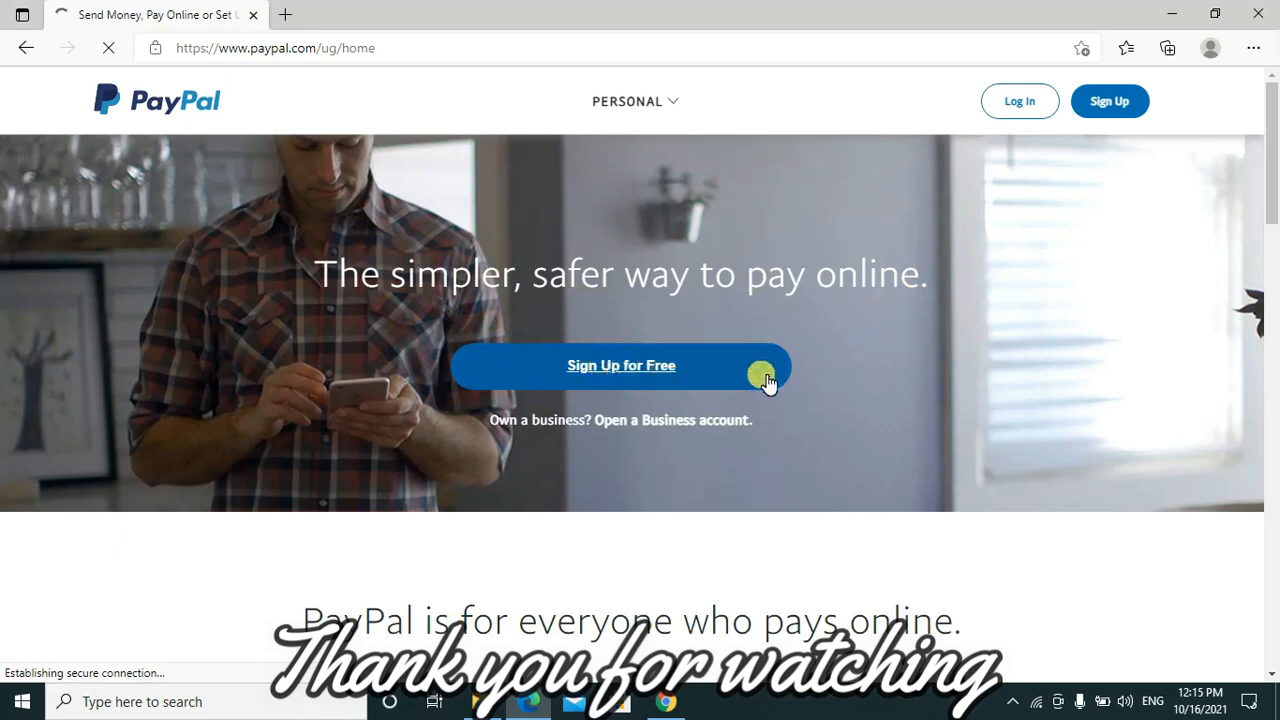
pyautogui.click(620, 365)
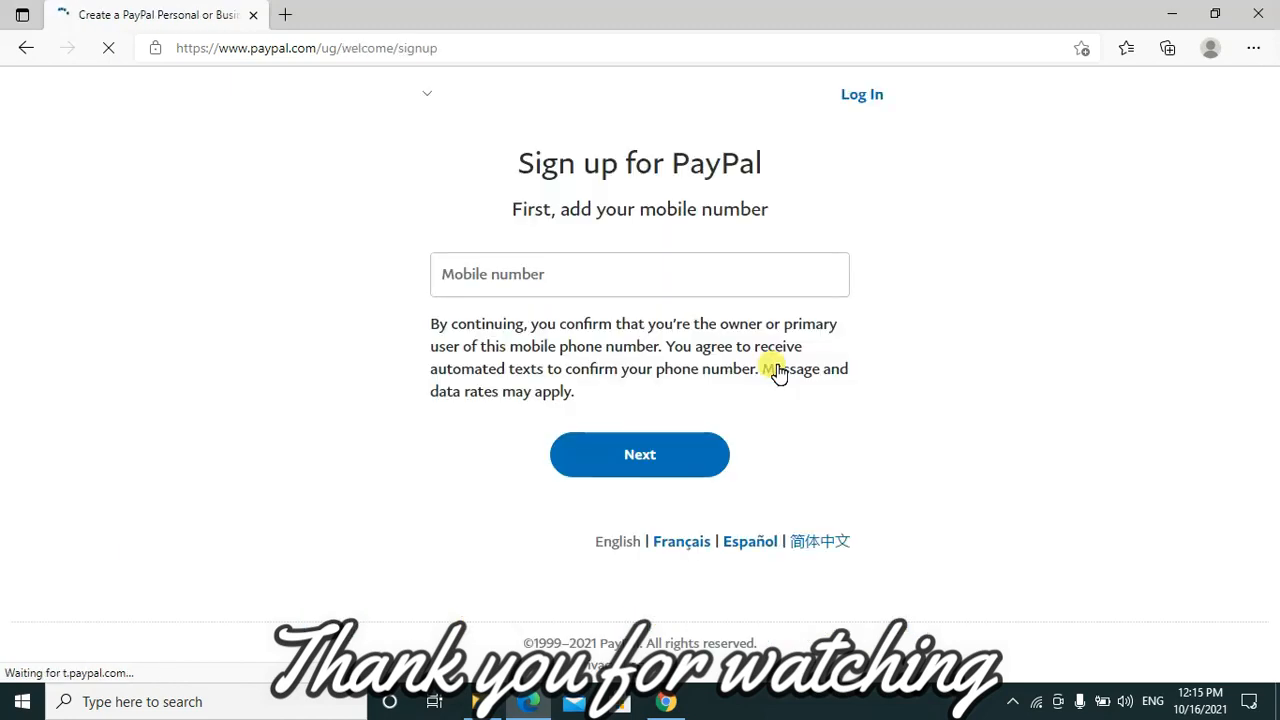
pyautogui.click(639, 274)
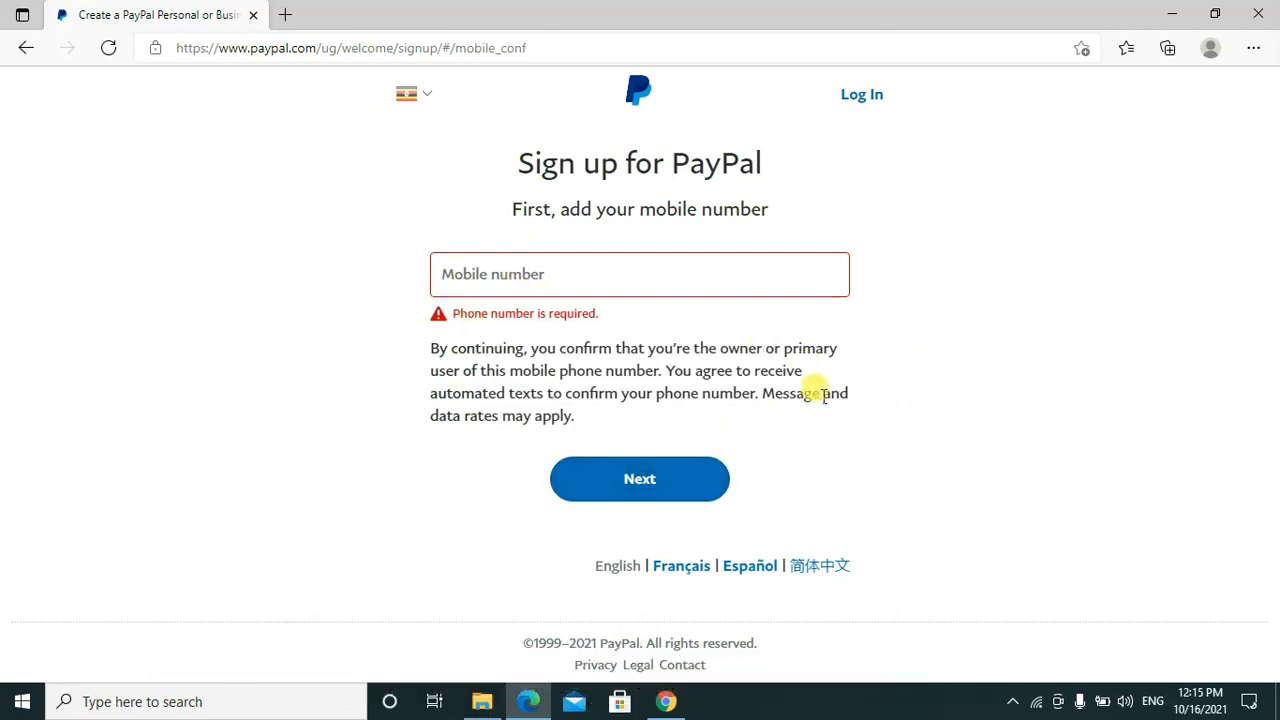
pyautogui.moveTo(135, 95)
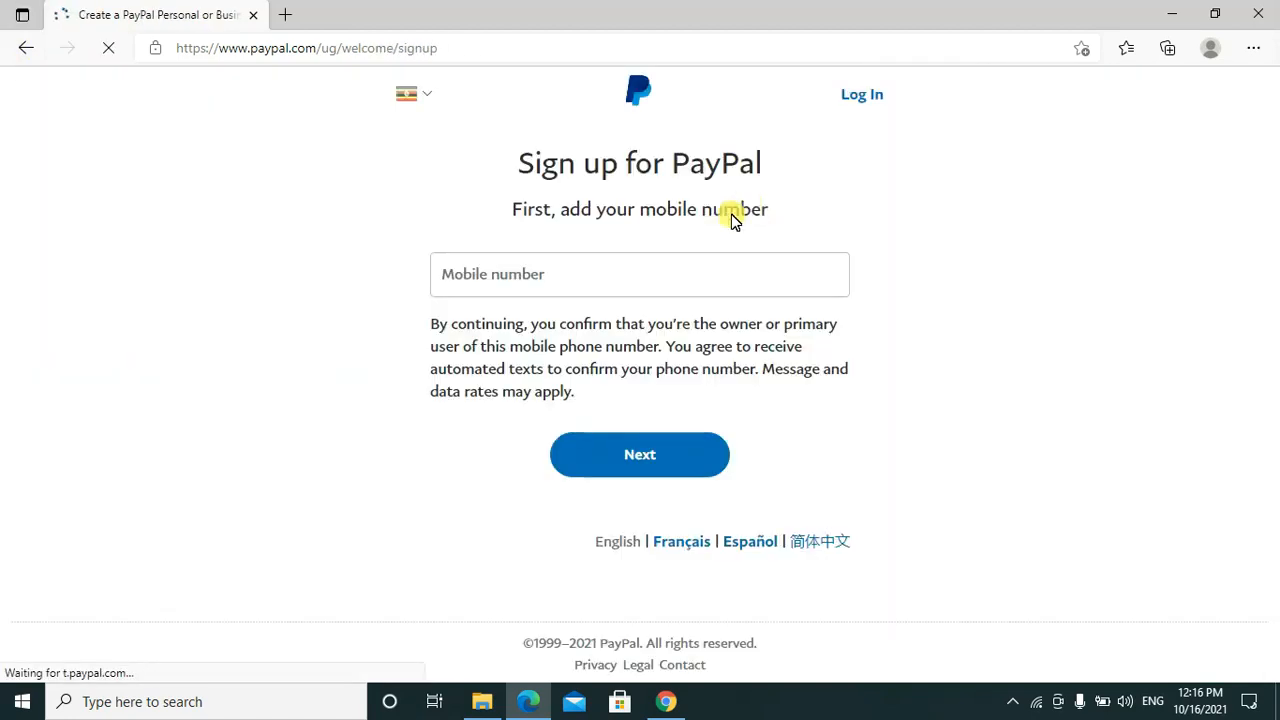
pyautogui.click(639, 274)
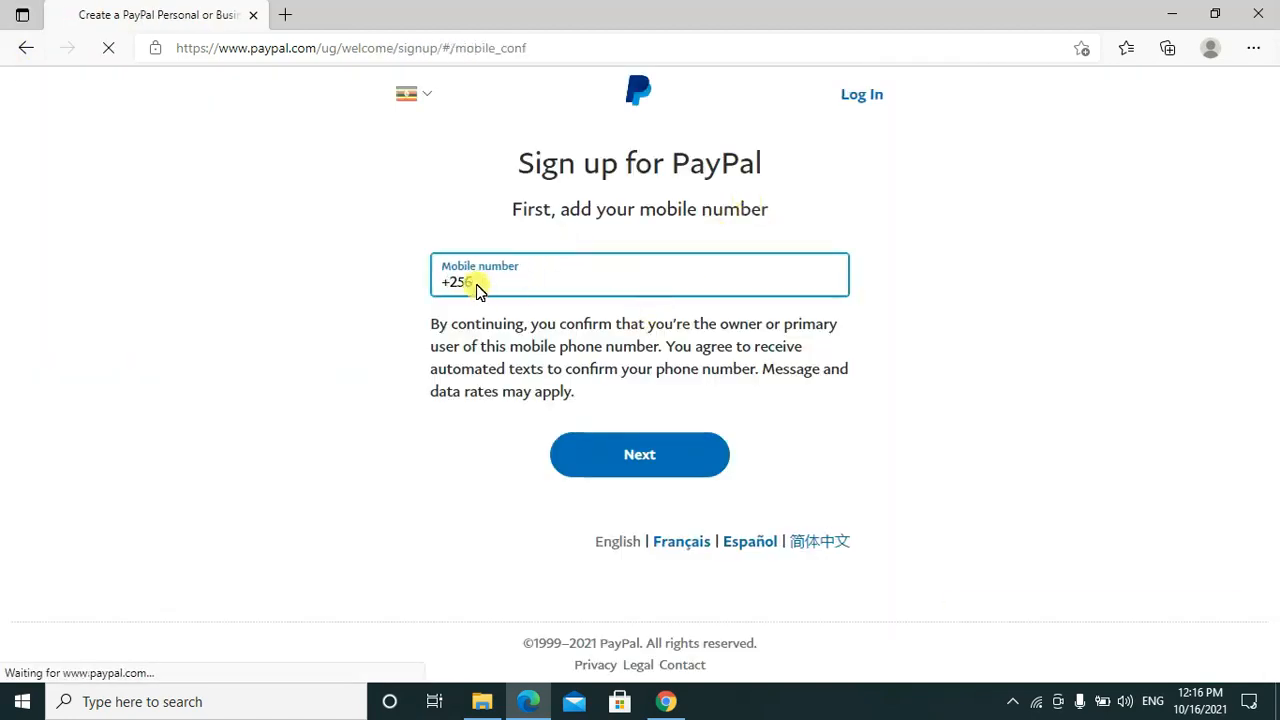
pyautogui.click(639, 454)
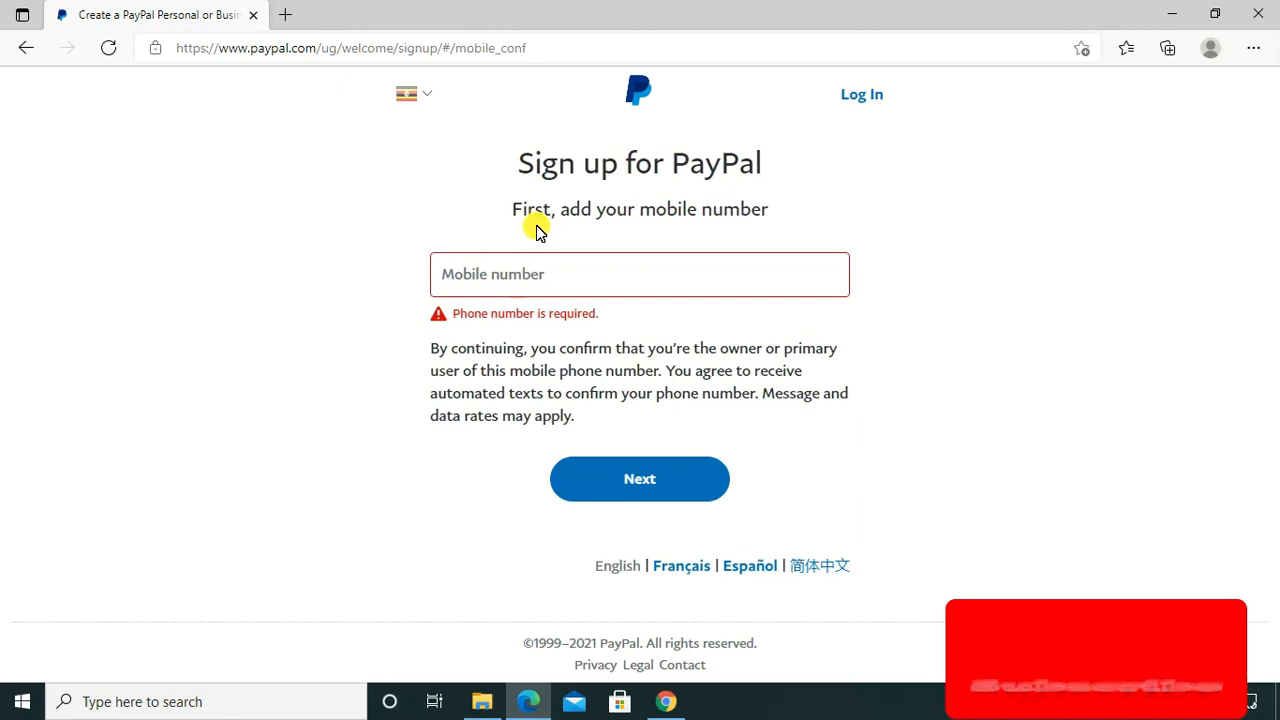
pyautogui.click(413, 93)
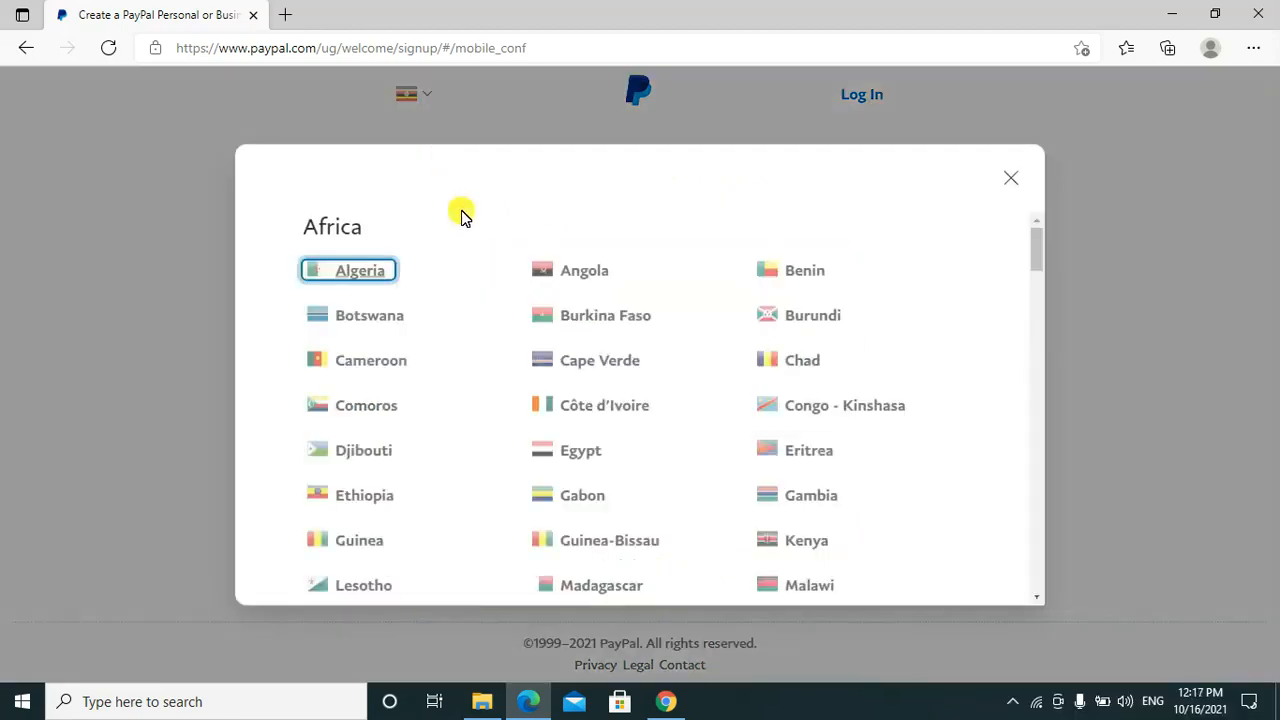
pyautogui.scroll(-3)
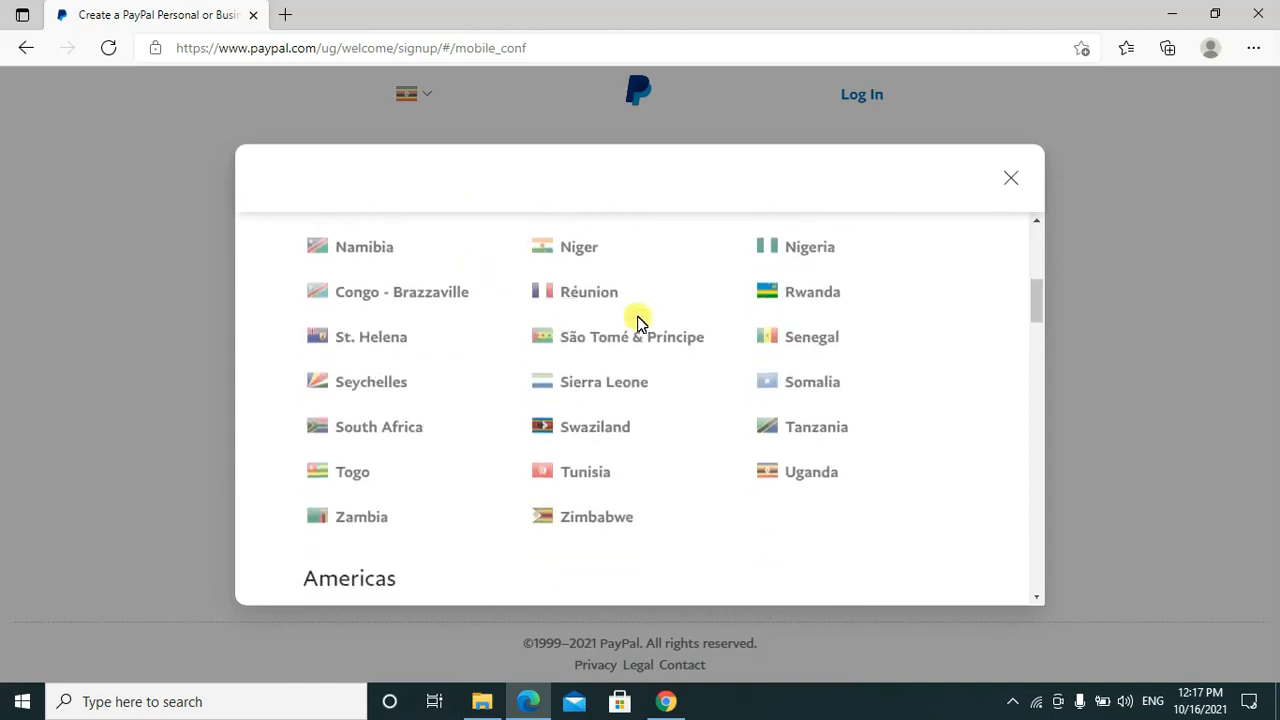
pyautogui.scroll(-3)
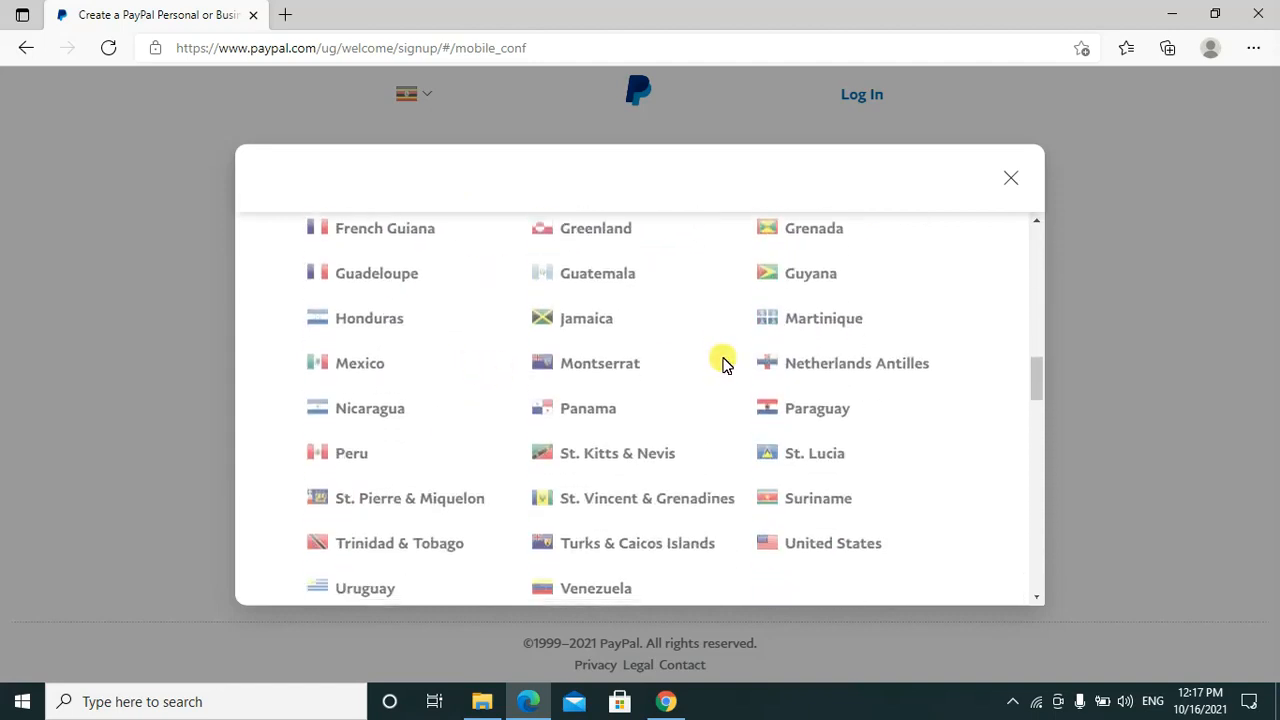
pyautogui.click(586, 317)
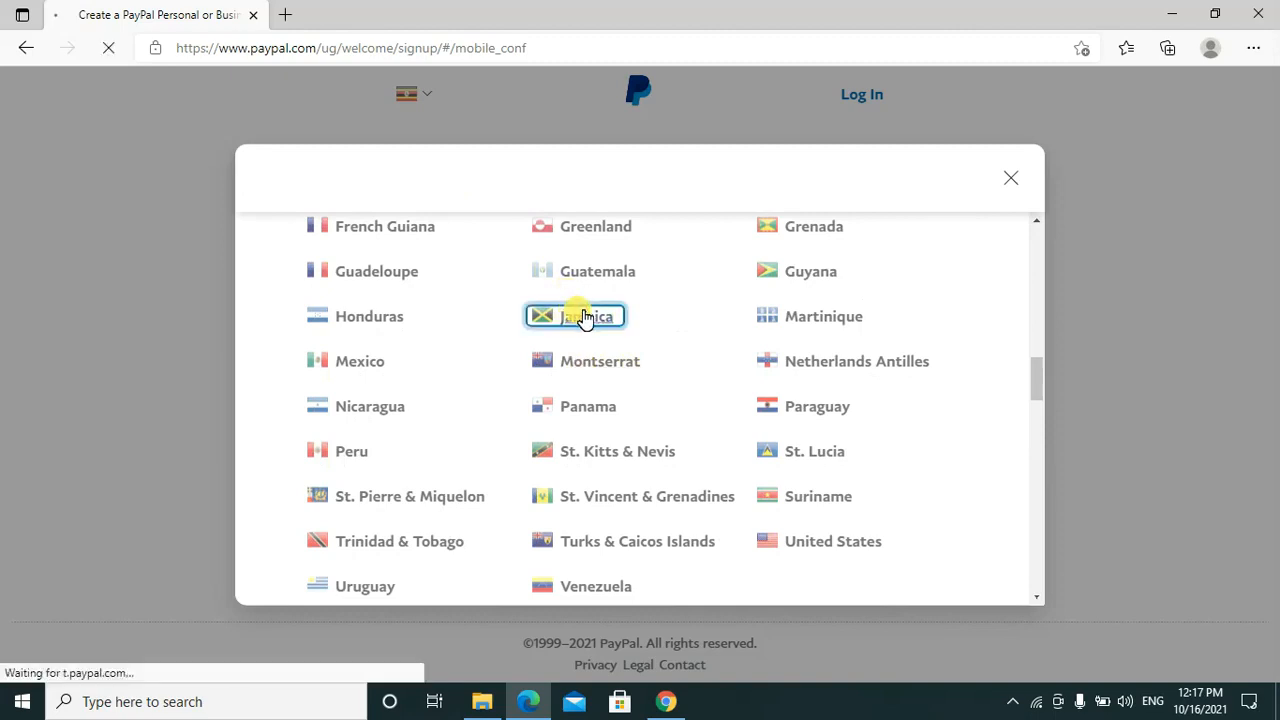
pyautogui.click(583, 316)
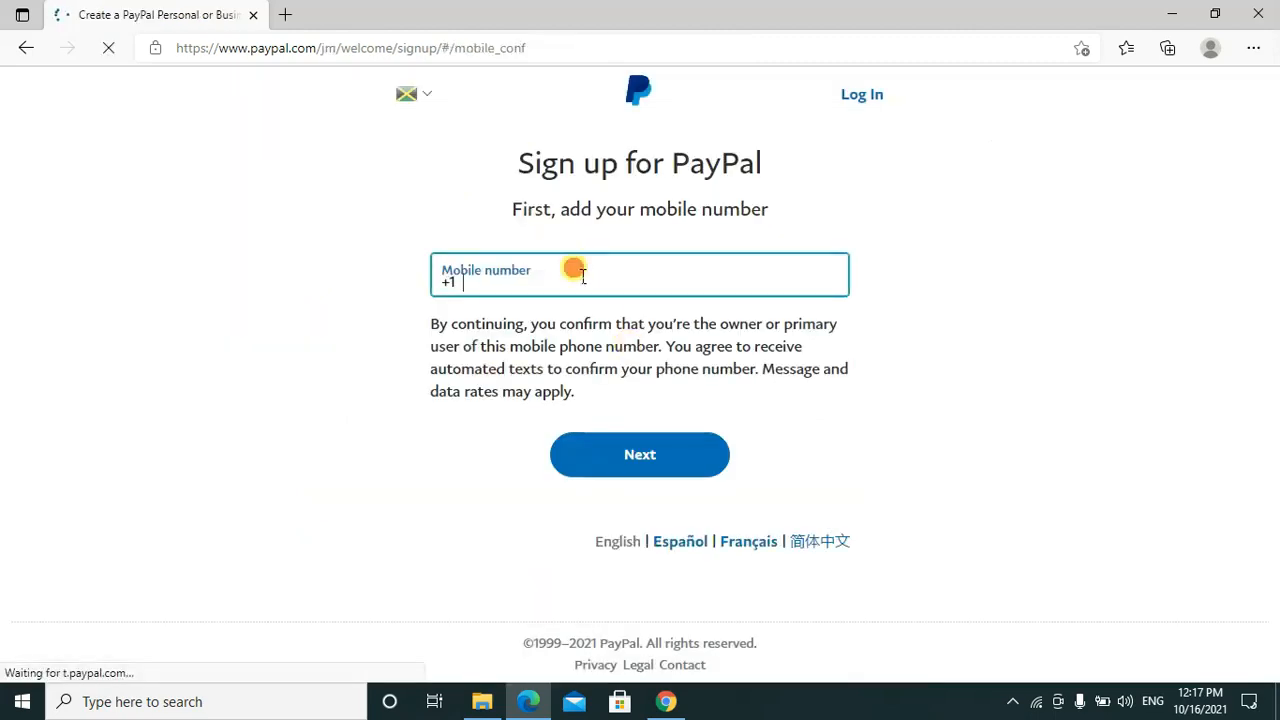
pyautogui.write('65544444444')
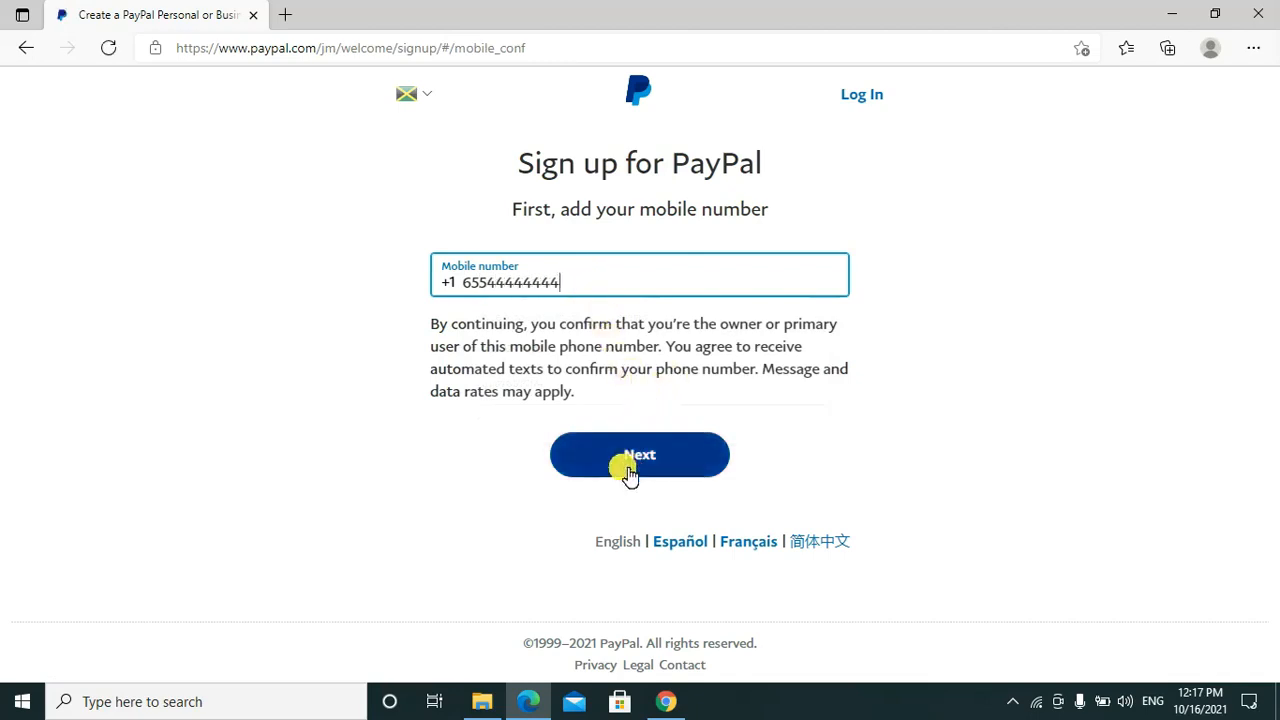
pyautogui.click(639, 454)
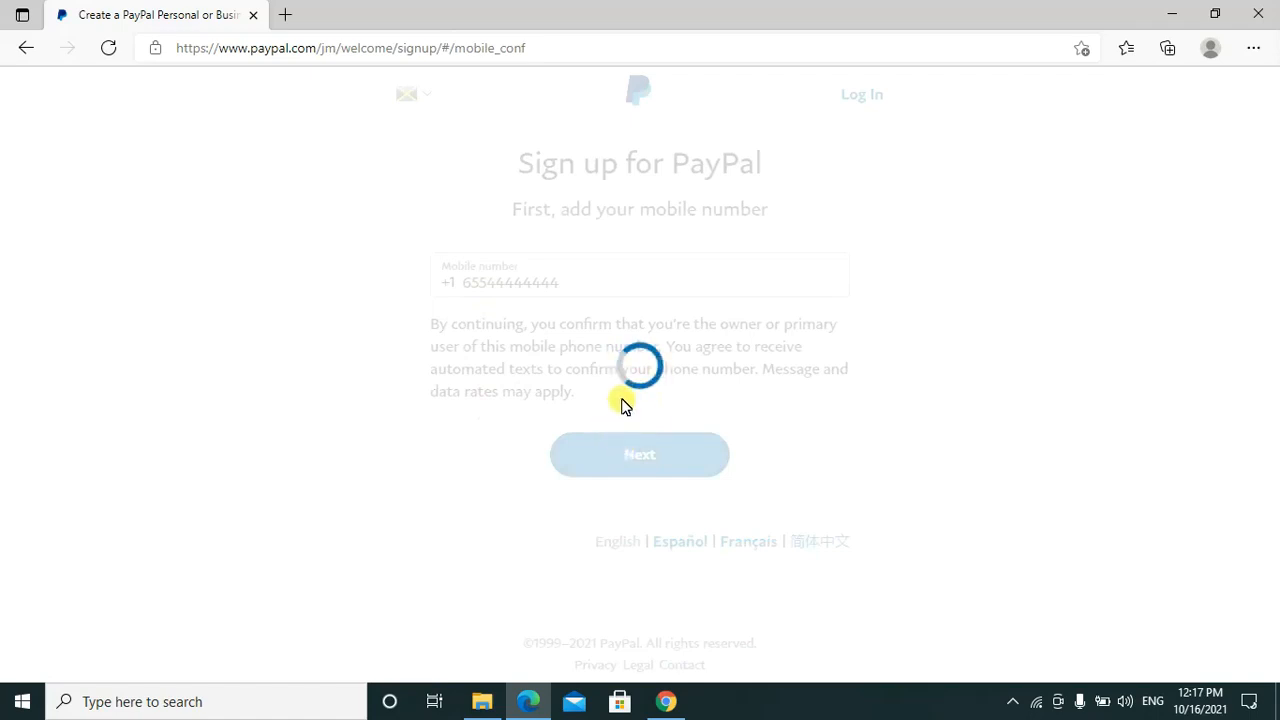
pyautogui.click(639, 454)
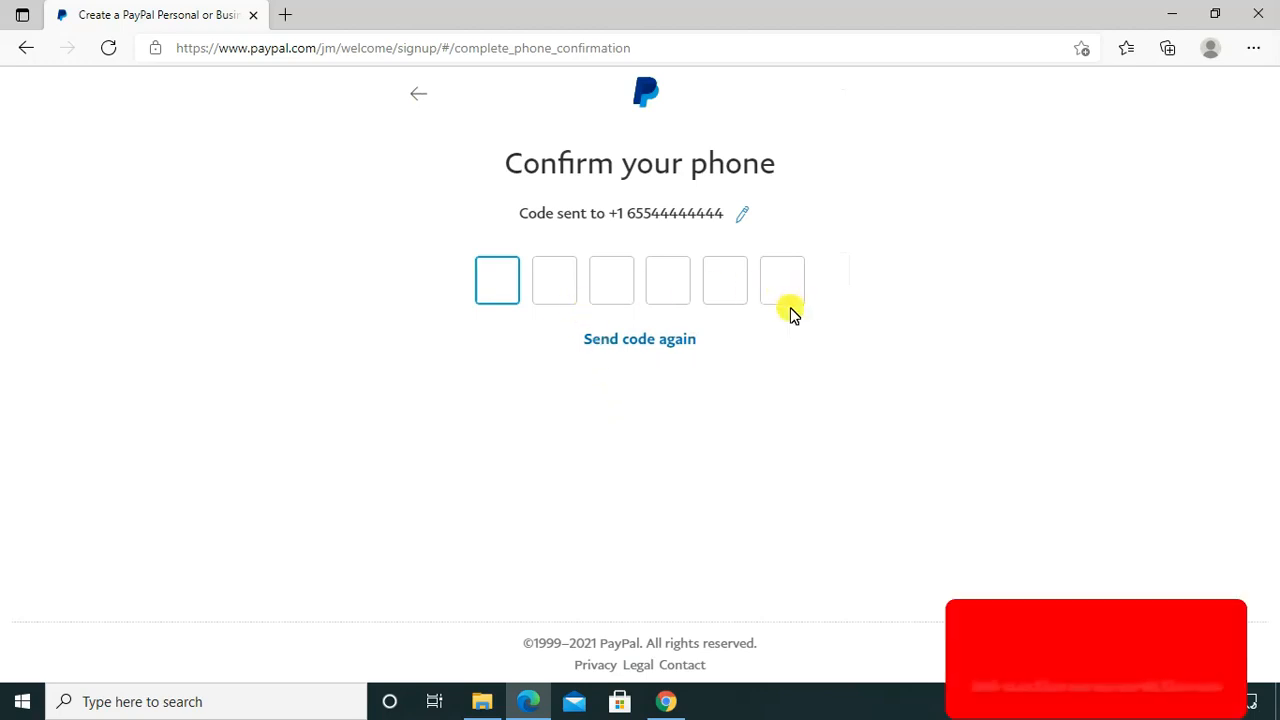
pyautogui.moveTo(743, 122)
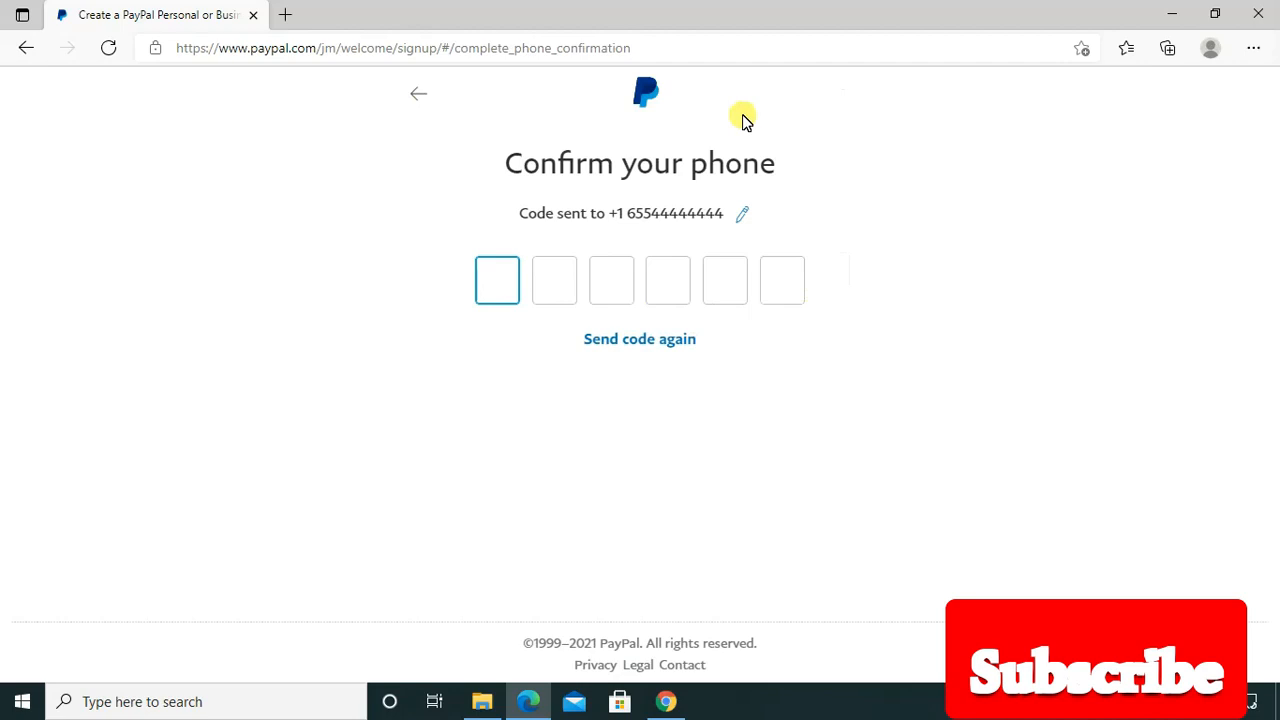
pyautogui.moveTo(720, 110)
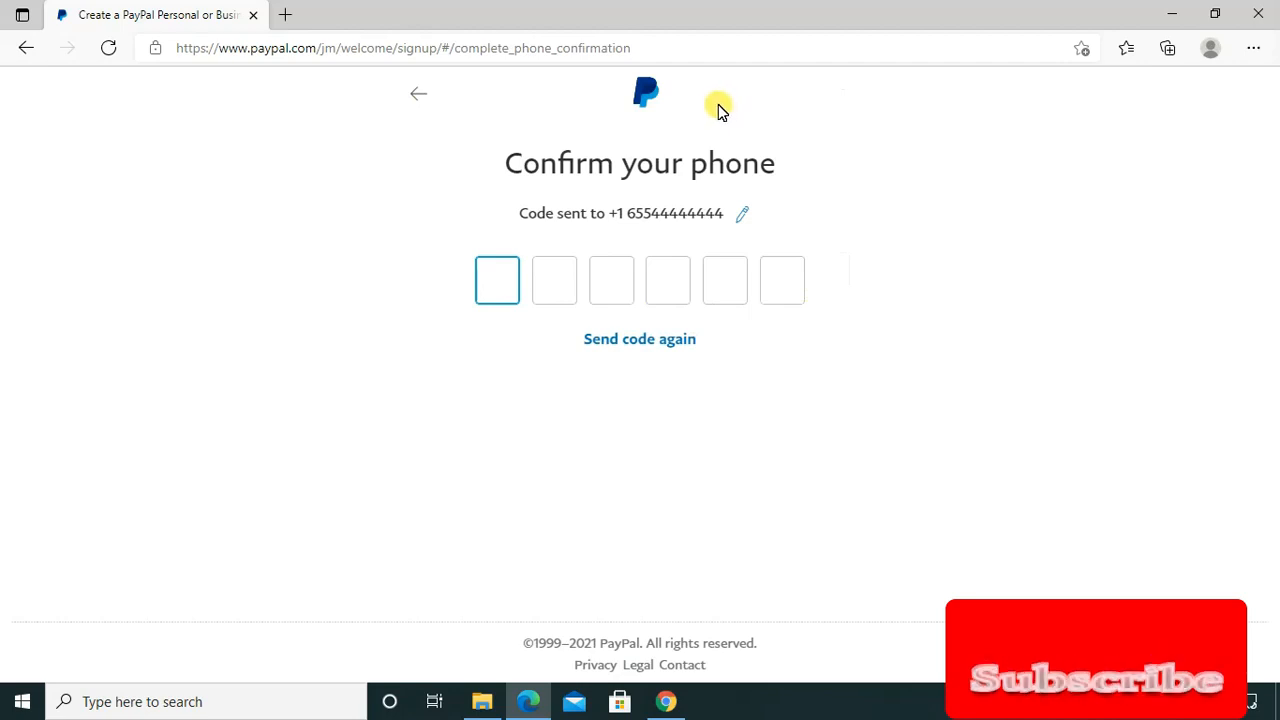
pyautogui.moveTo(312, 28)
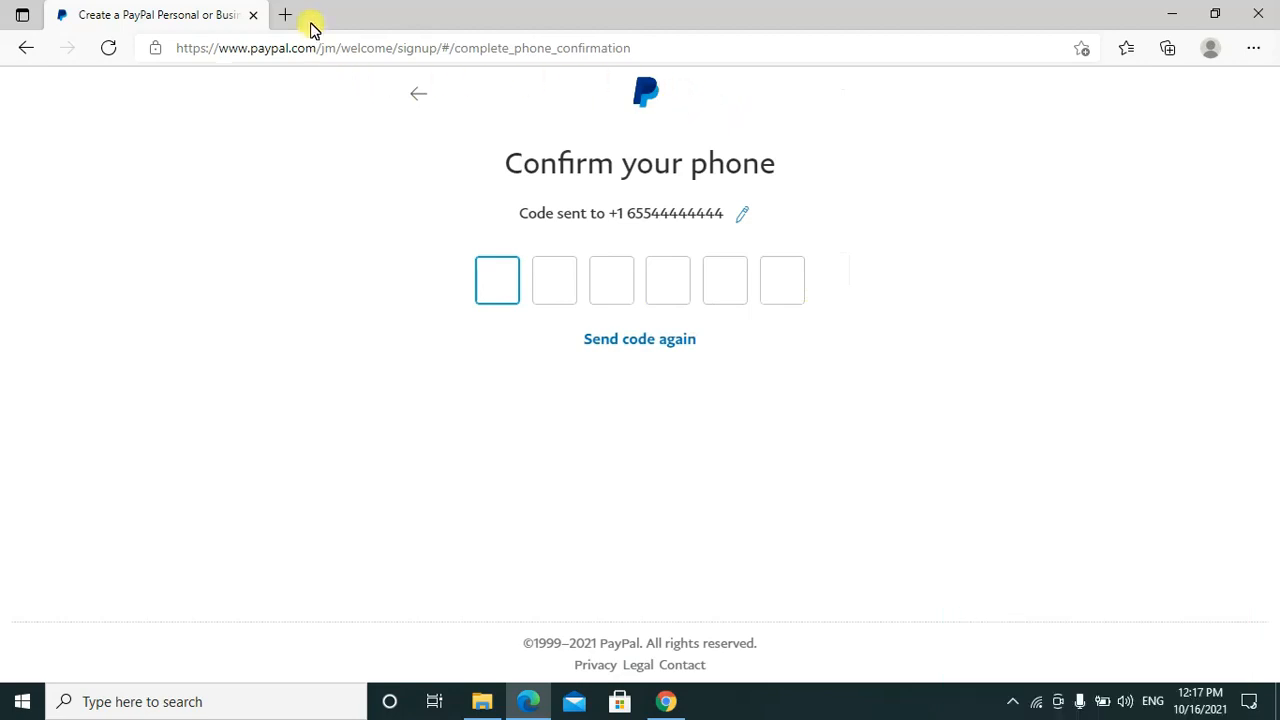
# Open a new browser tab beside the 'Confirm your phone' code page
pyautogui.click(285, 14)
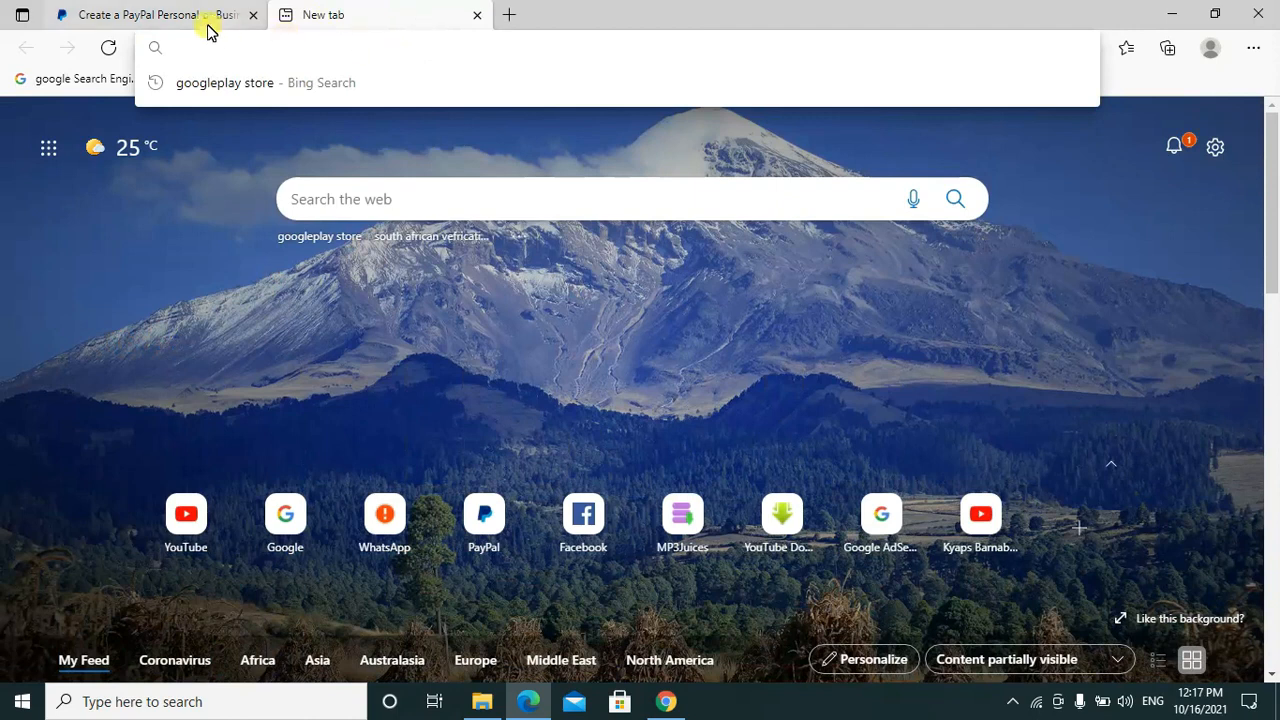
# Search 'fake address generator' and open the fakeaddressgenerator.com US address result
pyautogui.click(150, 14)
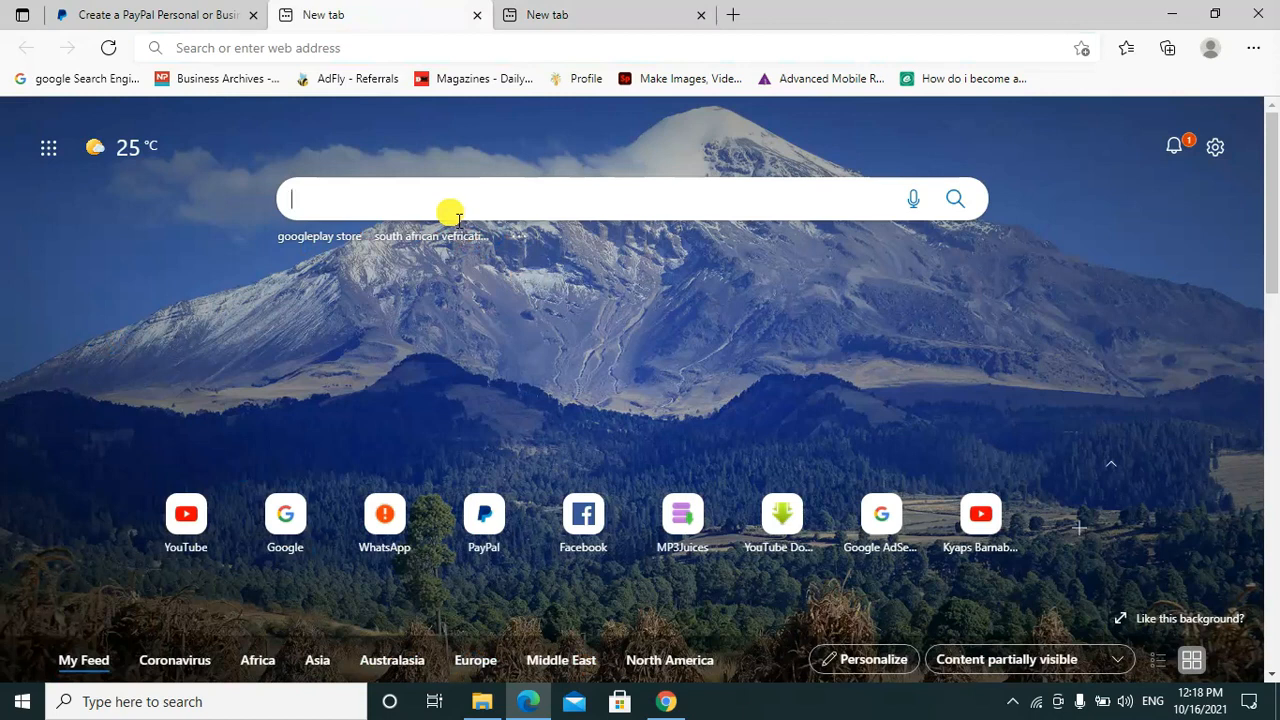
pyautogui.write('fake ad')
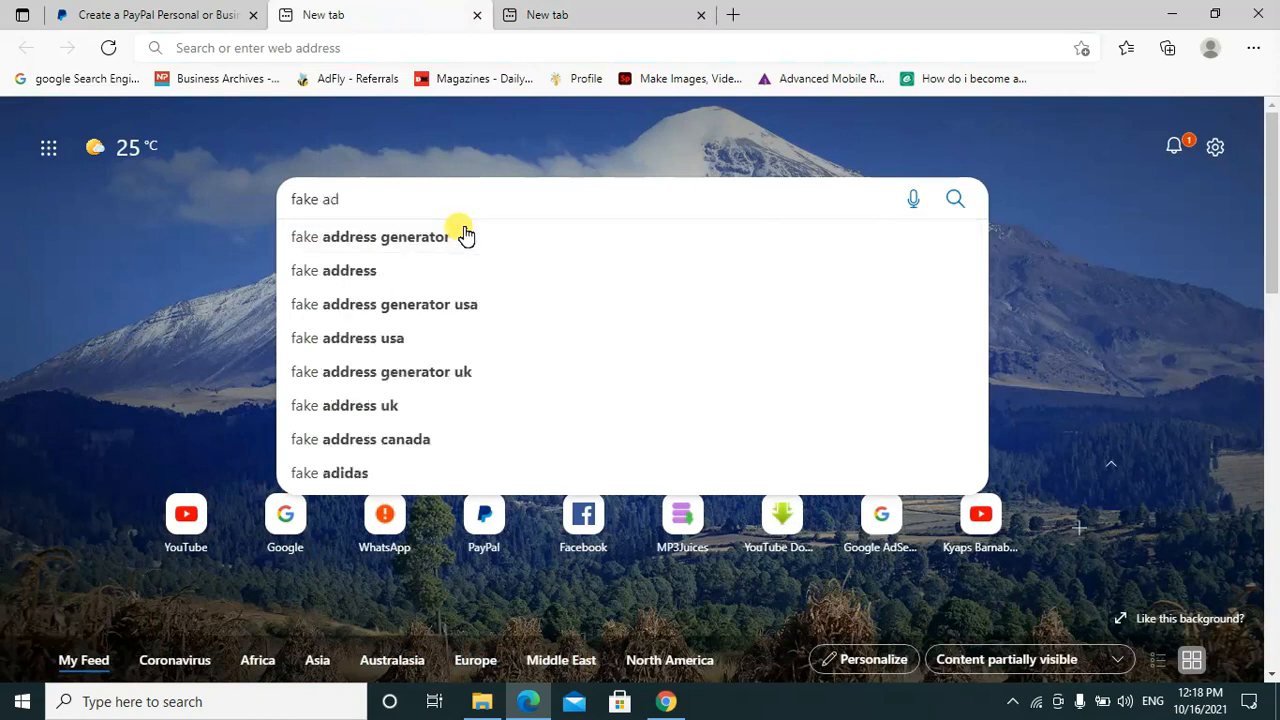
pyautogui.click(386, 236)
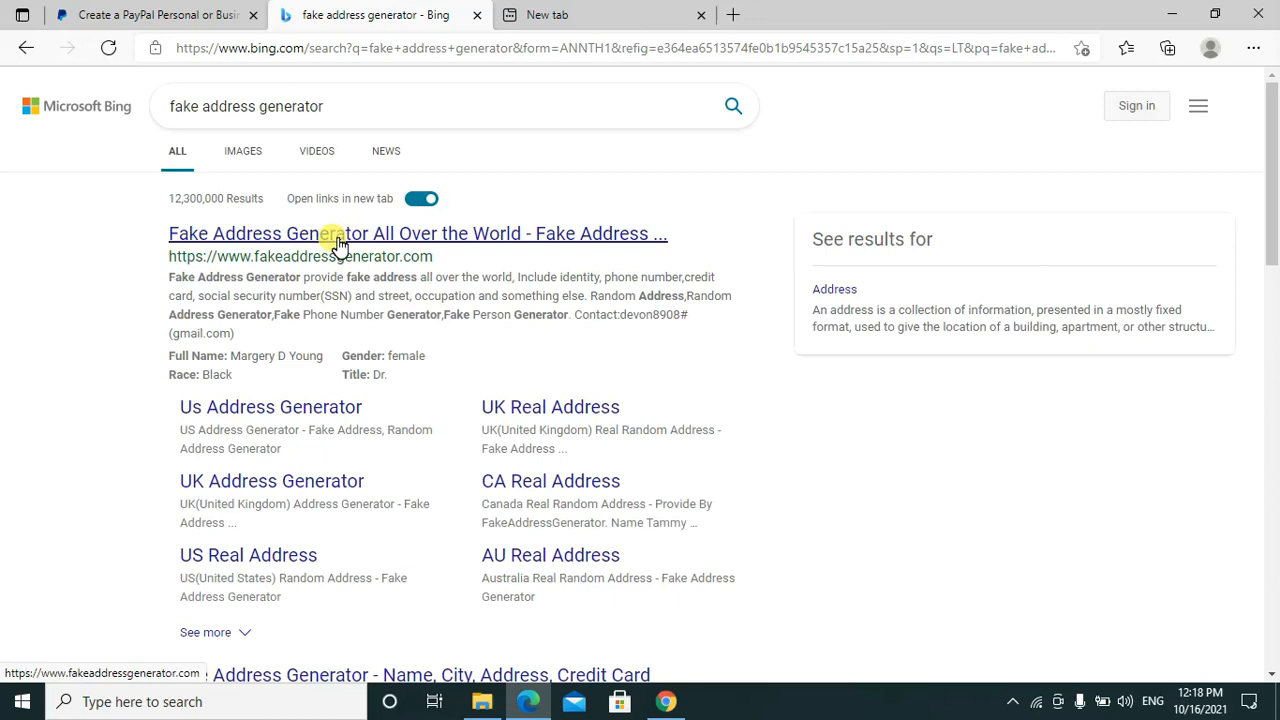
pyautogui.click(340, 233)
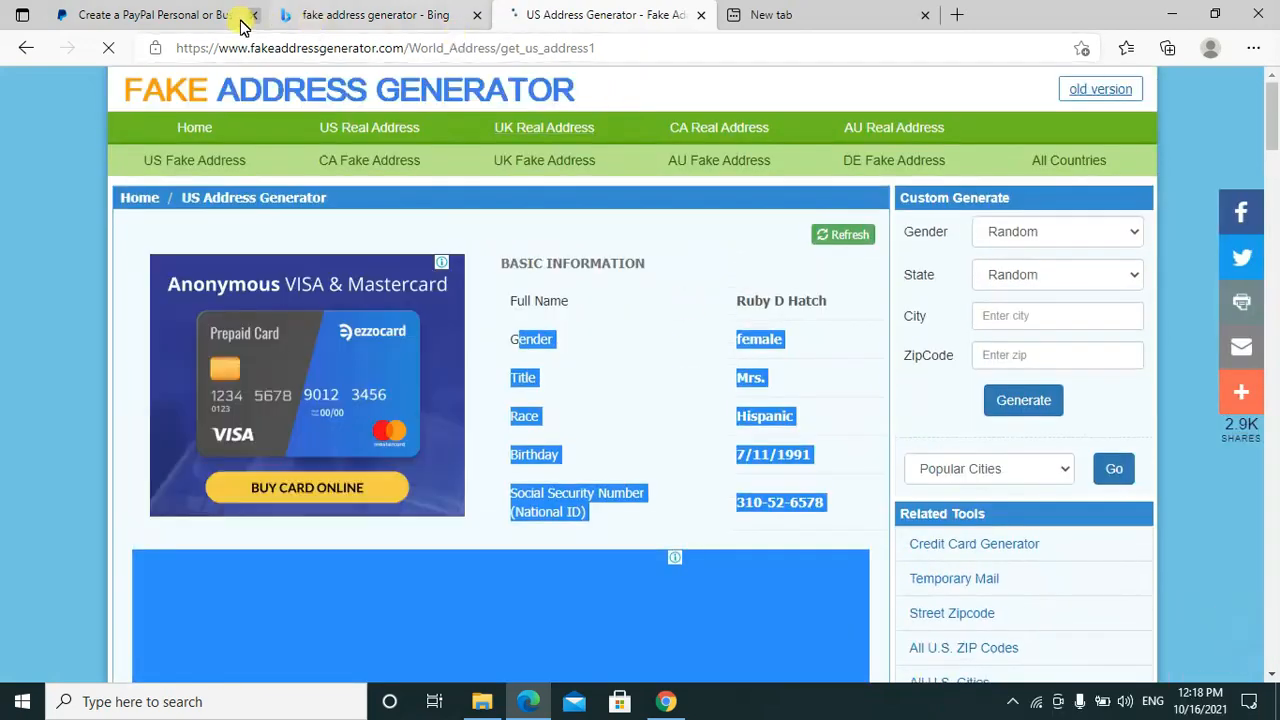
pyautogui.click(150, 14)
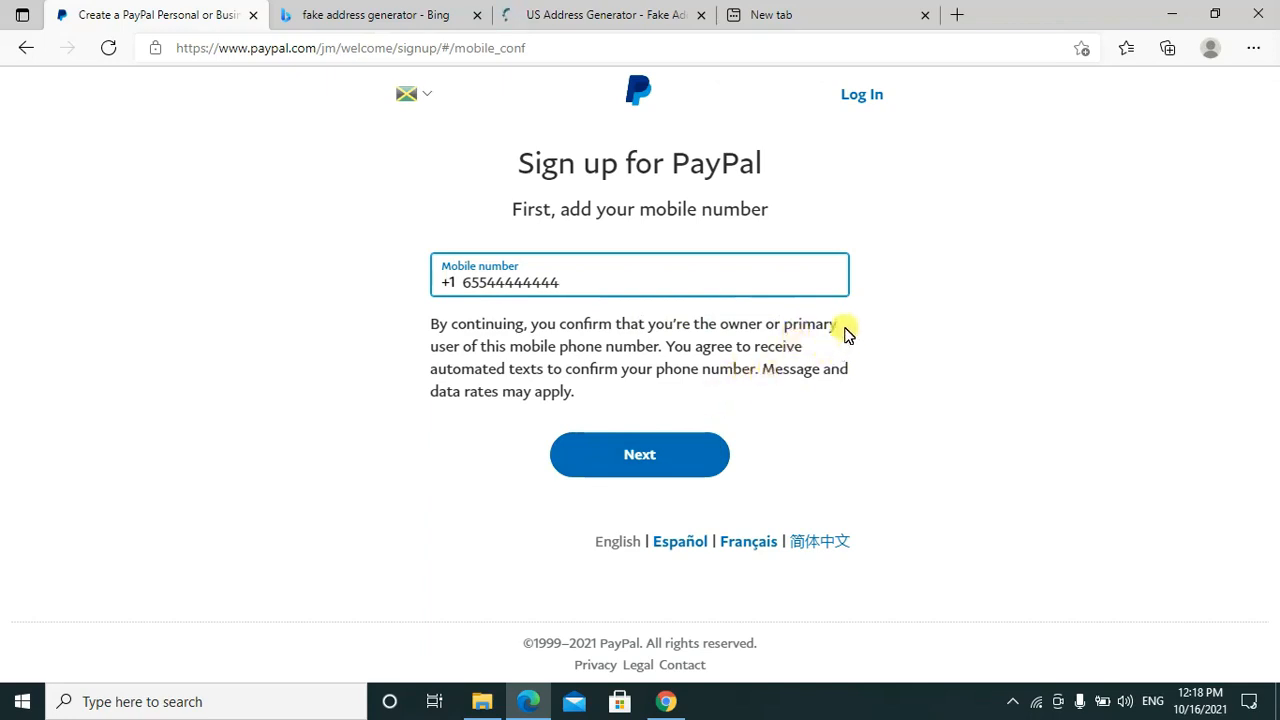
pyautogui.moveTo(850, 320)
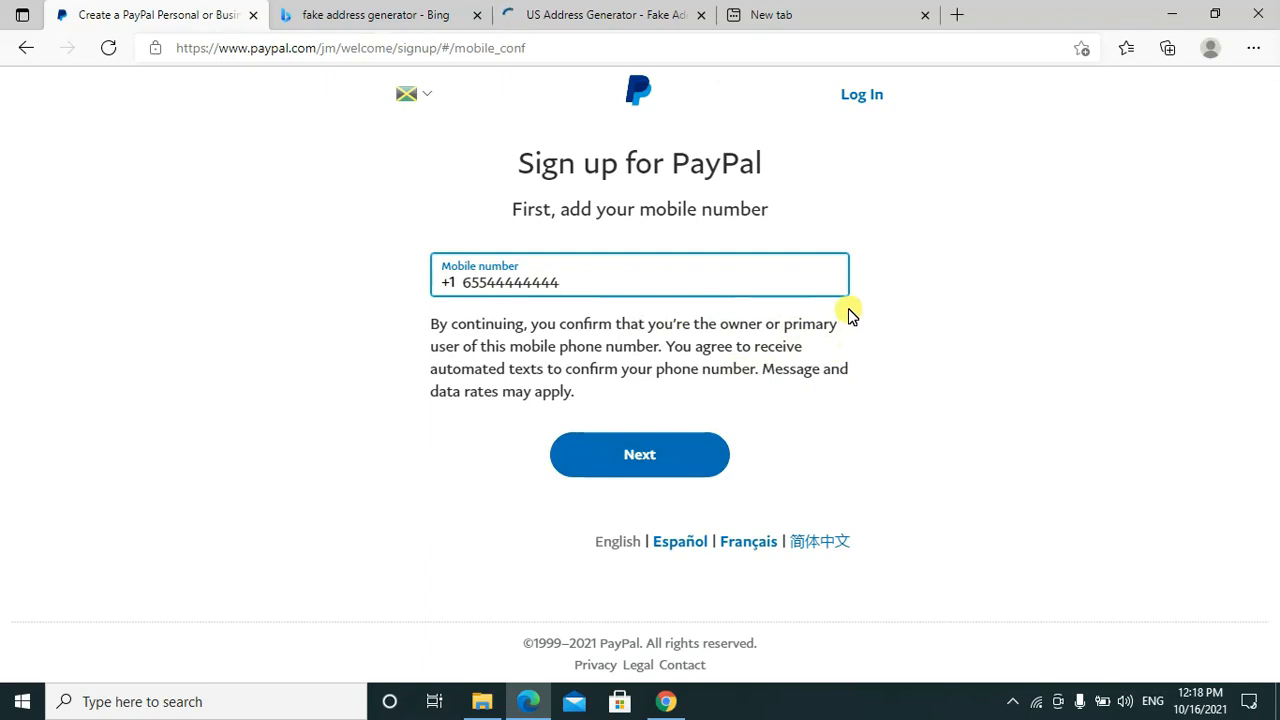
pyautogui.moveTo(845, 308)
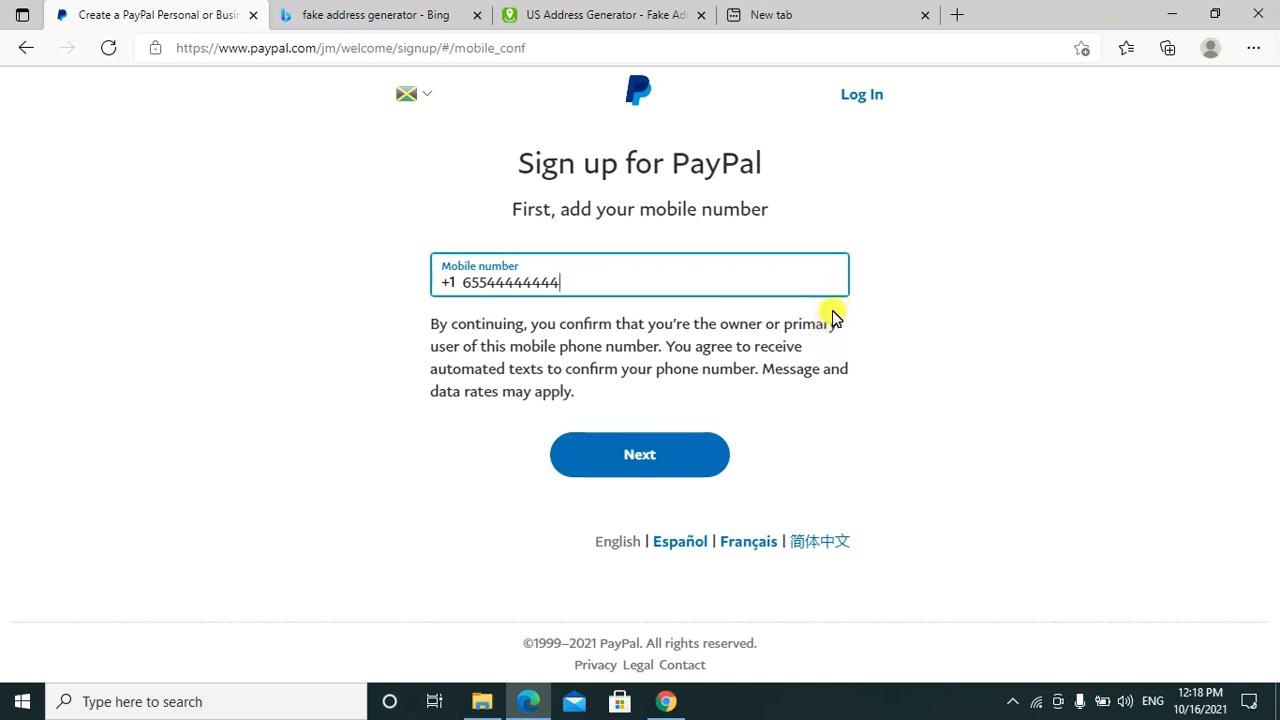
pyautogui.moveTo(822, 303)
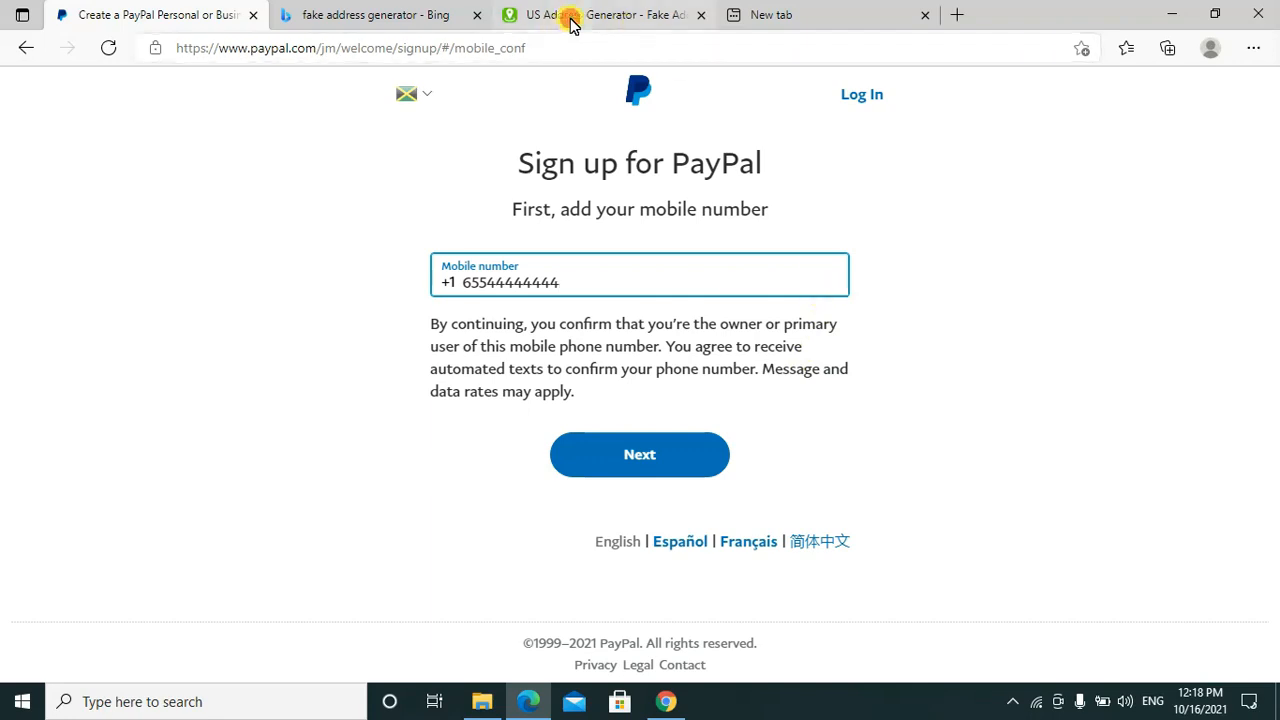
pyautogui.click(603, 14)
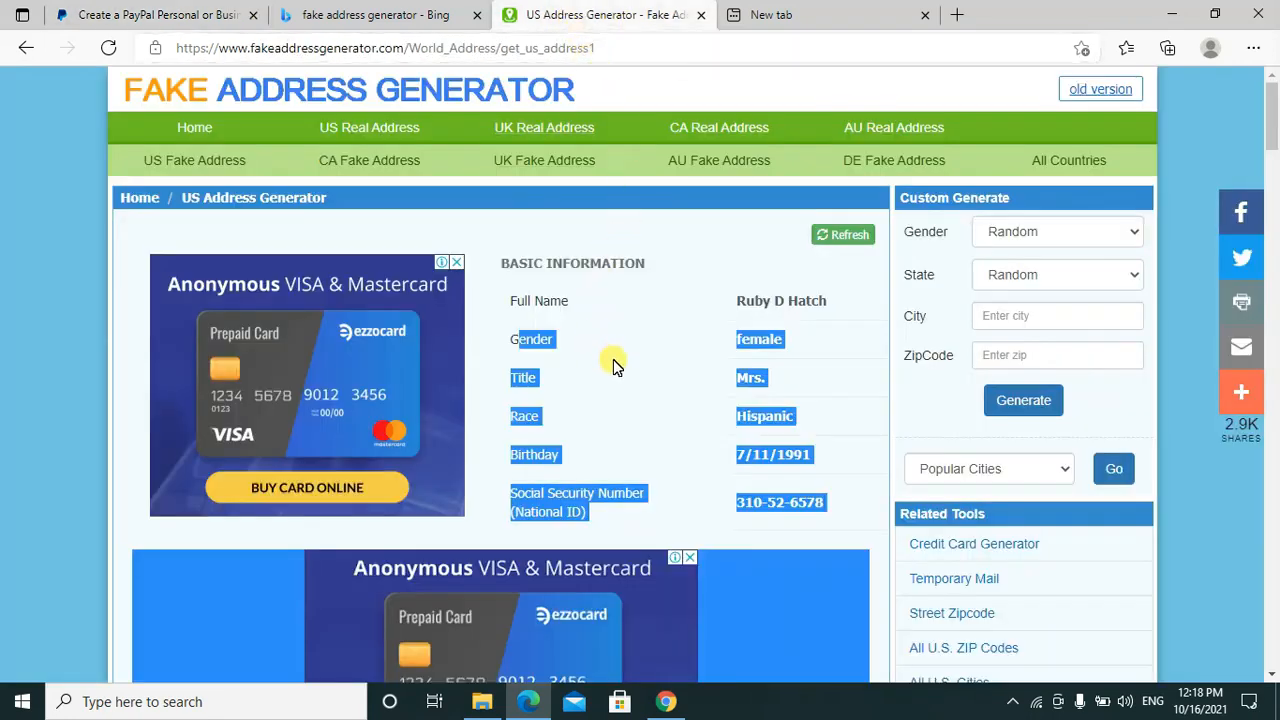
pyautogui.moveTo(718, 135)
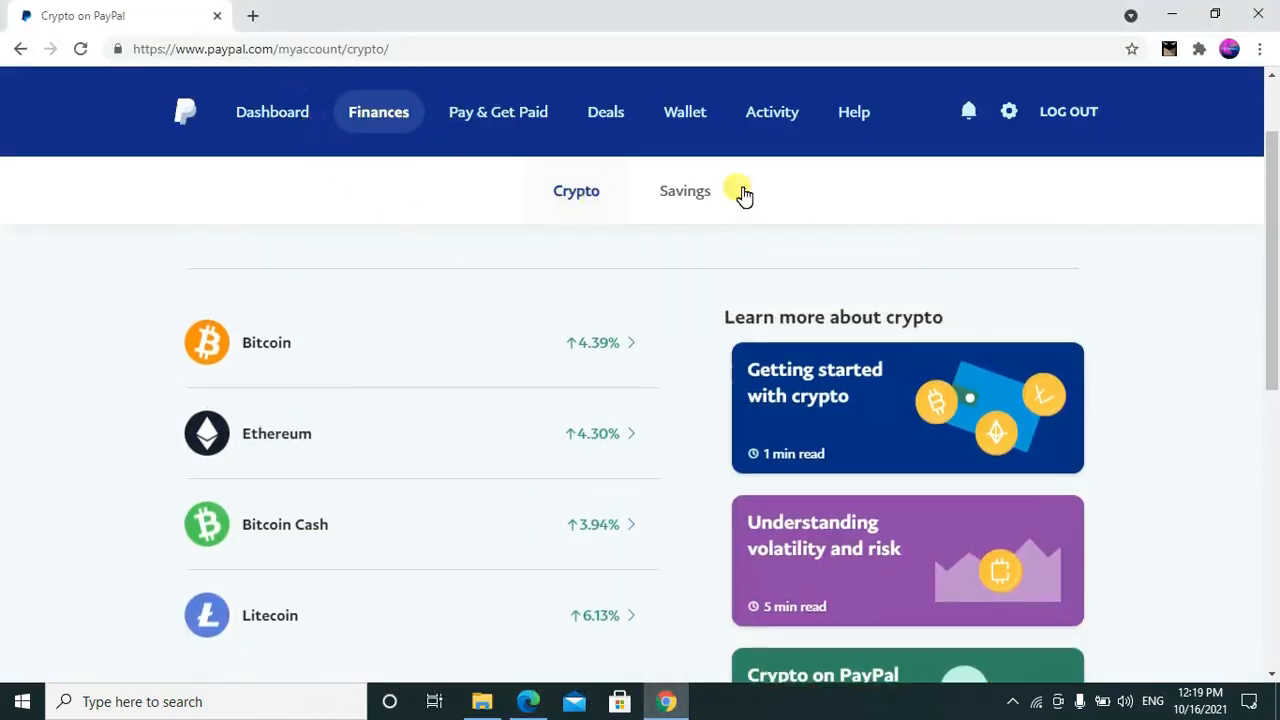
# Return from Crypto through Finances to the Dashboard showing $27.75 awaiting acceptance
pyautogui.click(378, 111)
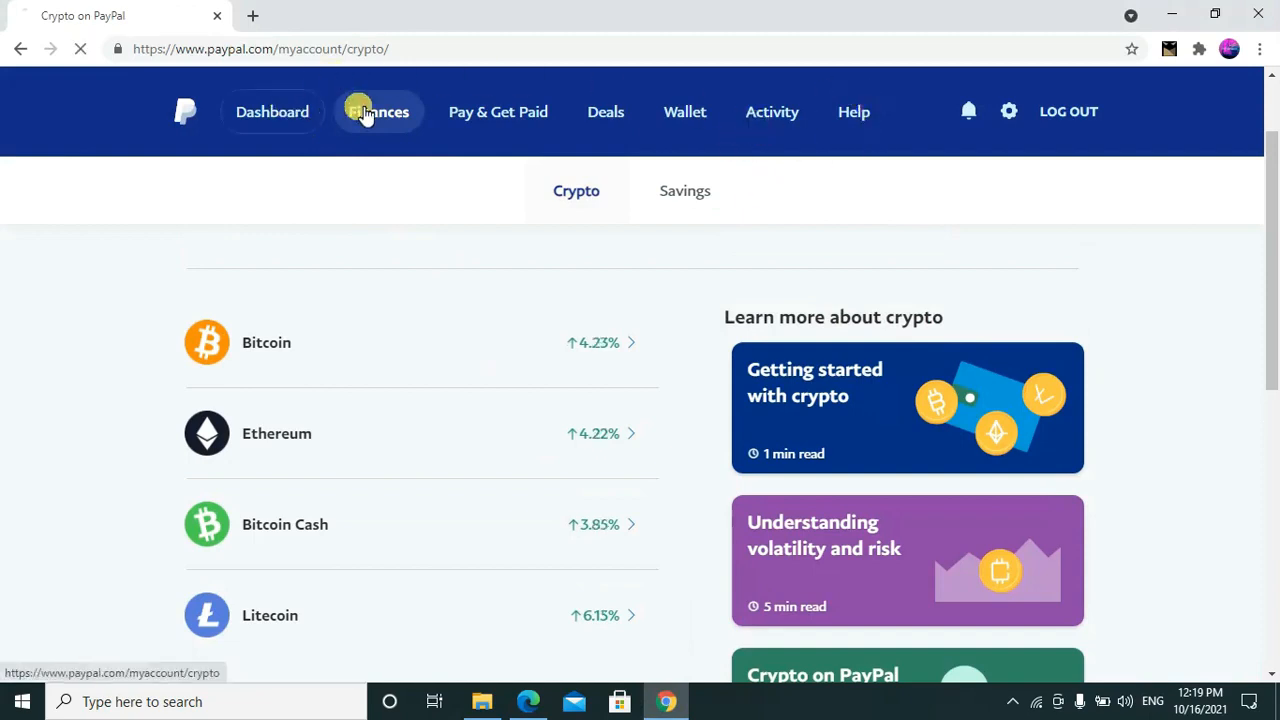
pyautogui.click(272, 111)
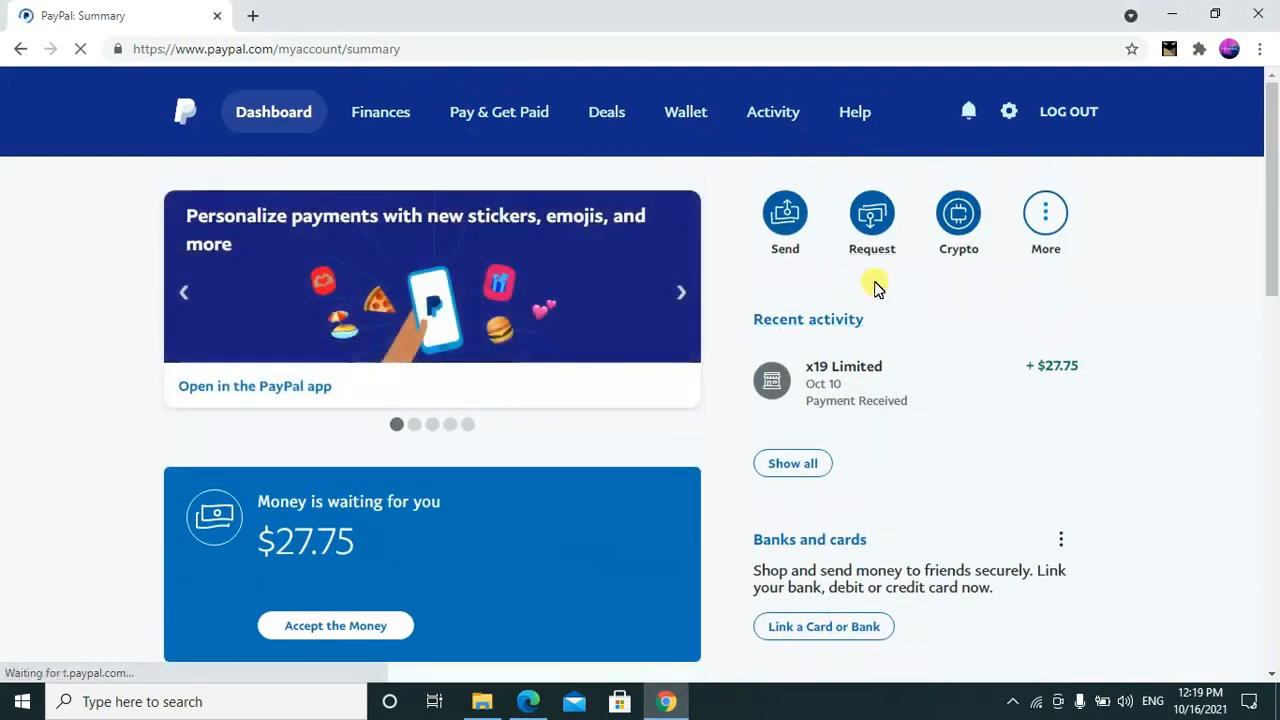
pyautogui.moveTo(983, 672)
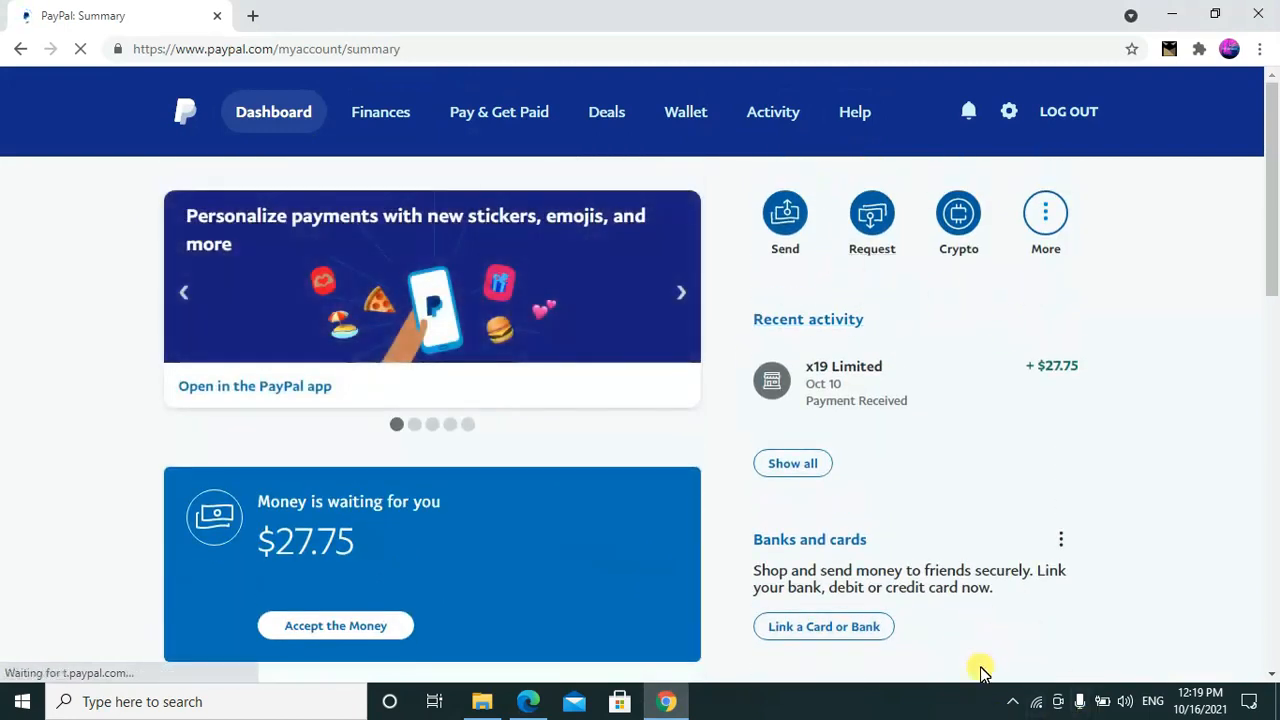